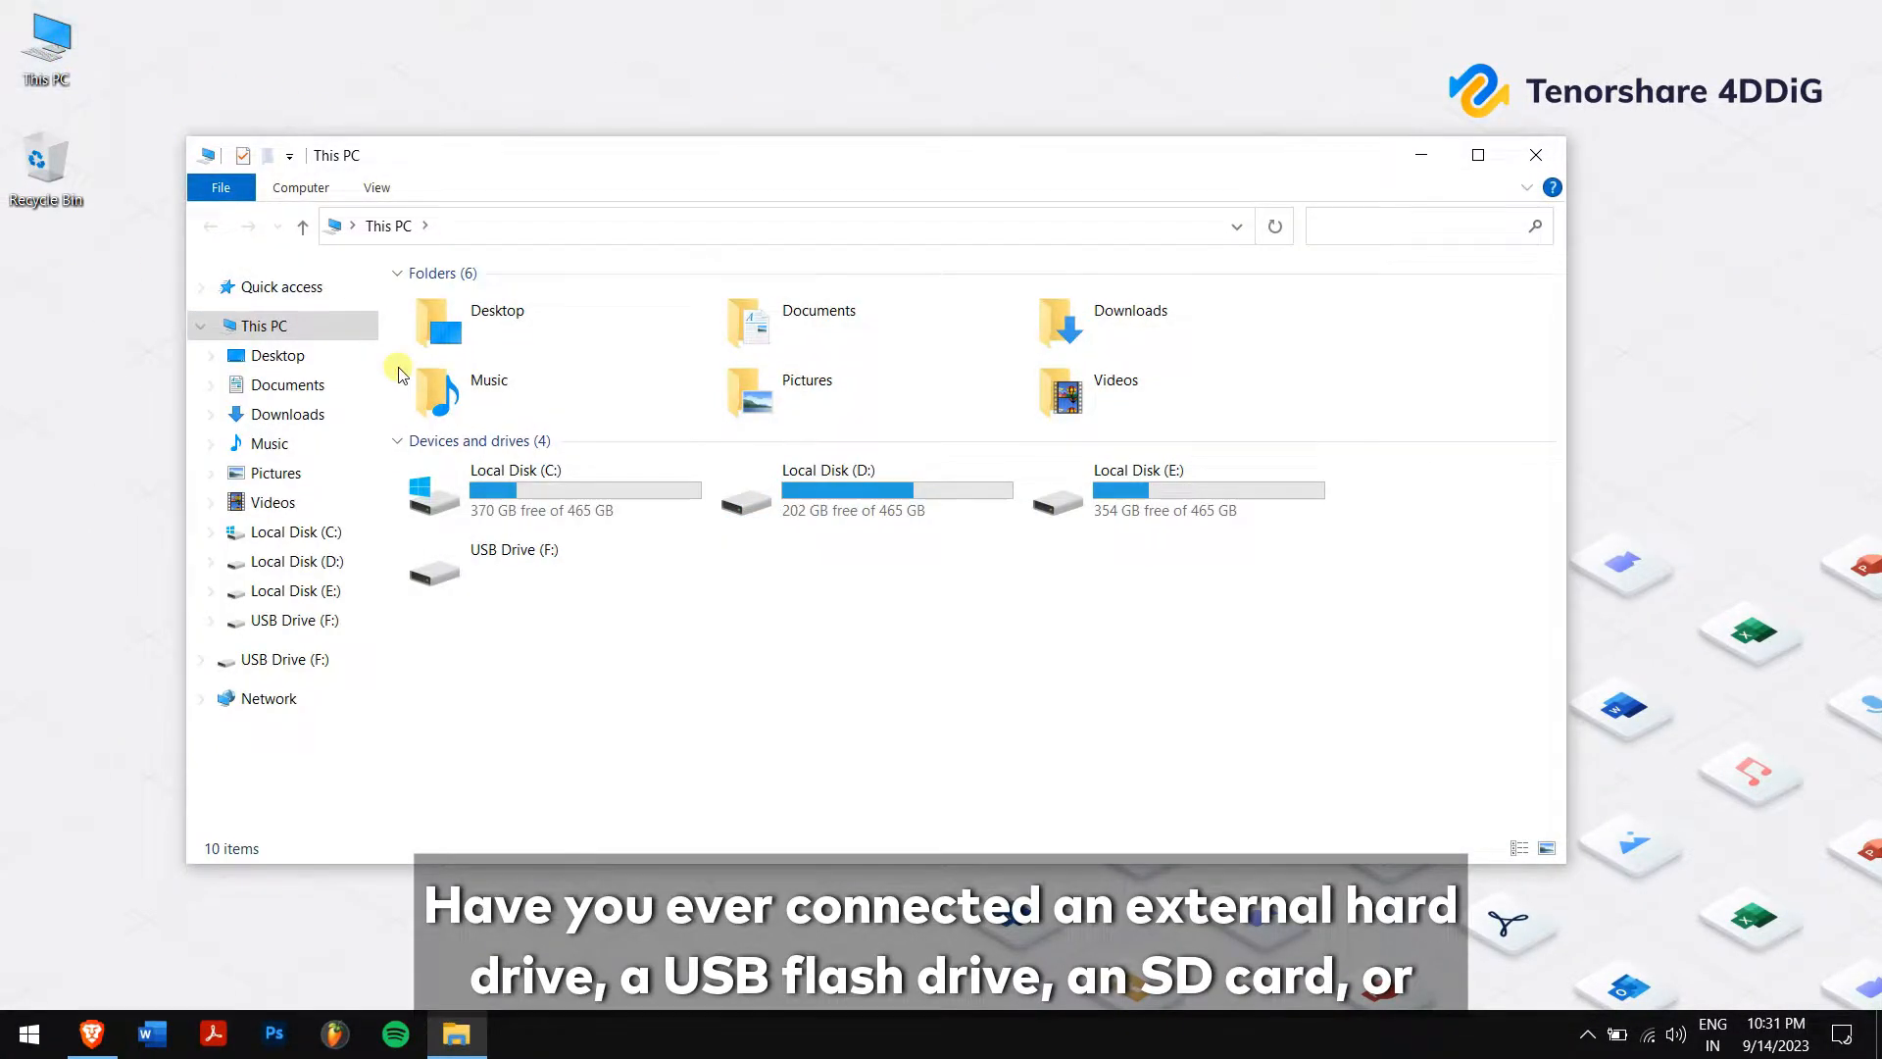
Step: Try opening USB Drive (F:) and decline the prompt to format it
click(513, 565)
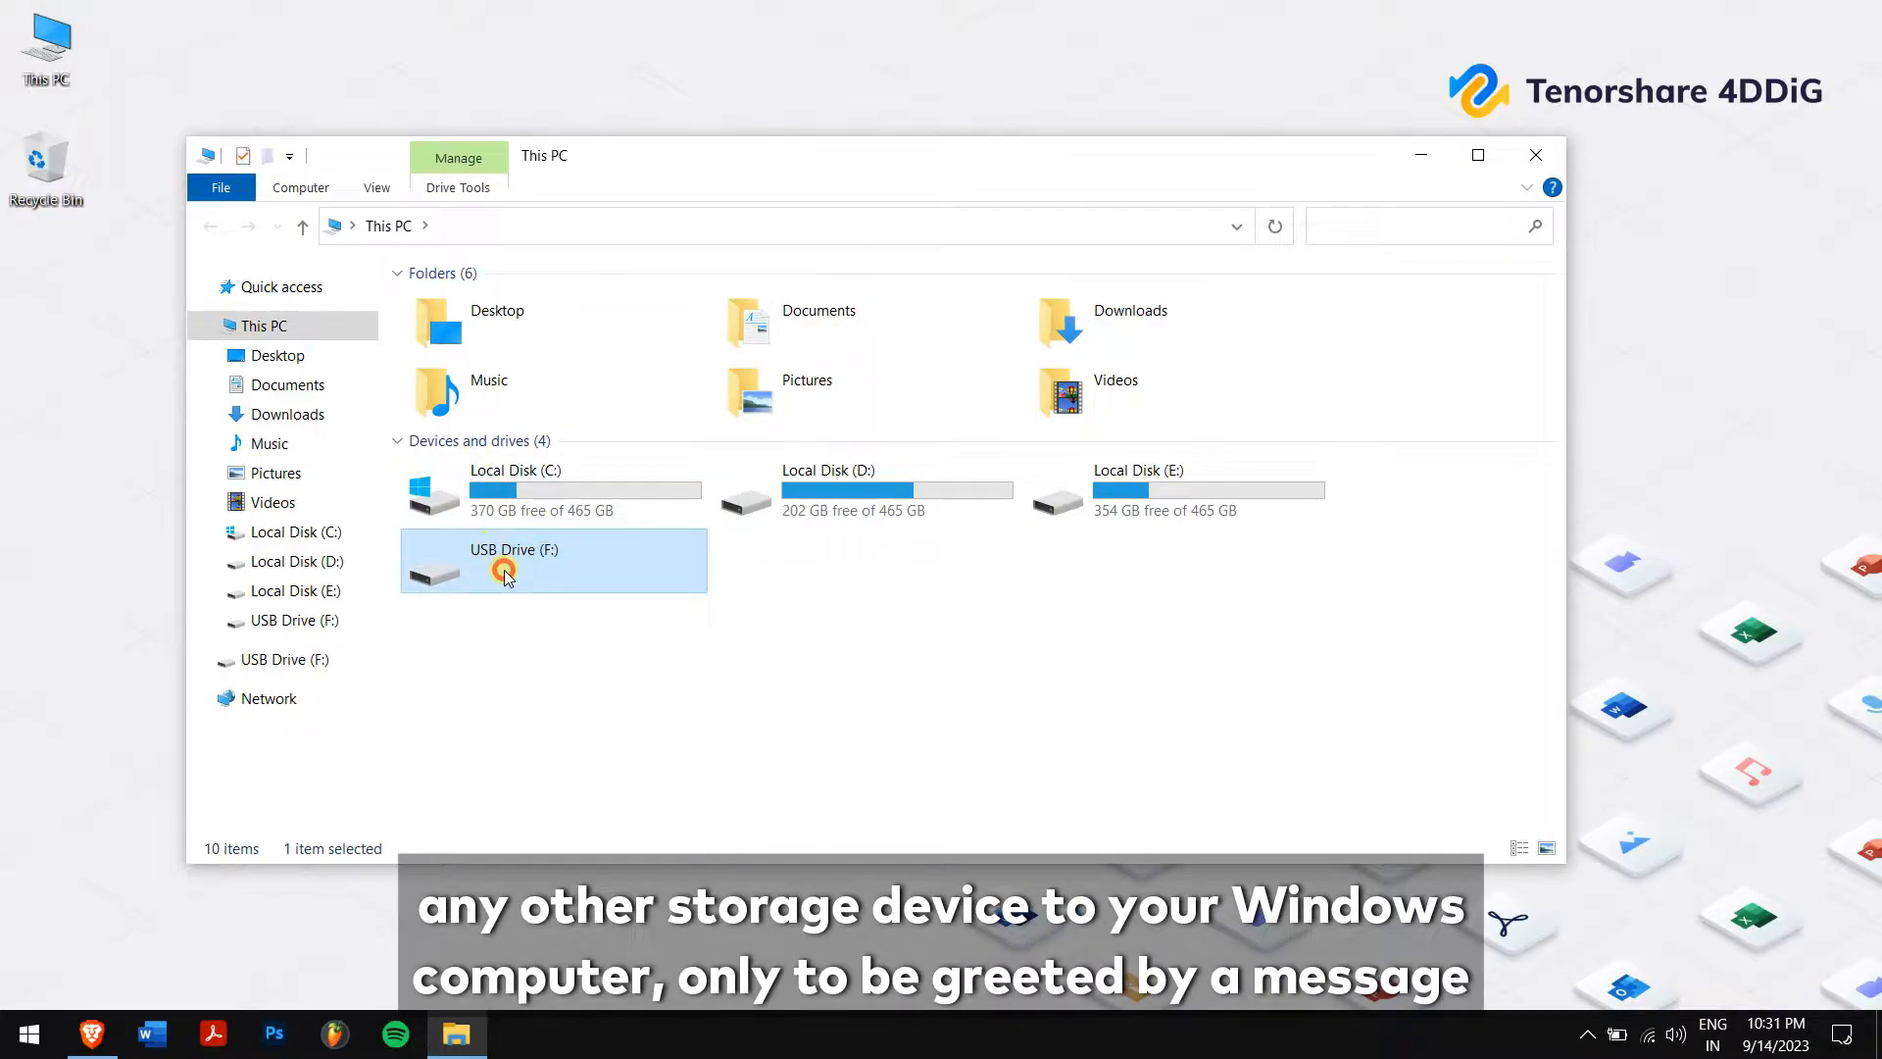
double_click(503, 574)
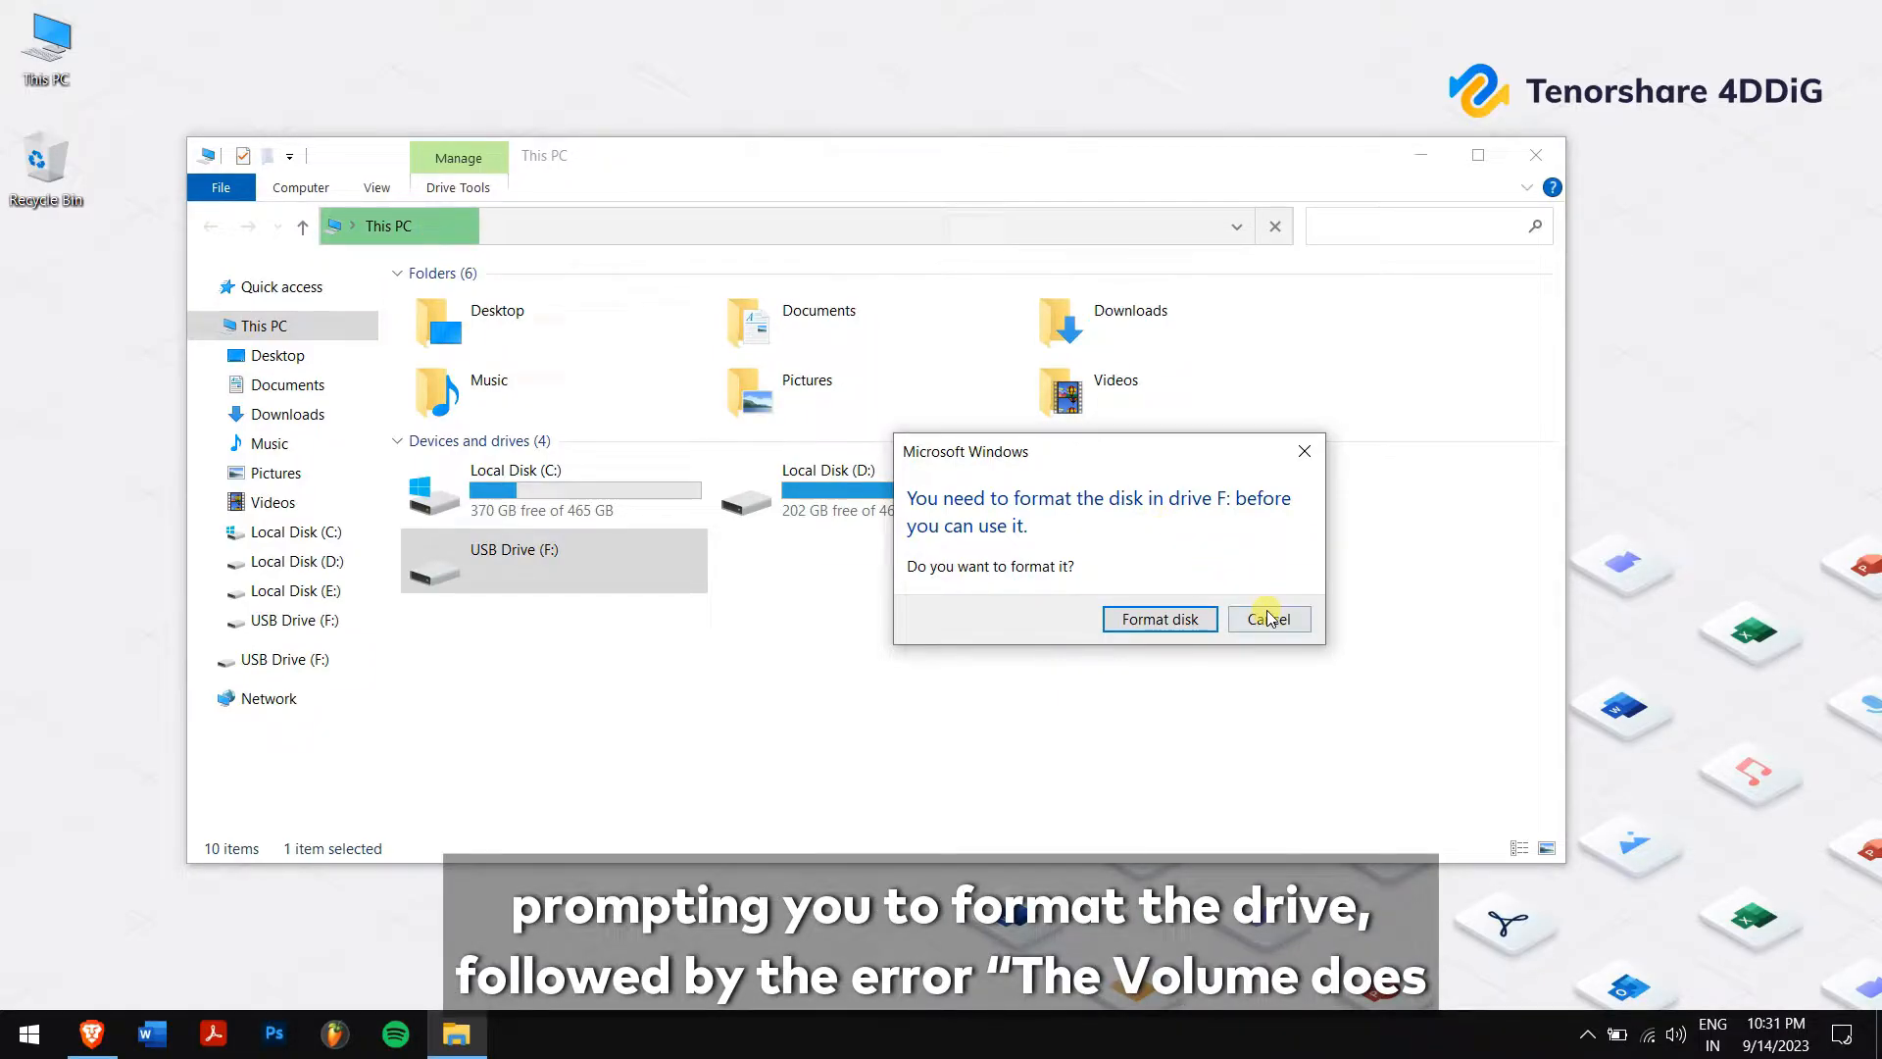
click(1268, 618)
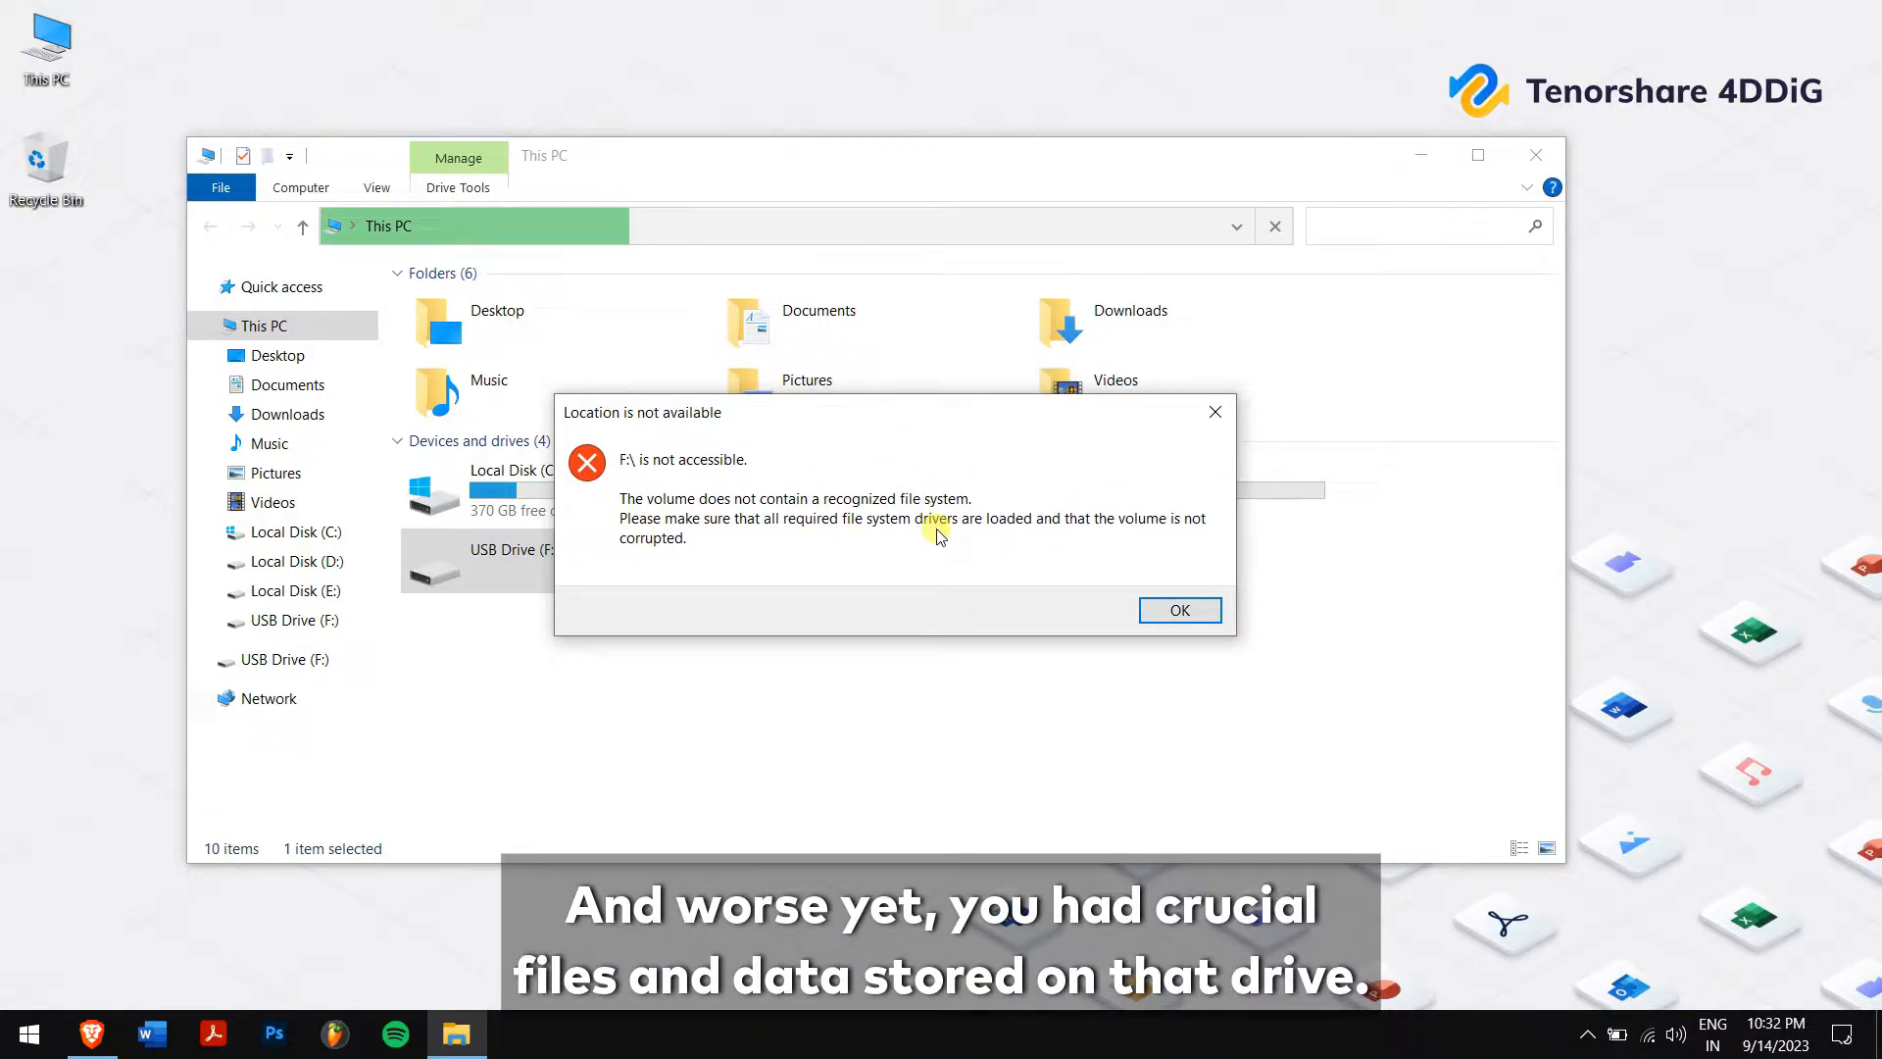
Step: Dismiss the drive-not-accessible error and close the File Explorer drive listing
click(1177, 609)
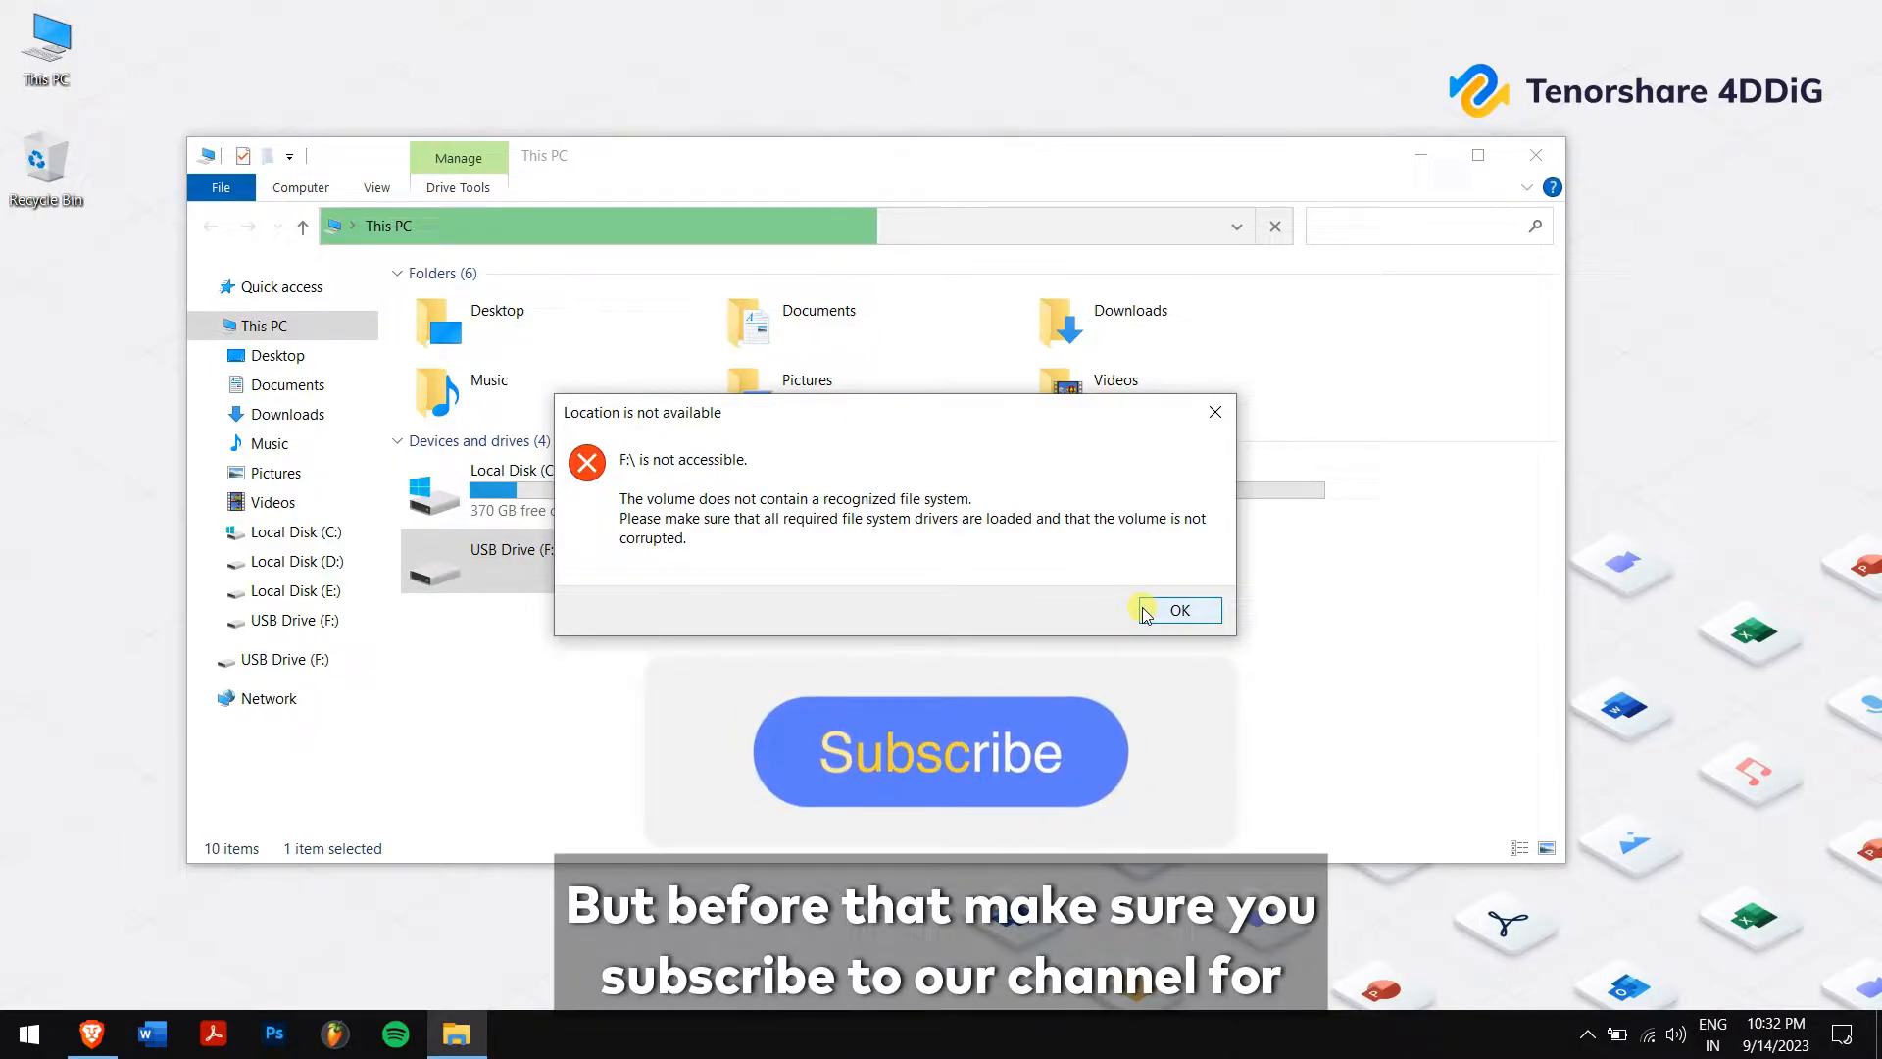
click(1177, 609)
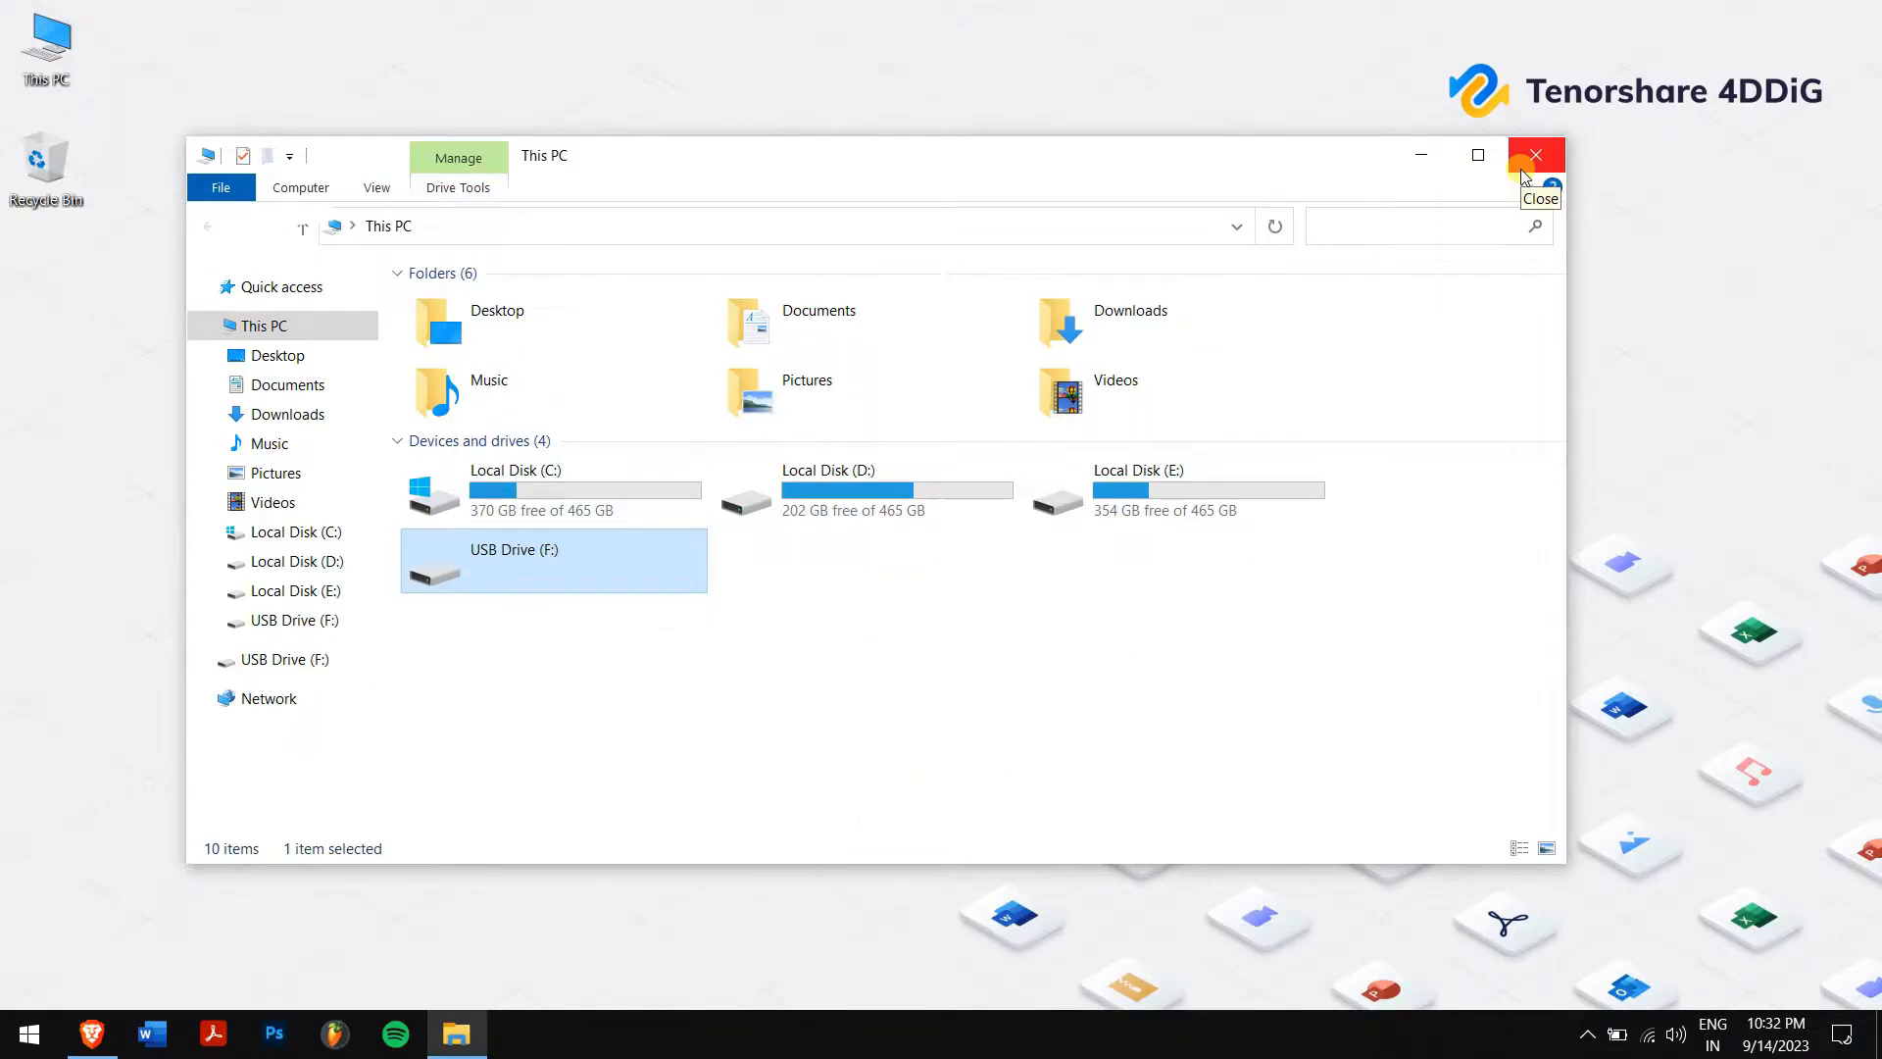
click(1533, 155)
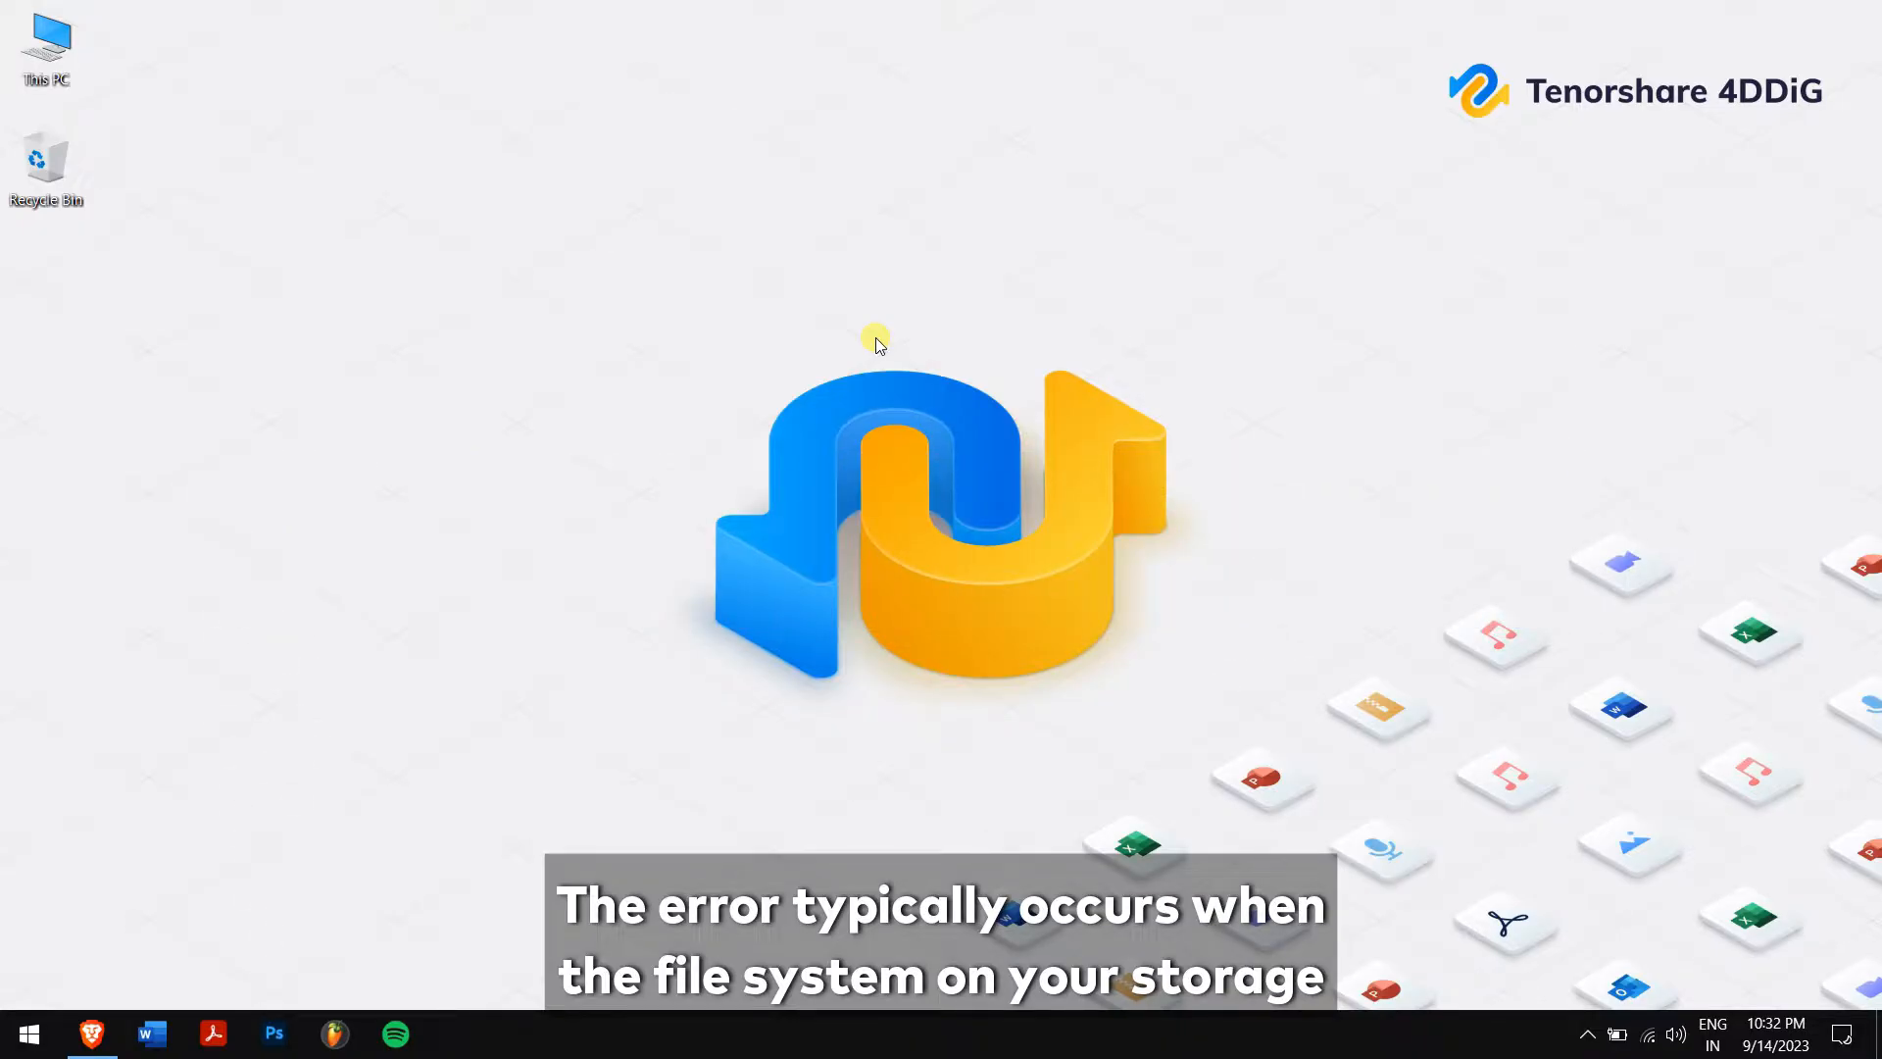
mouse_move(106, 50)
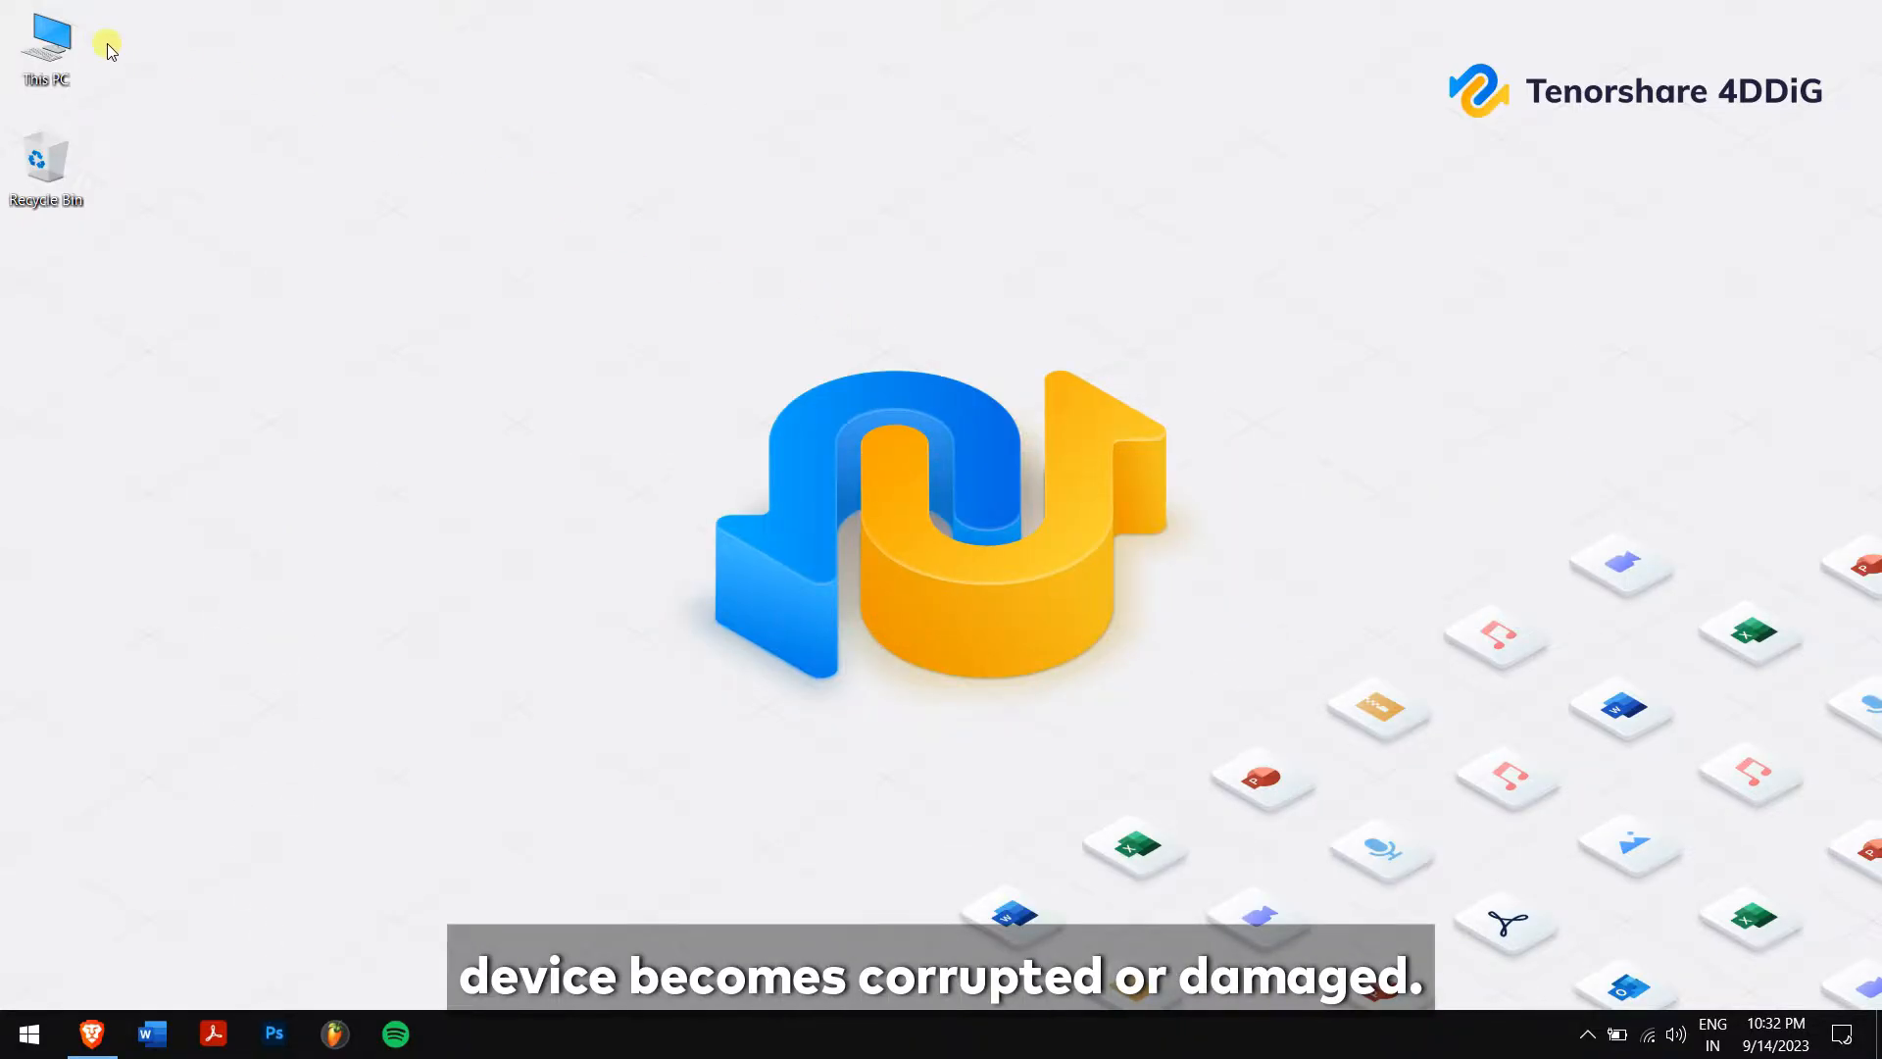
double_click(44, 39)
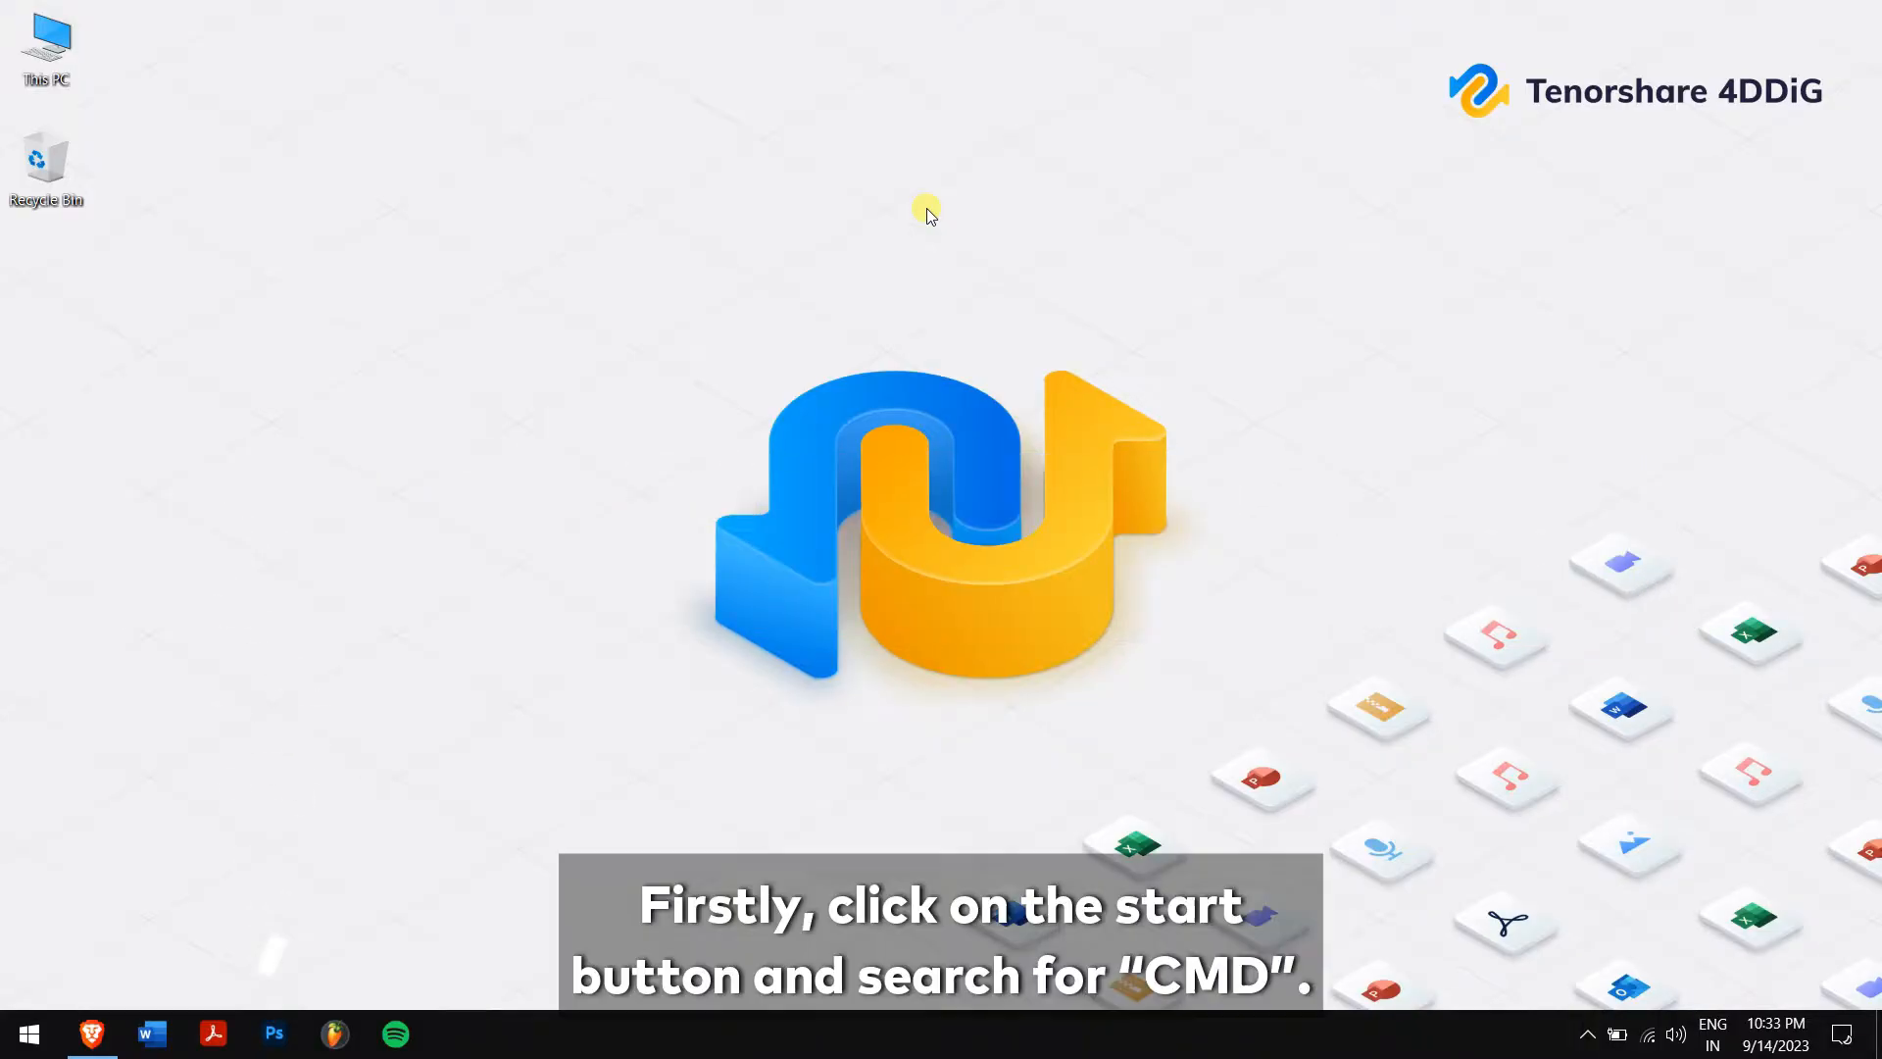
mouse_move(28, 1032)
text(cmd)
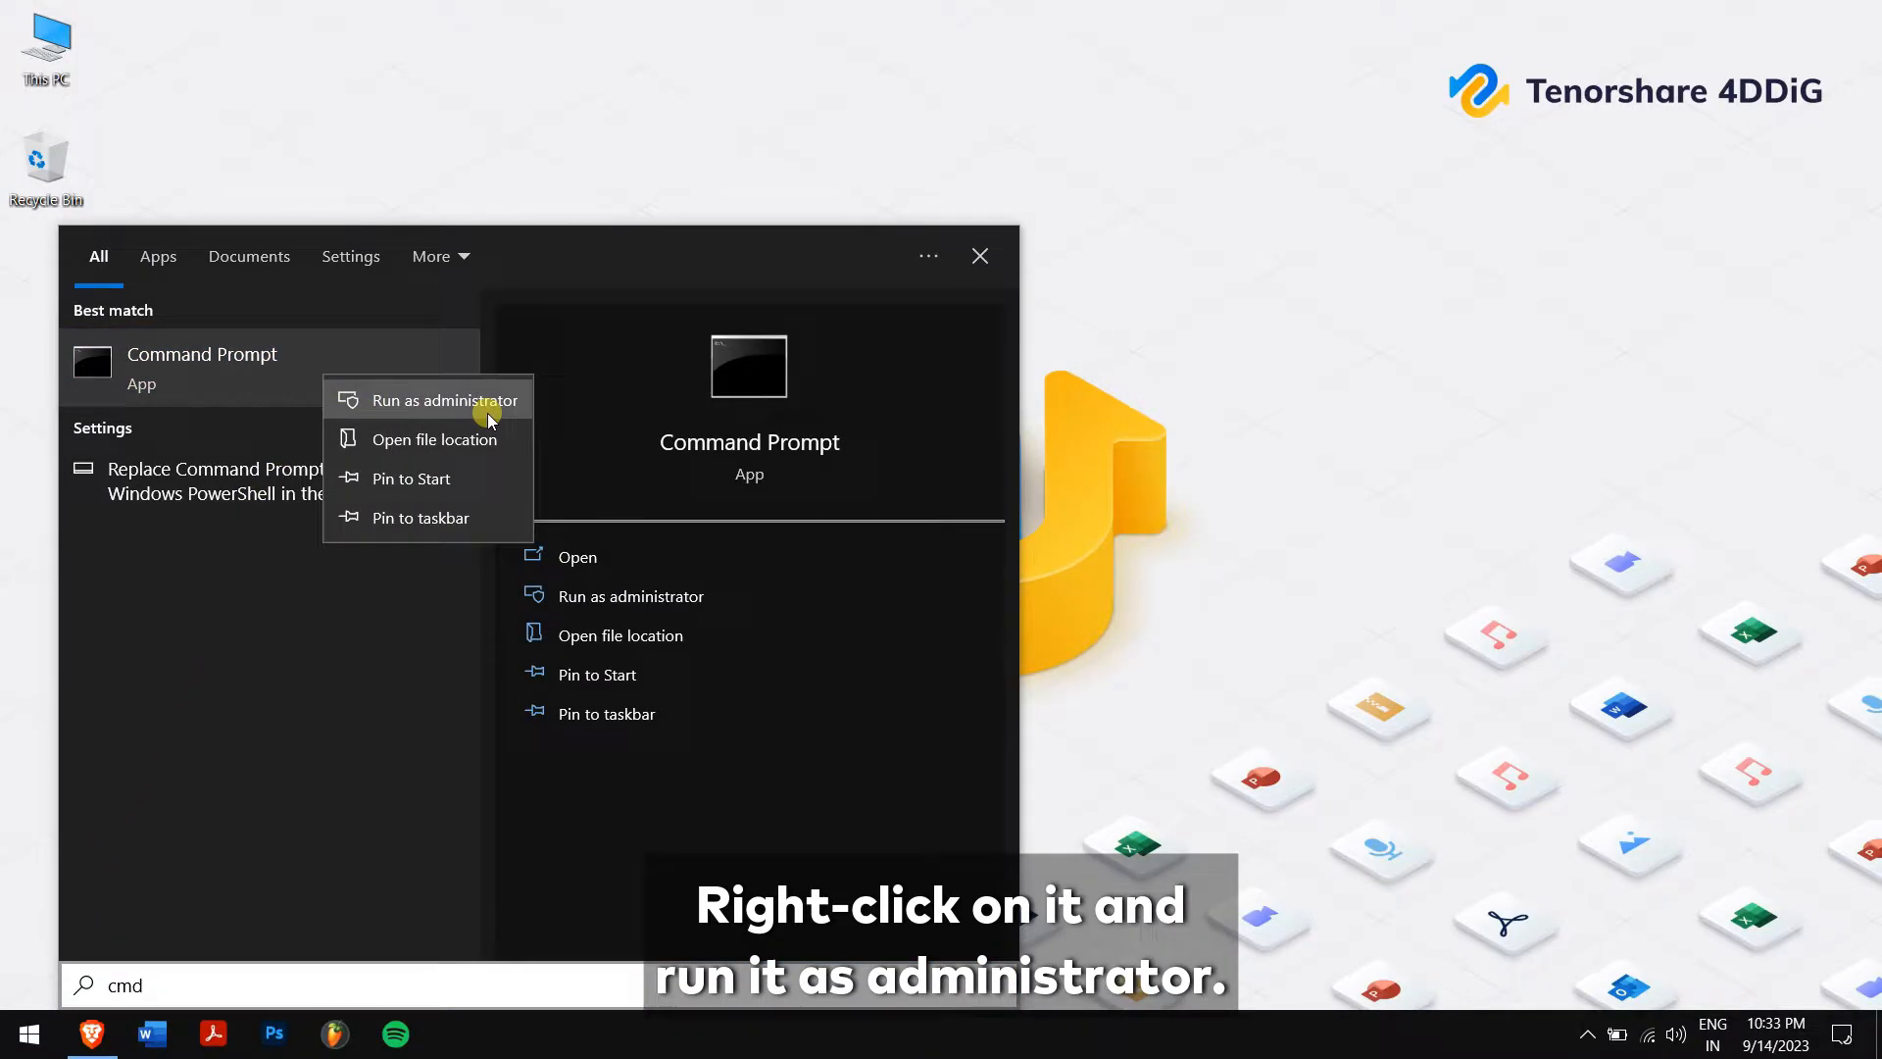
Step: Run Command Prompt as administrator and enter chkdsk F: /f
click(443, 400)
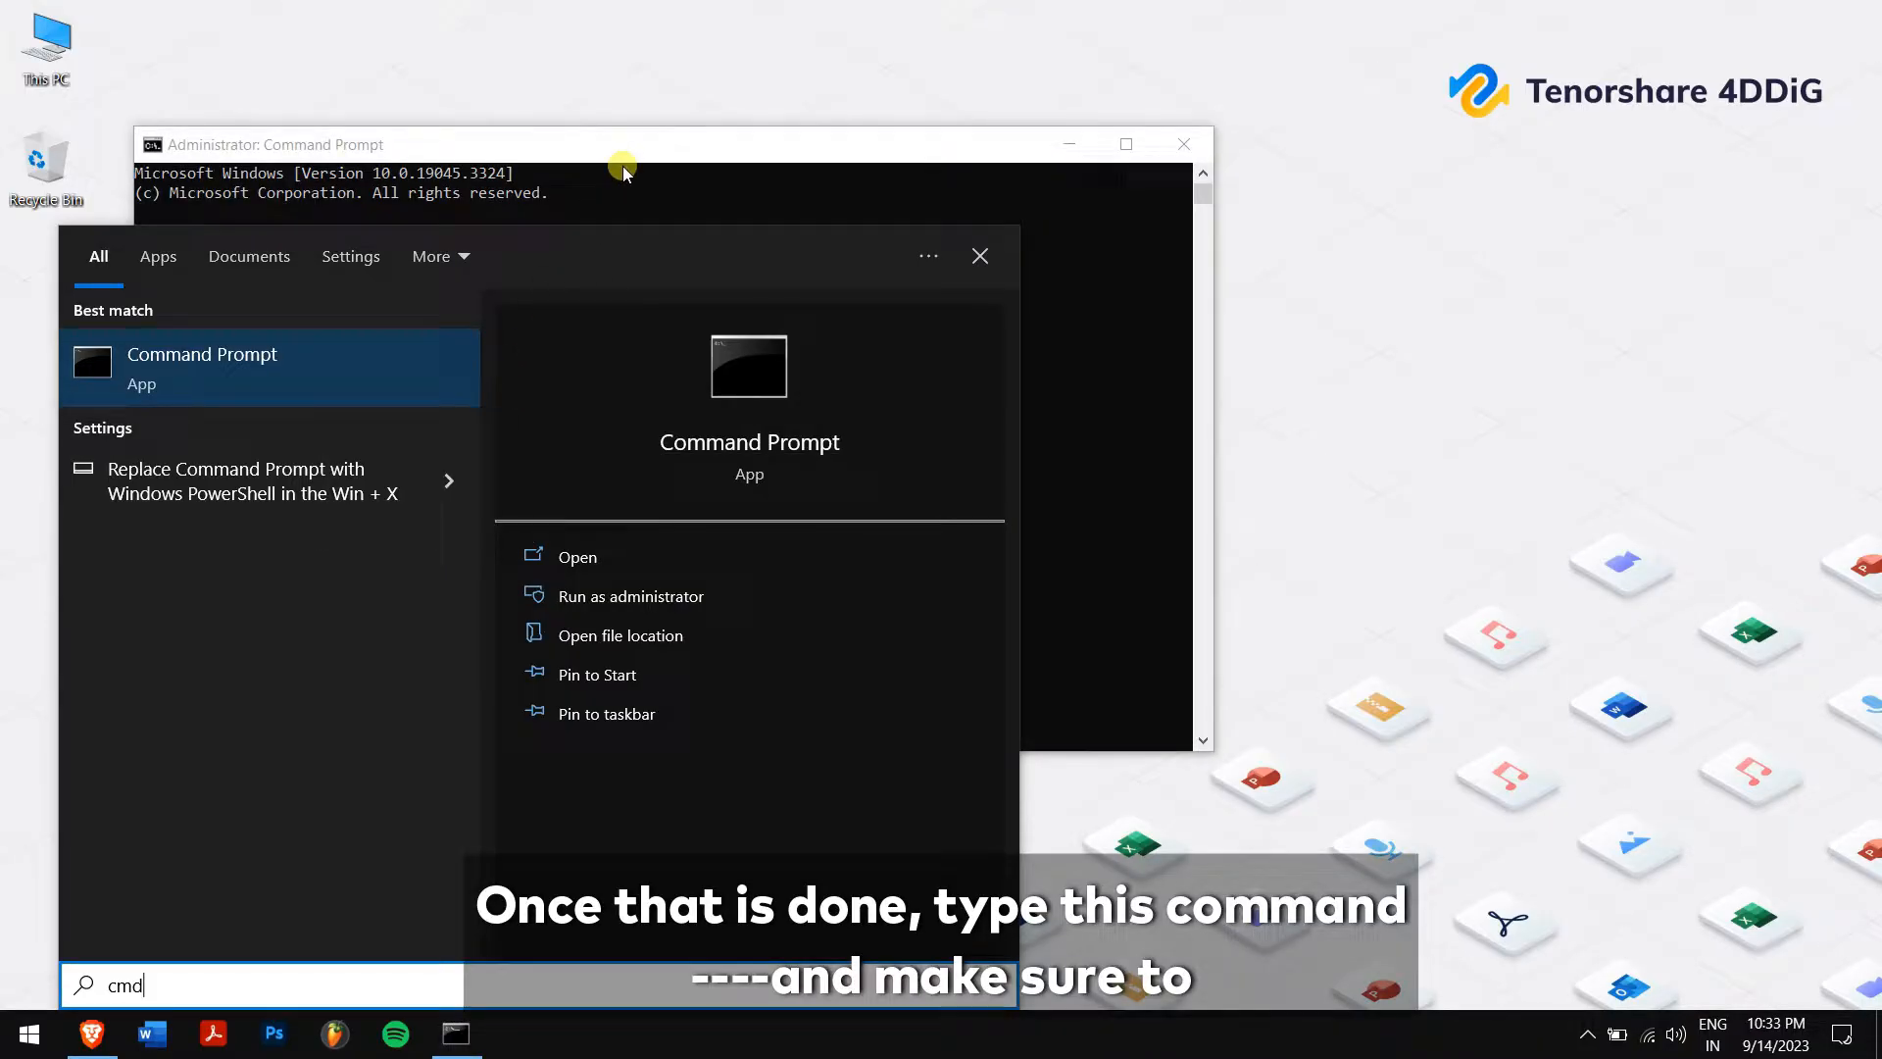
text(chkdsk X: /f)
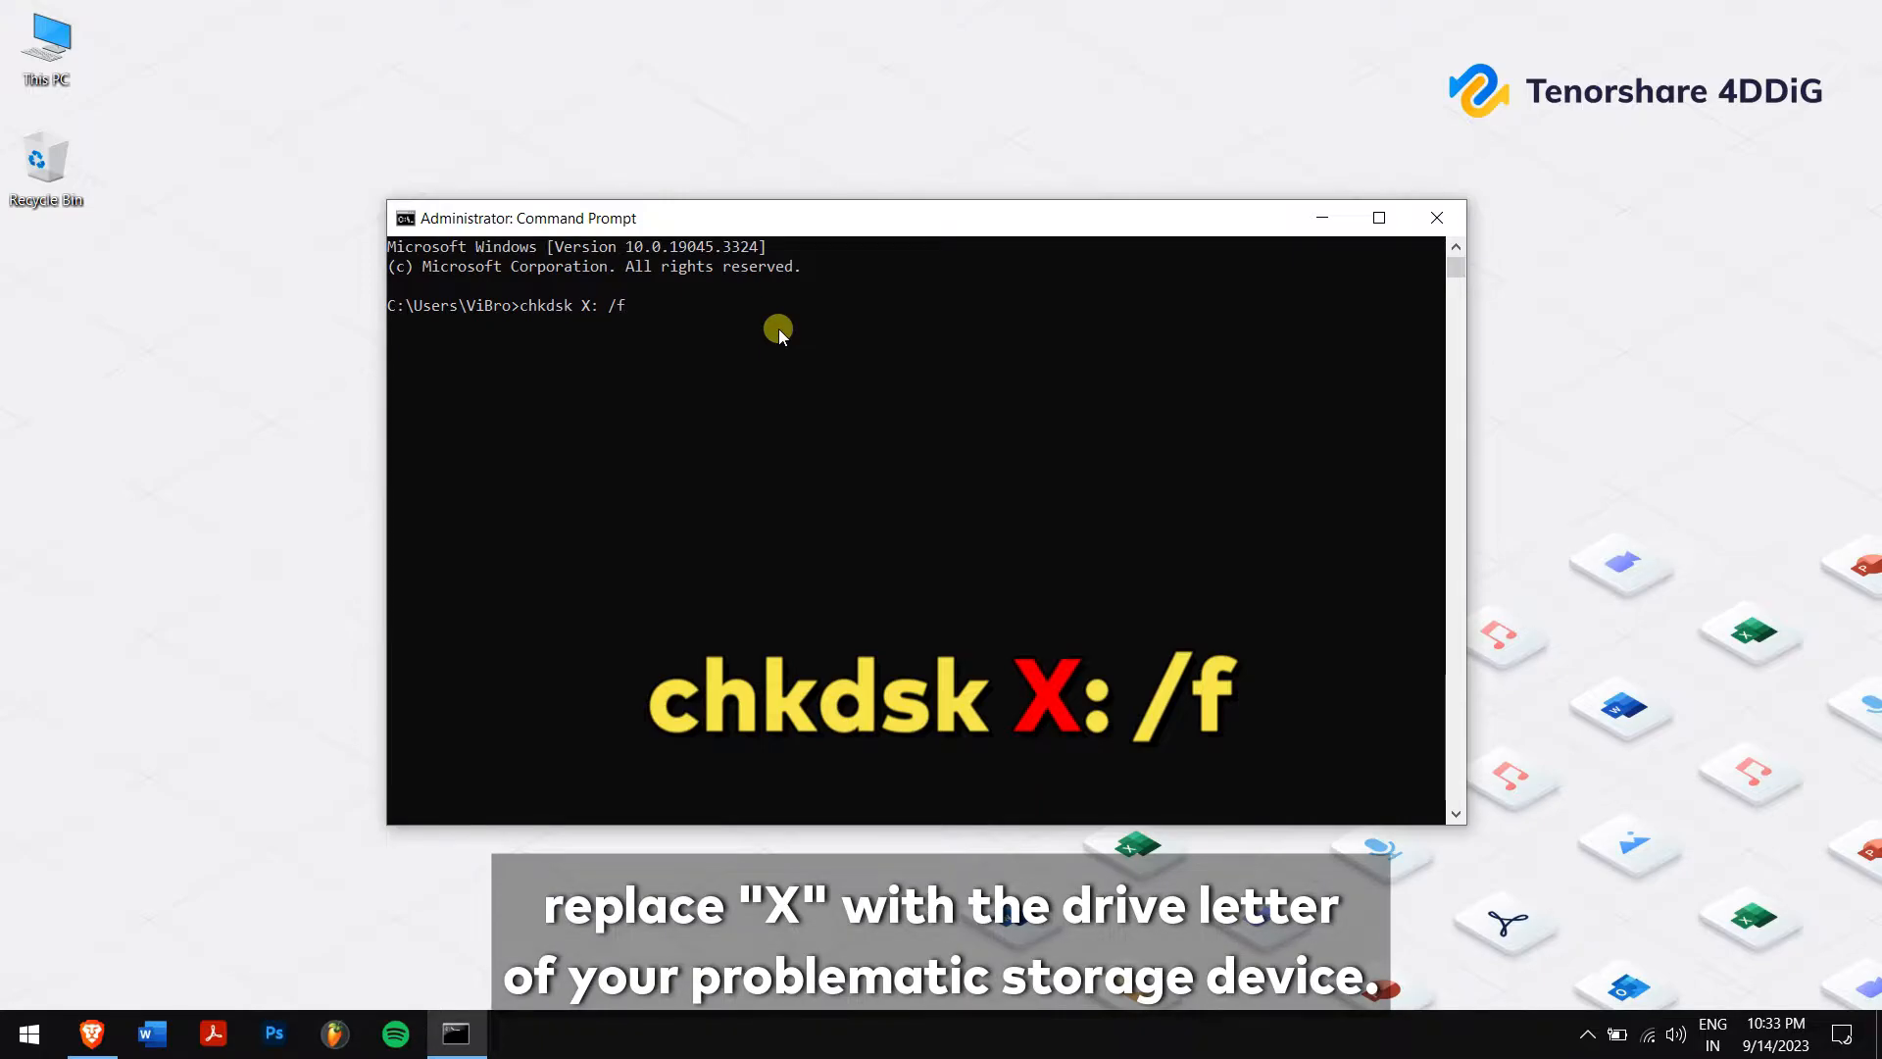
text(F)
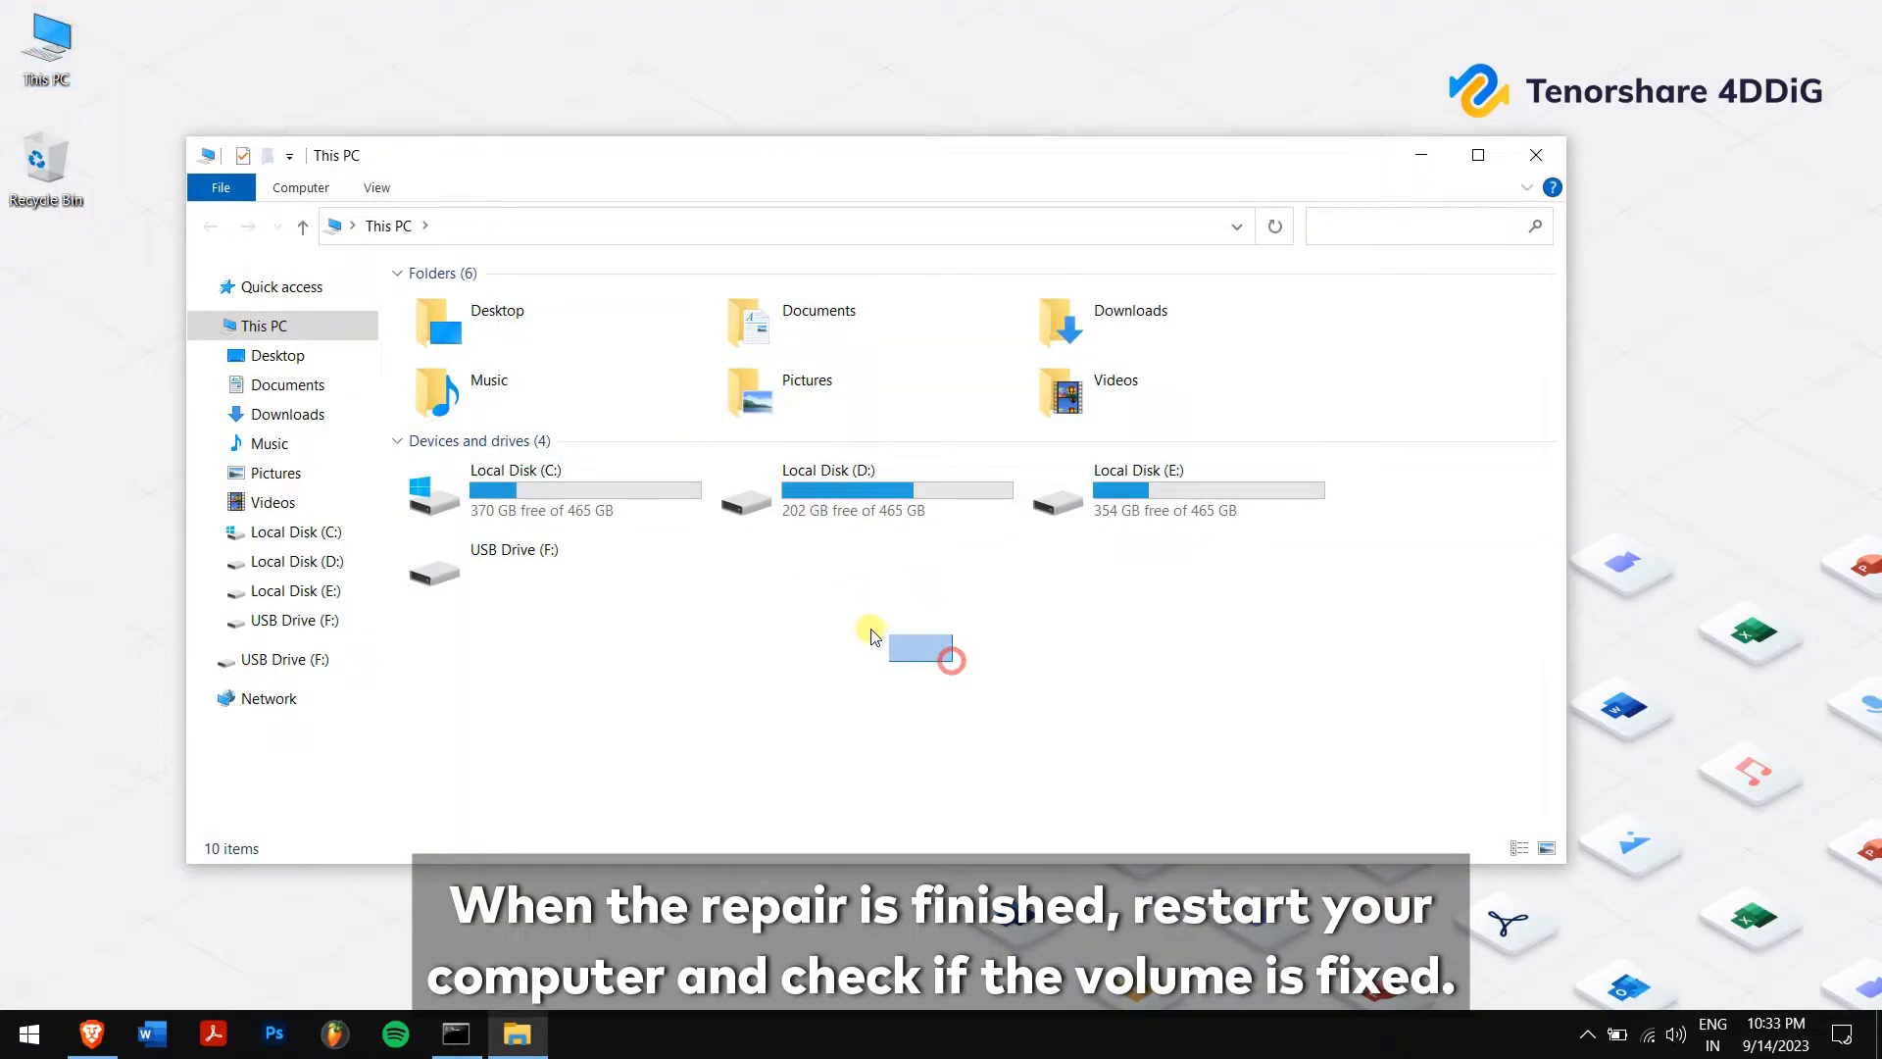
Step: Close the Command Prompt after chkdsk aborts on the corrupt NTFS boot sector
click(513, 565)
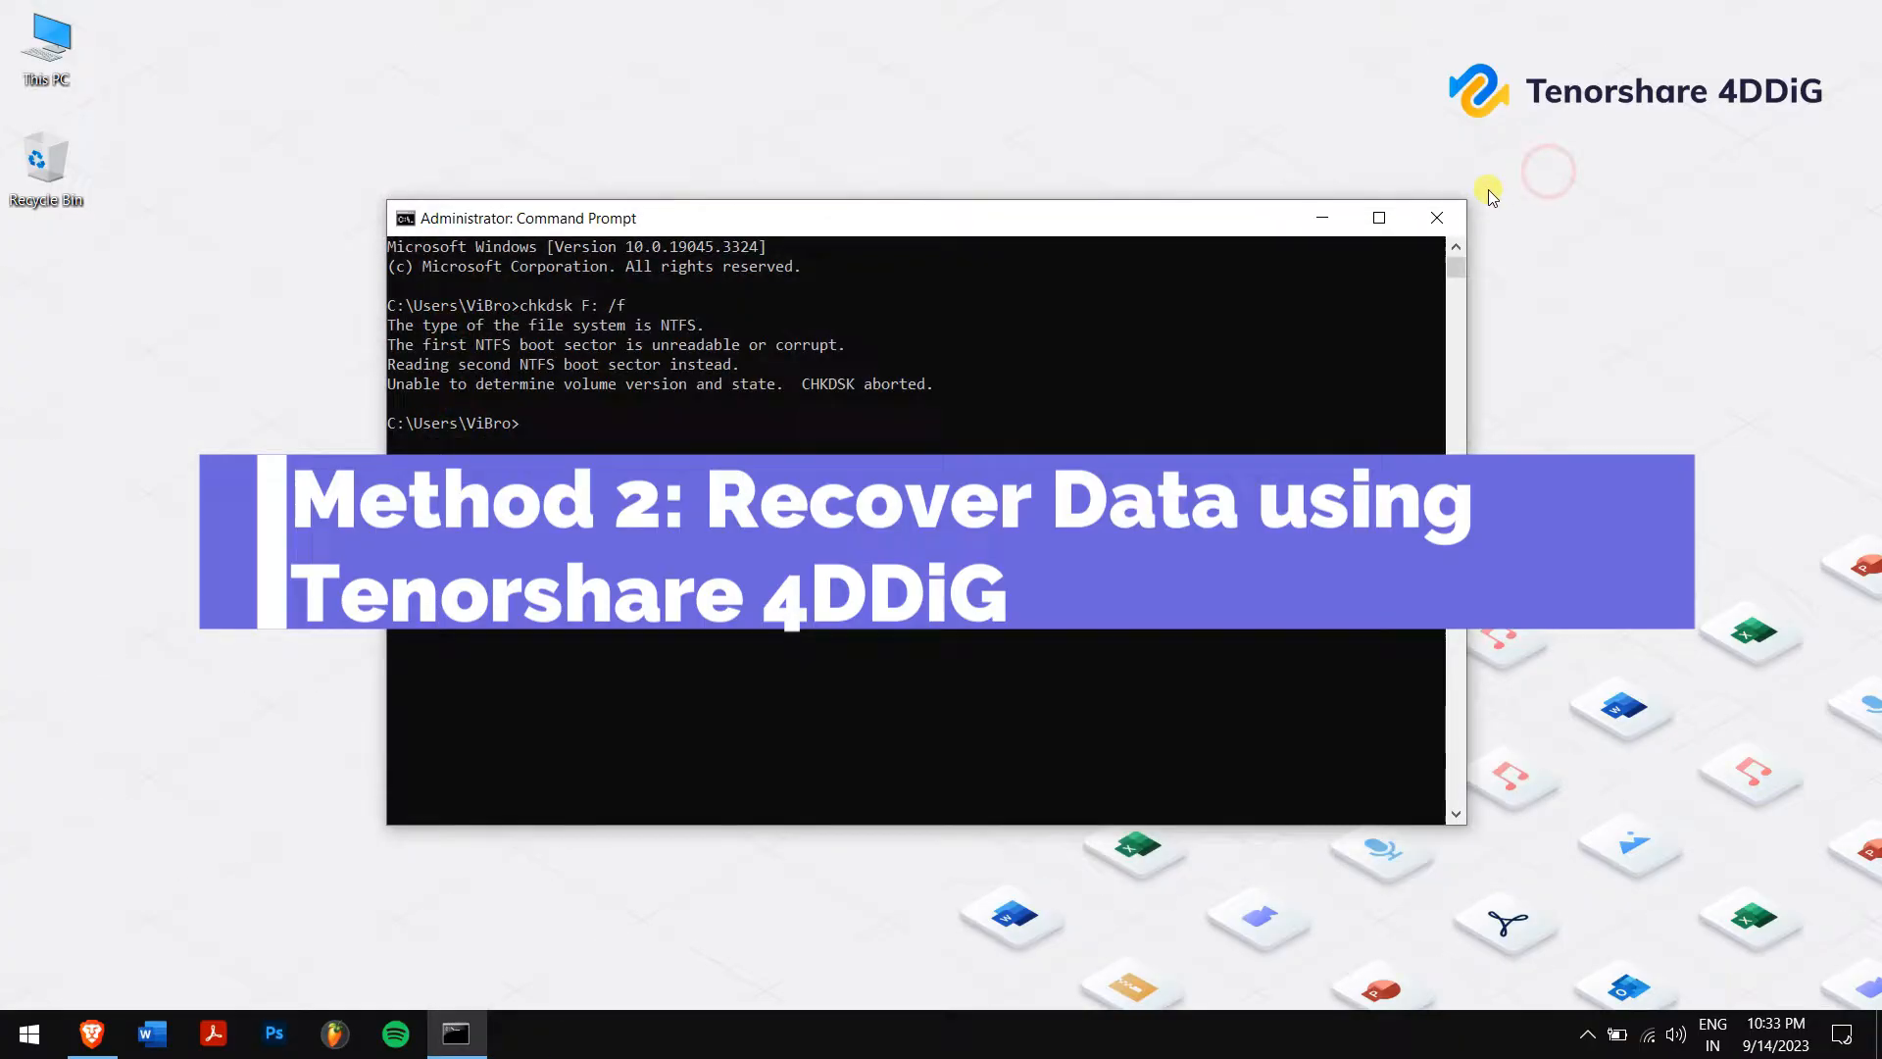
click(1435, 218)
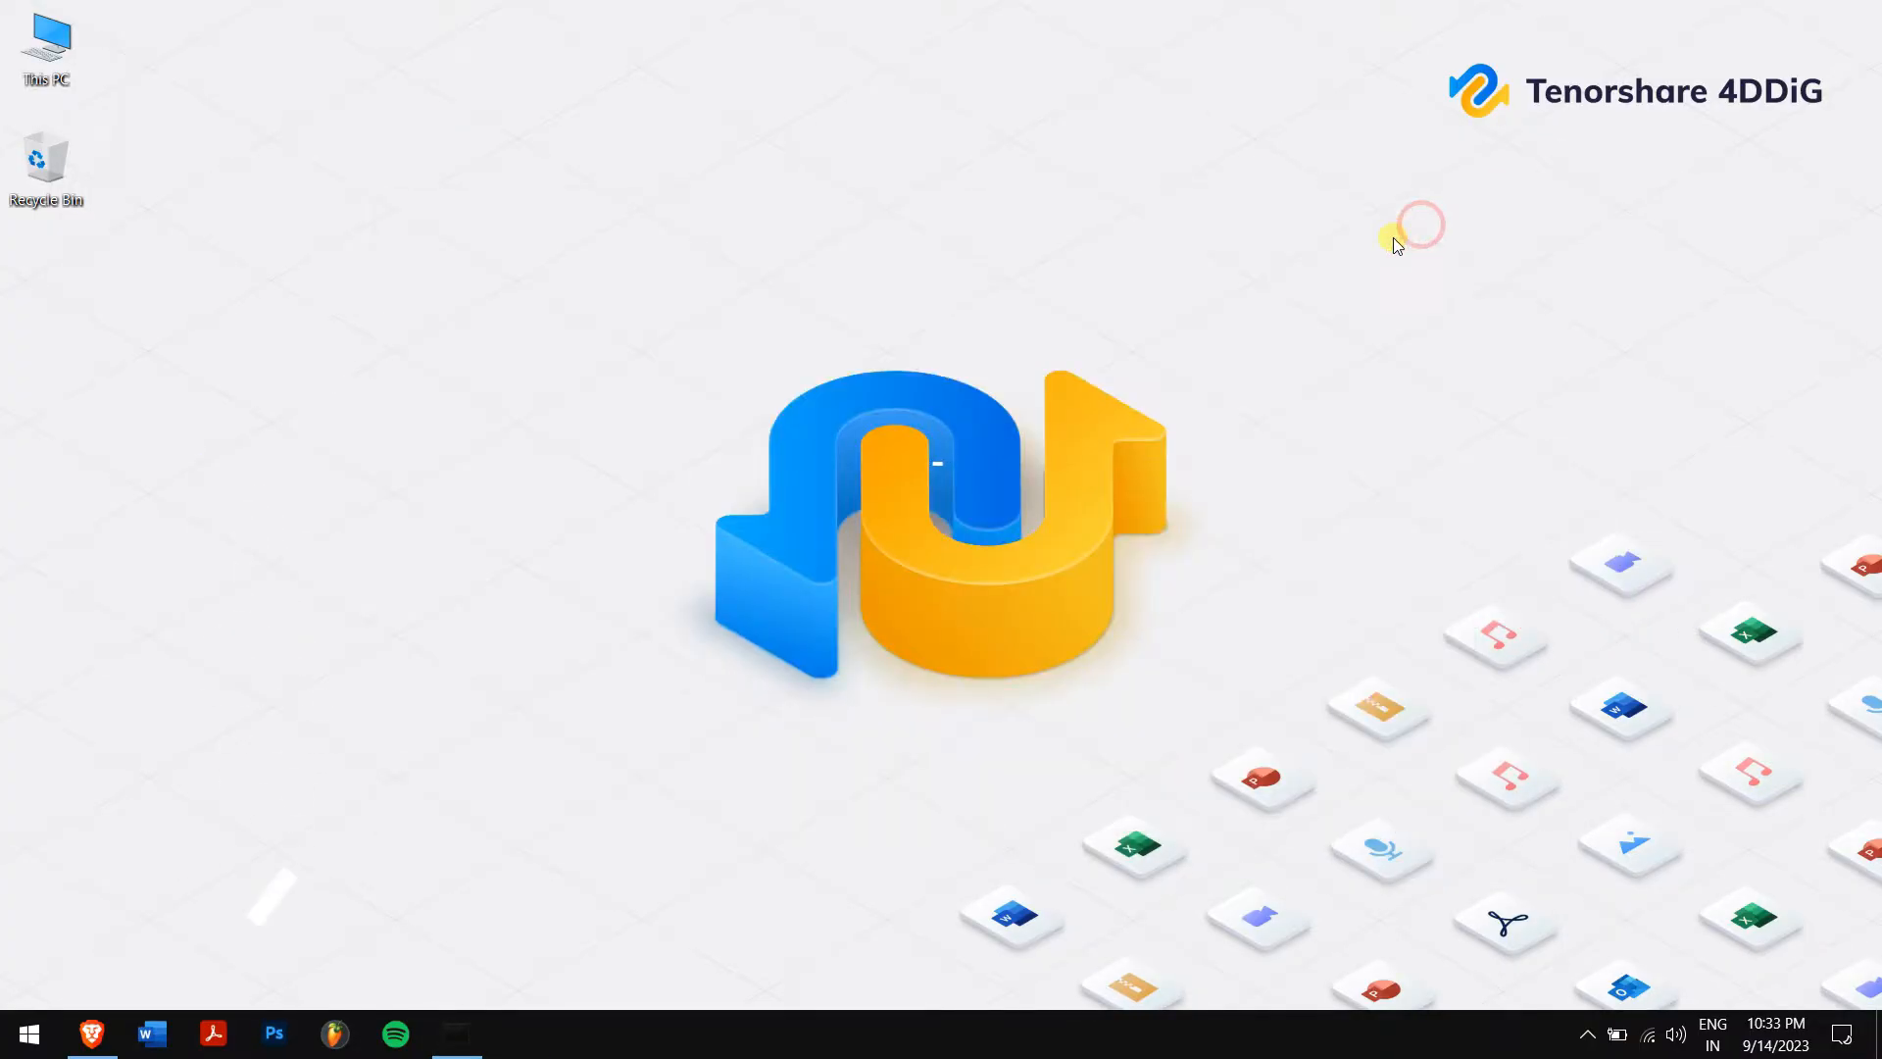
mouse_move(90, 1032)
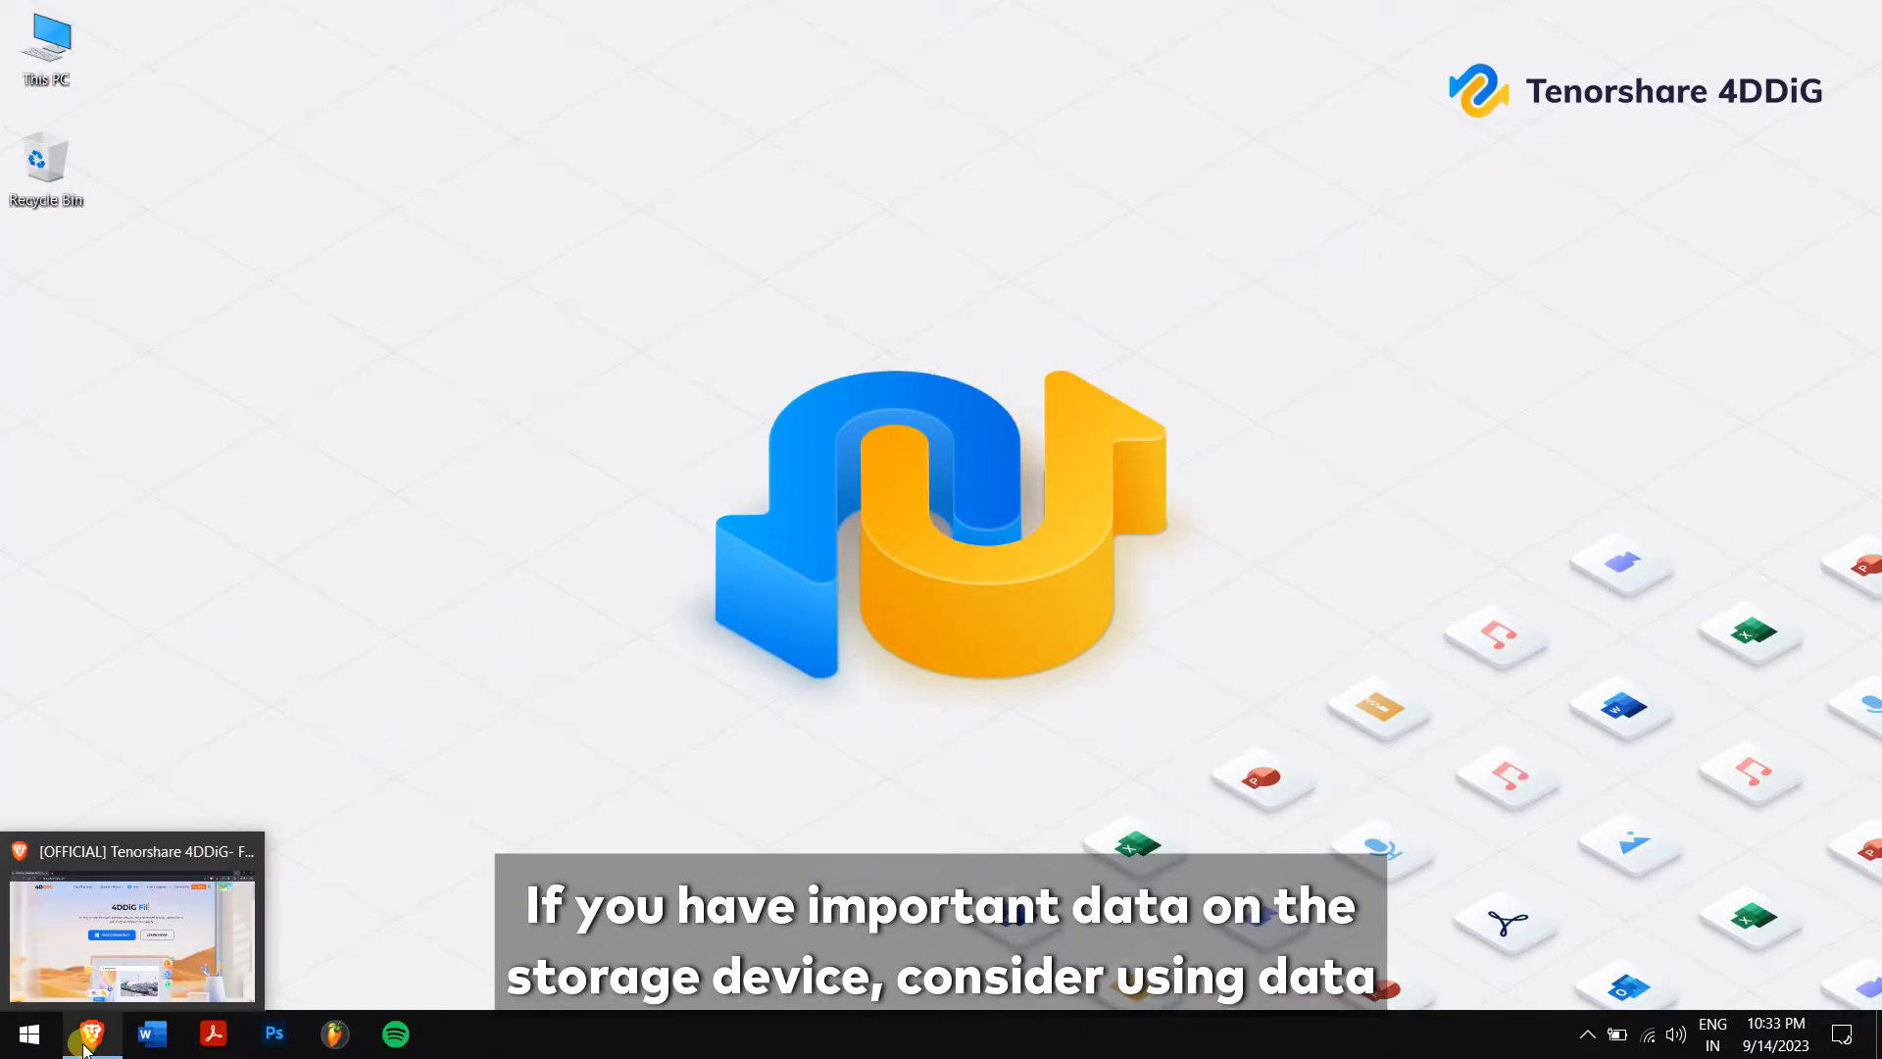
Step: Switch to the 4DDiG site in Brave and scroll down to Ultimate Computer Solutions
click(133, 918)
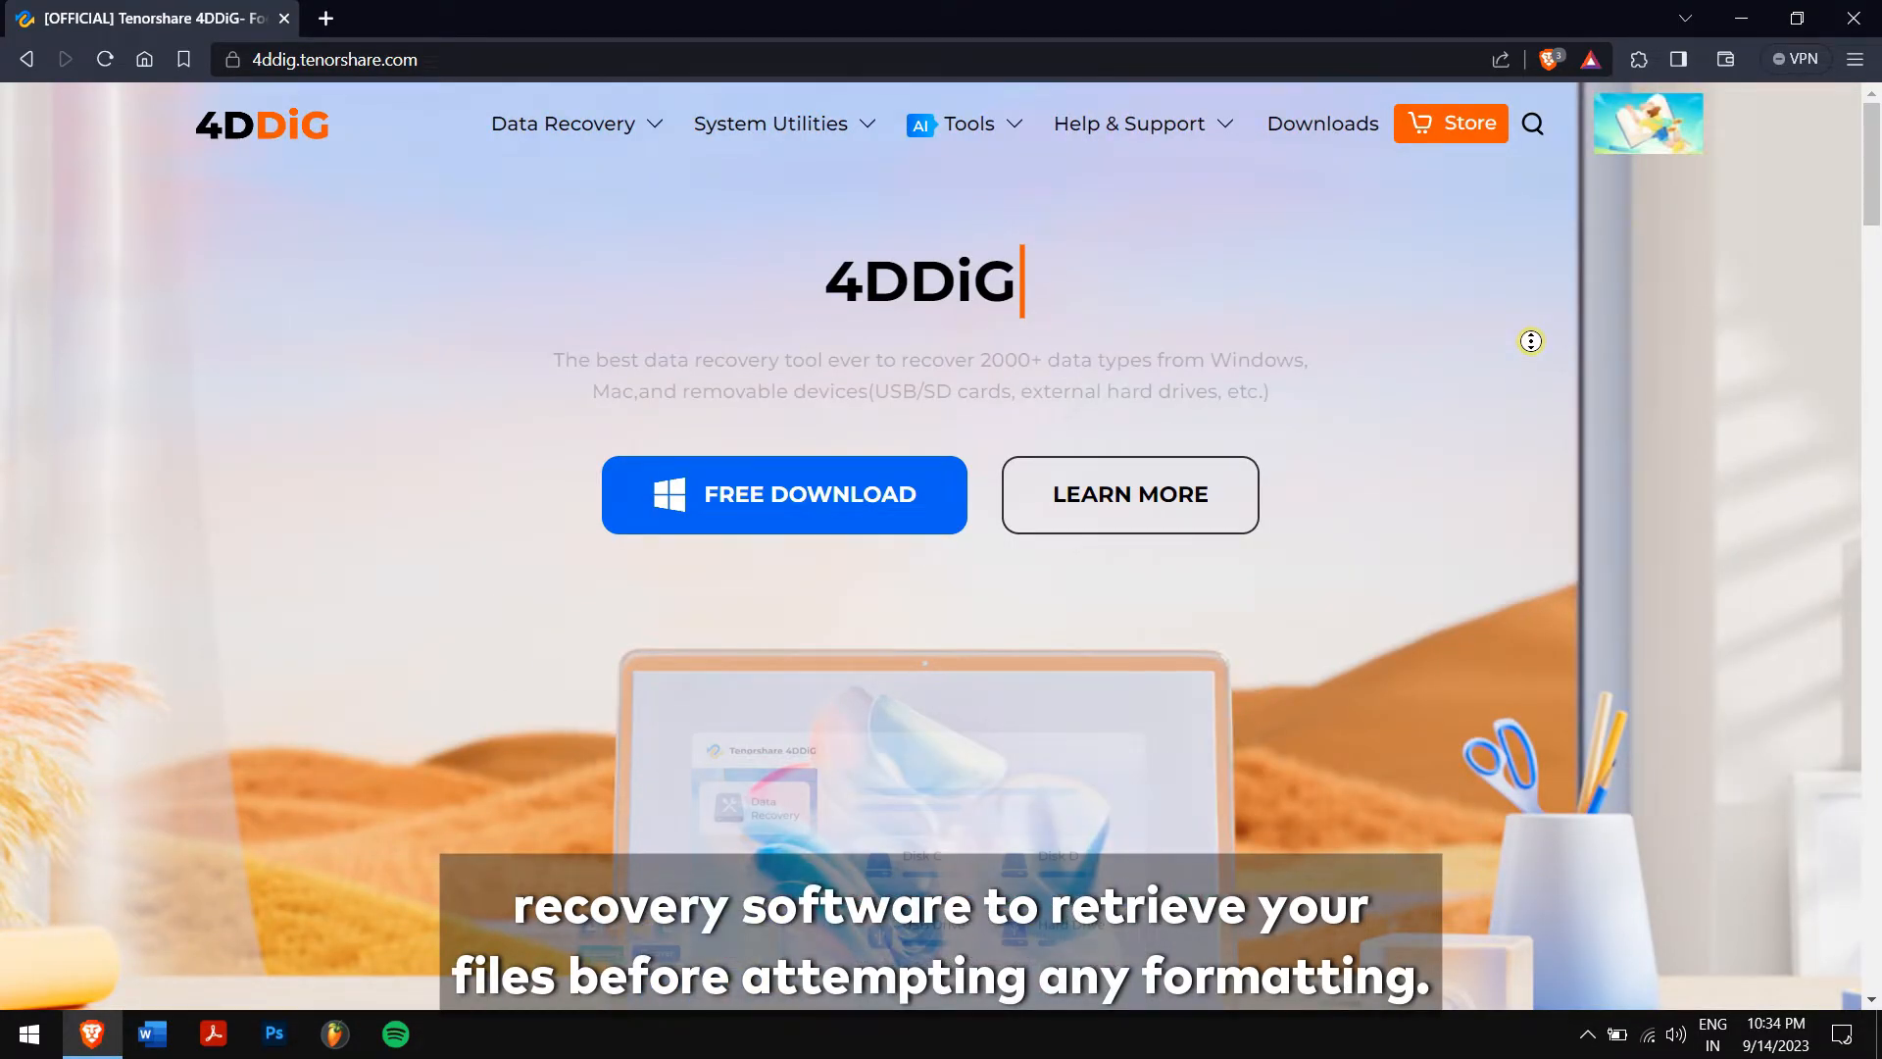
scroll(down, 3)
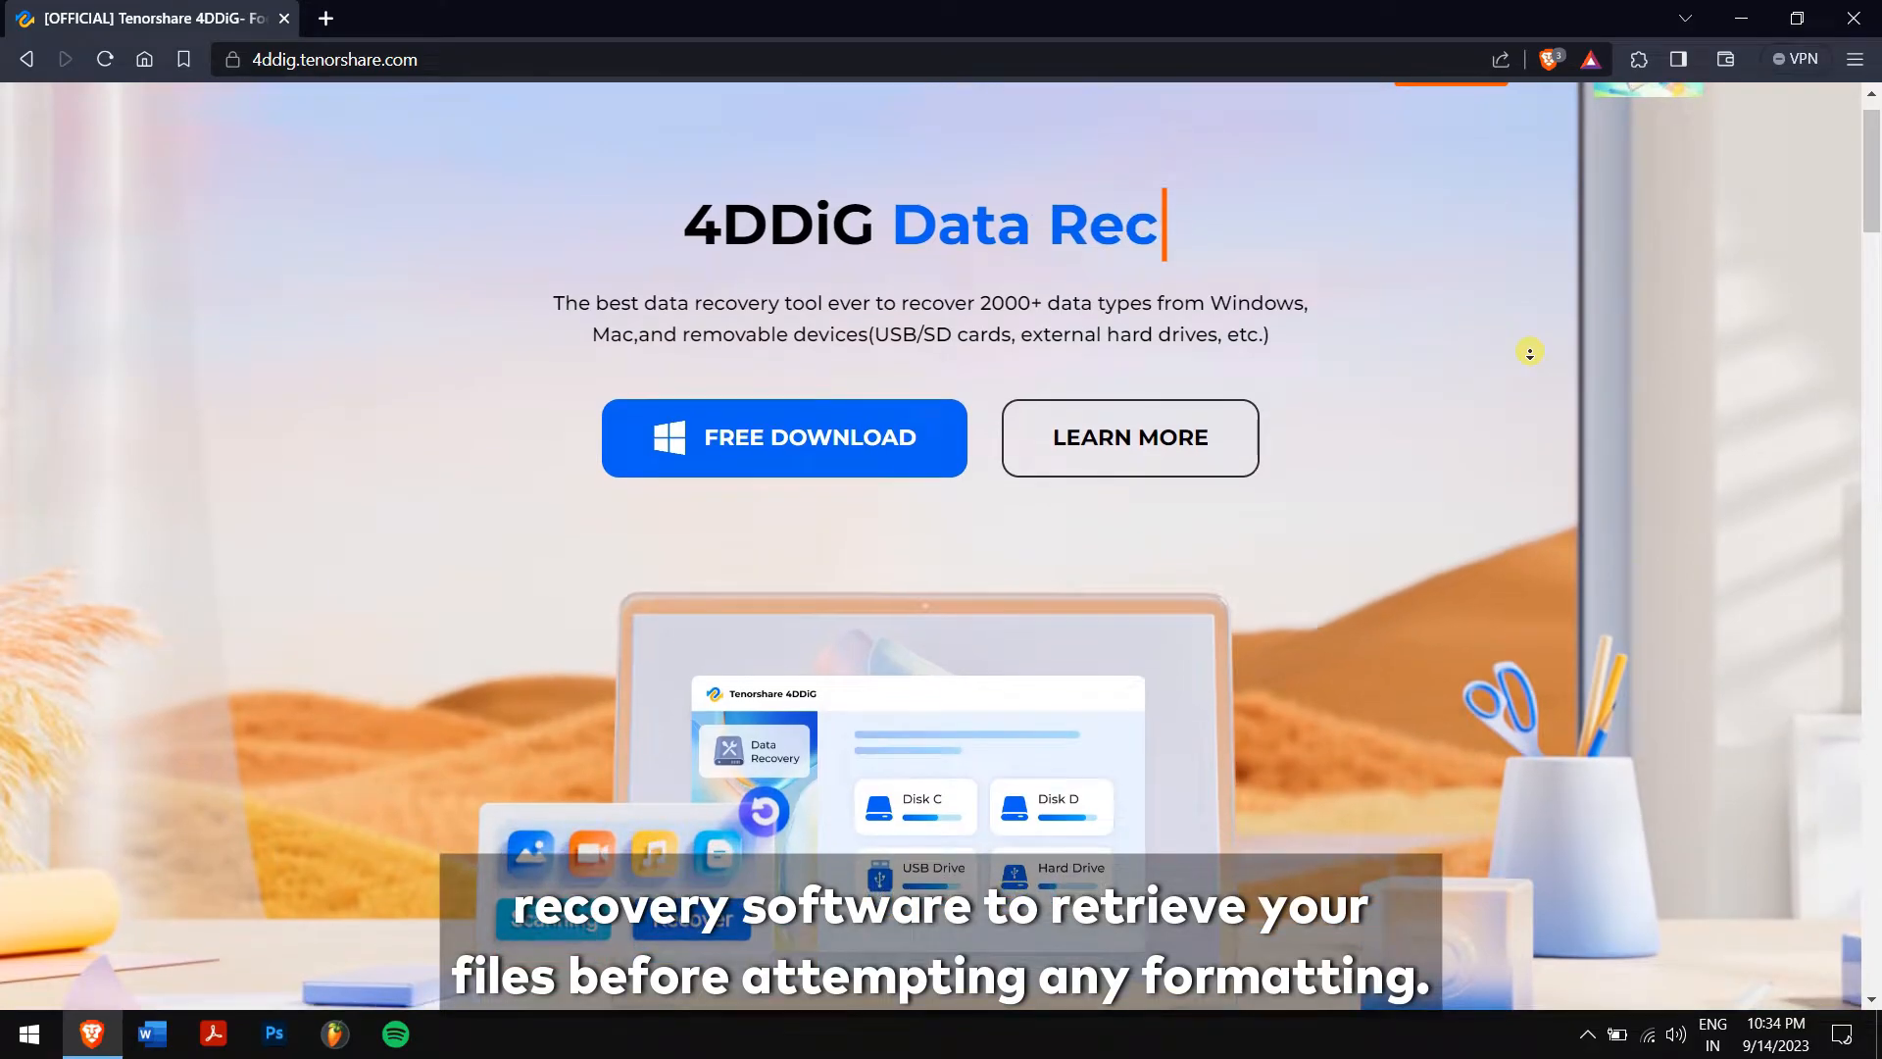
scroll(up, 3)
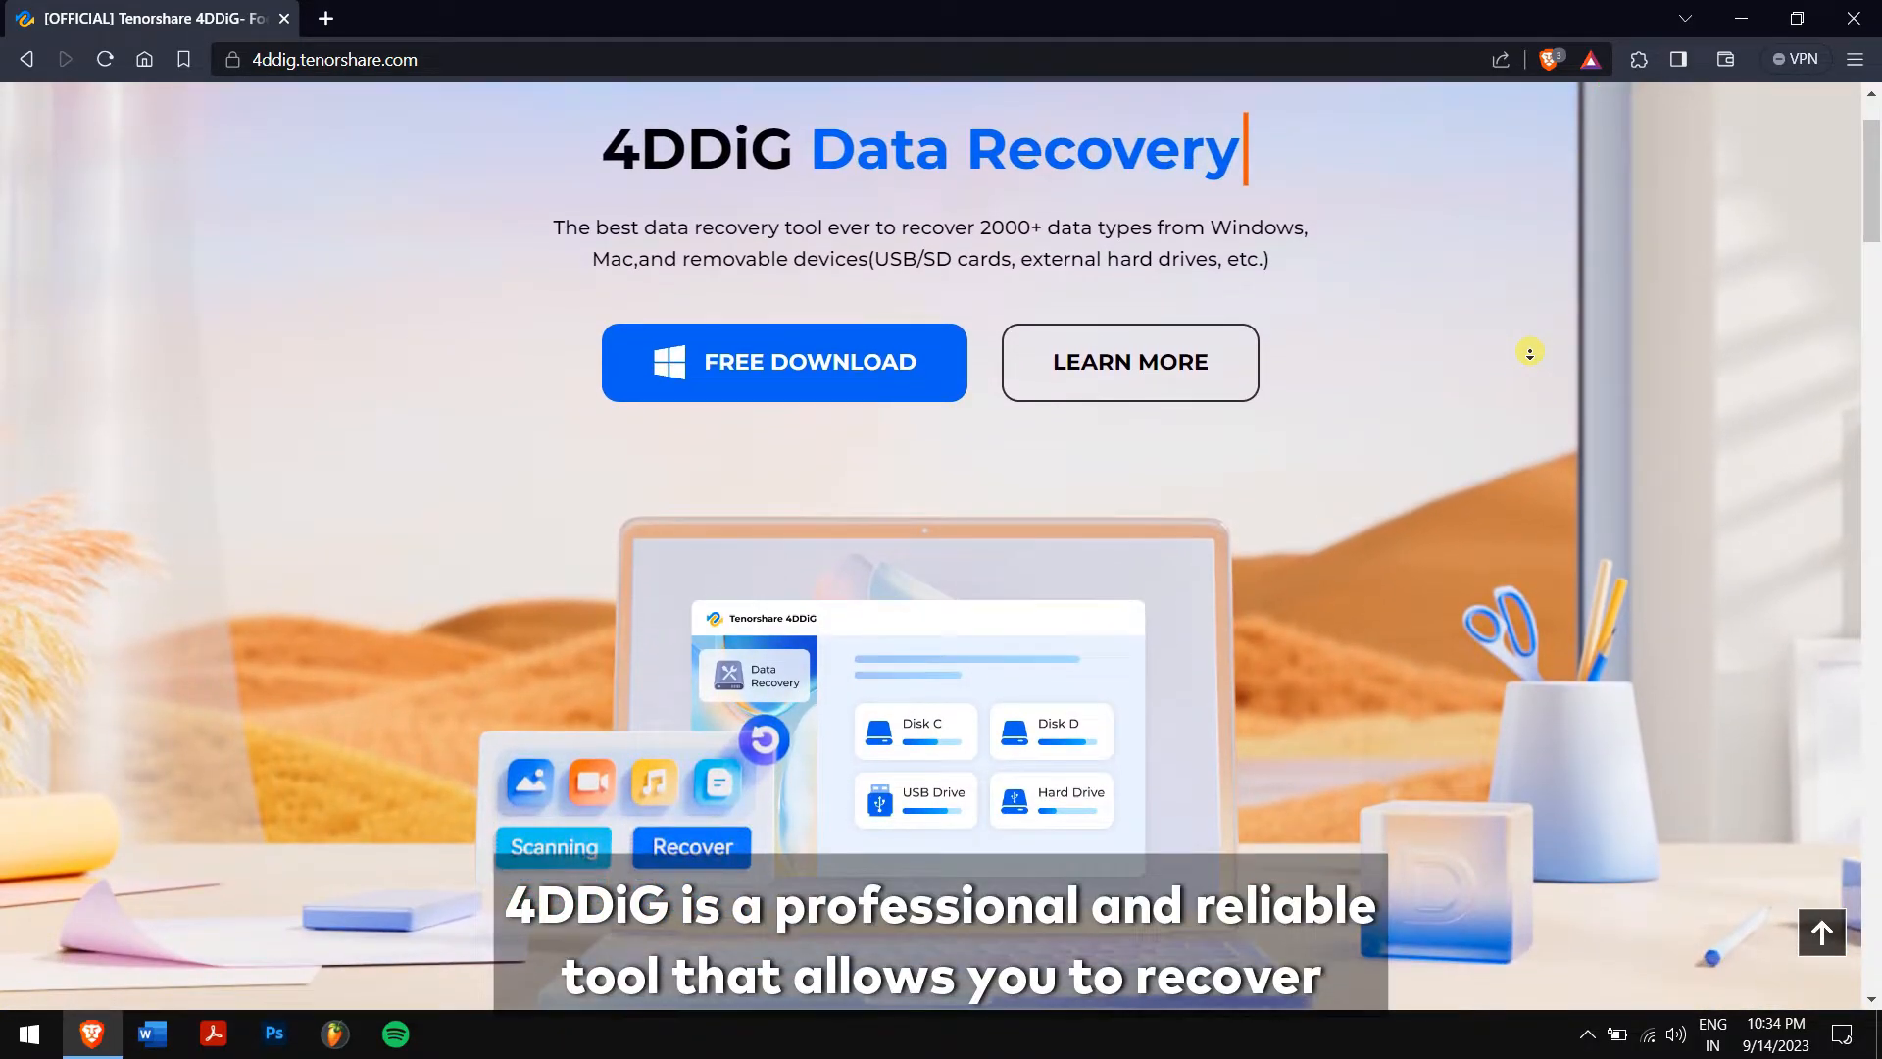
scroll(down, 3)
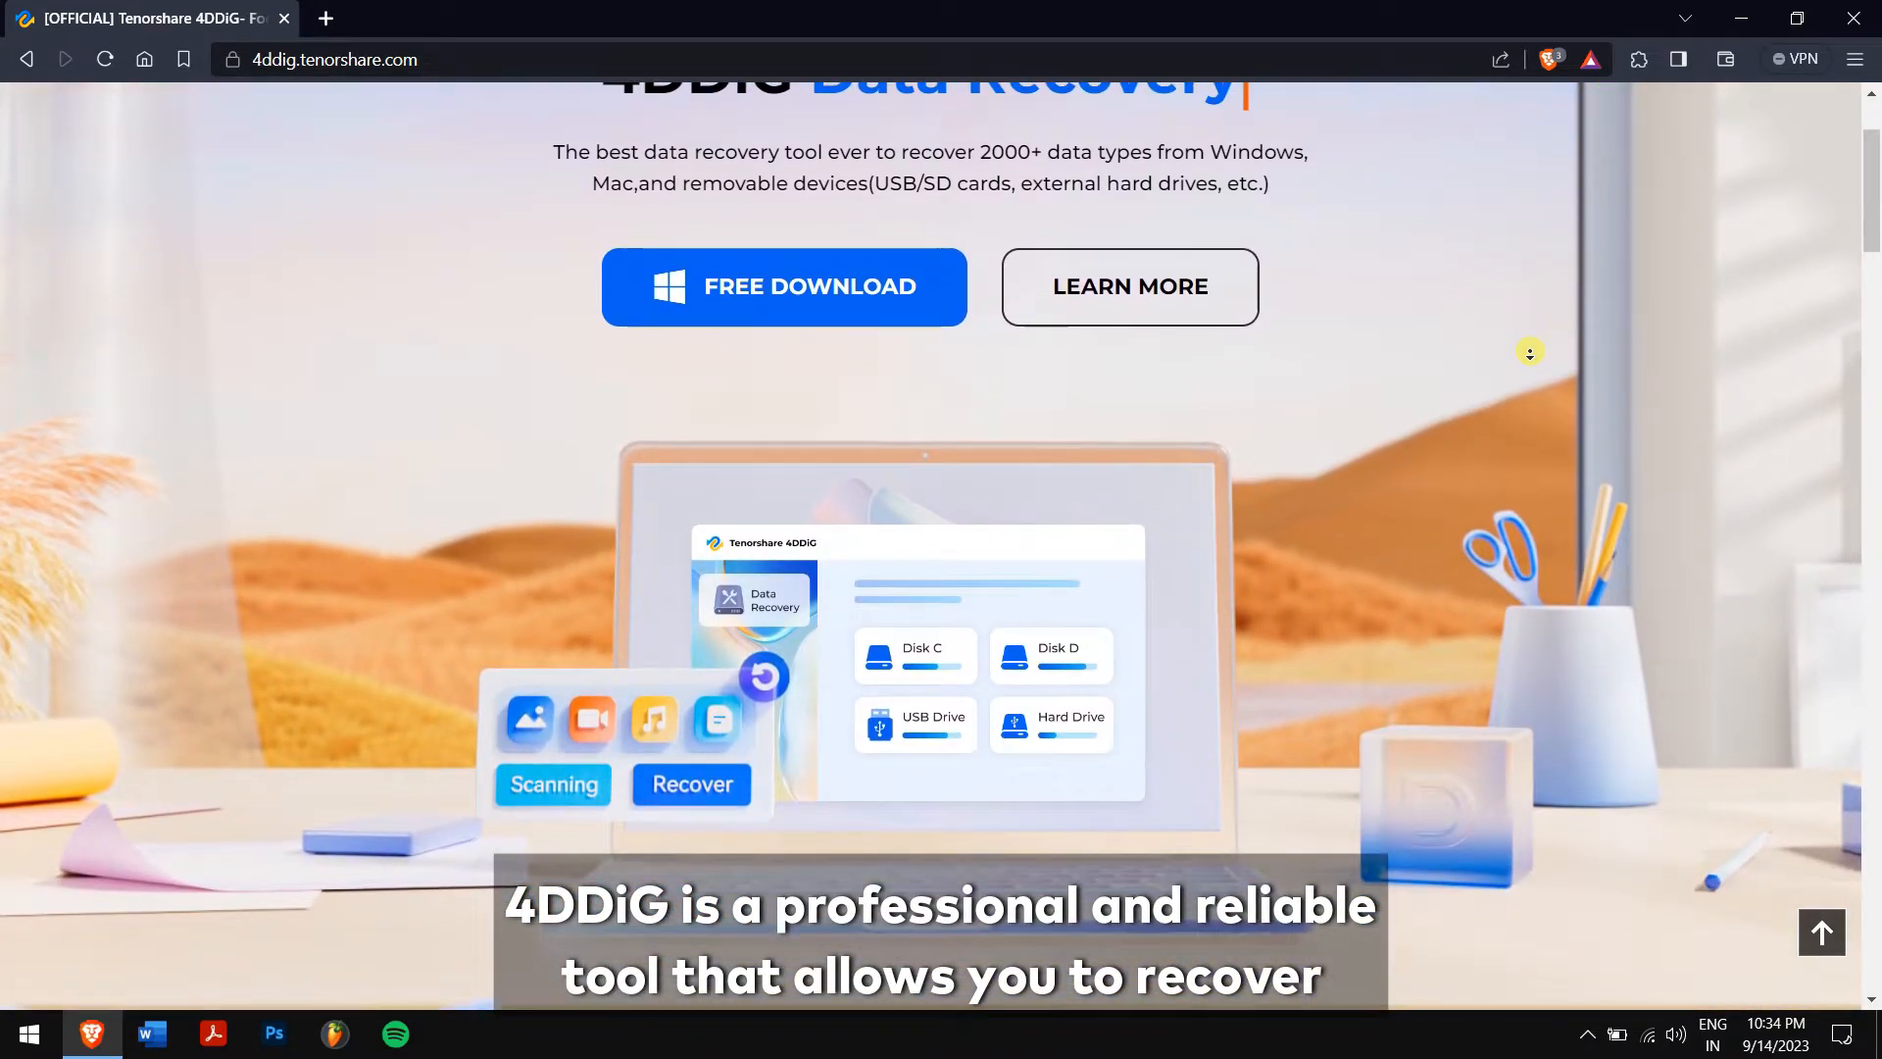
scroll(down, 3)
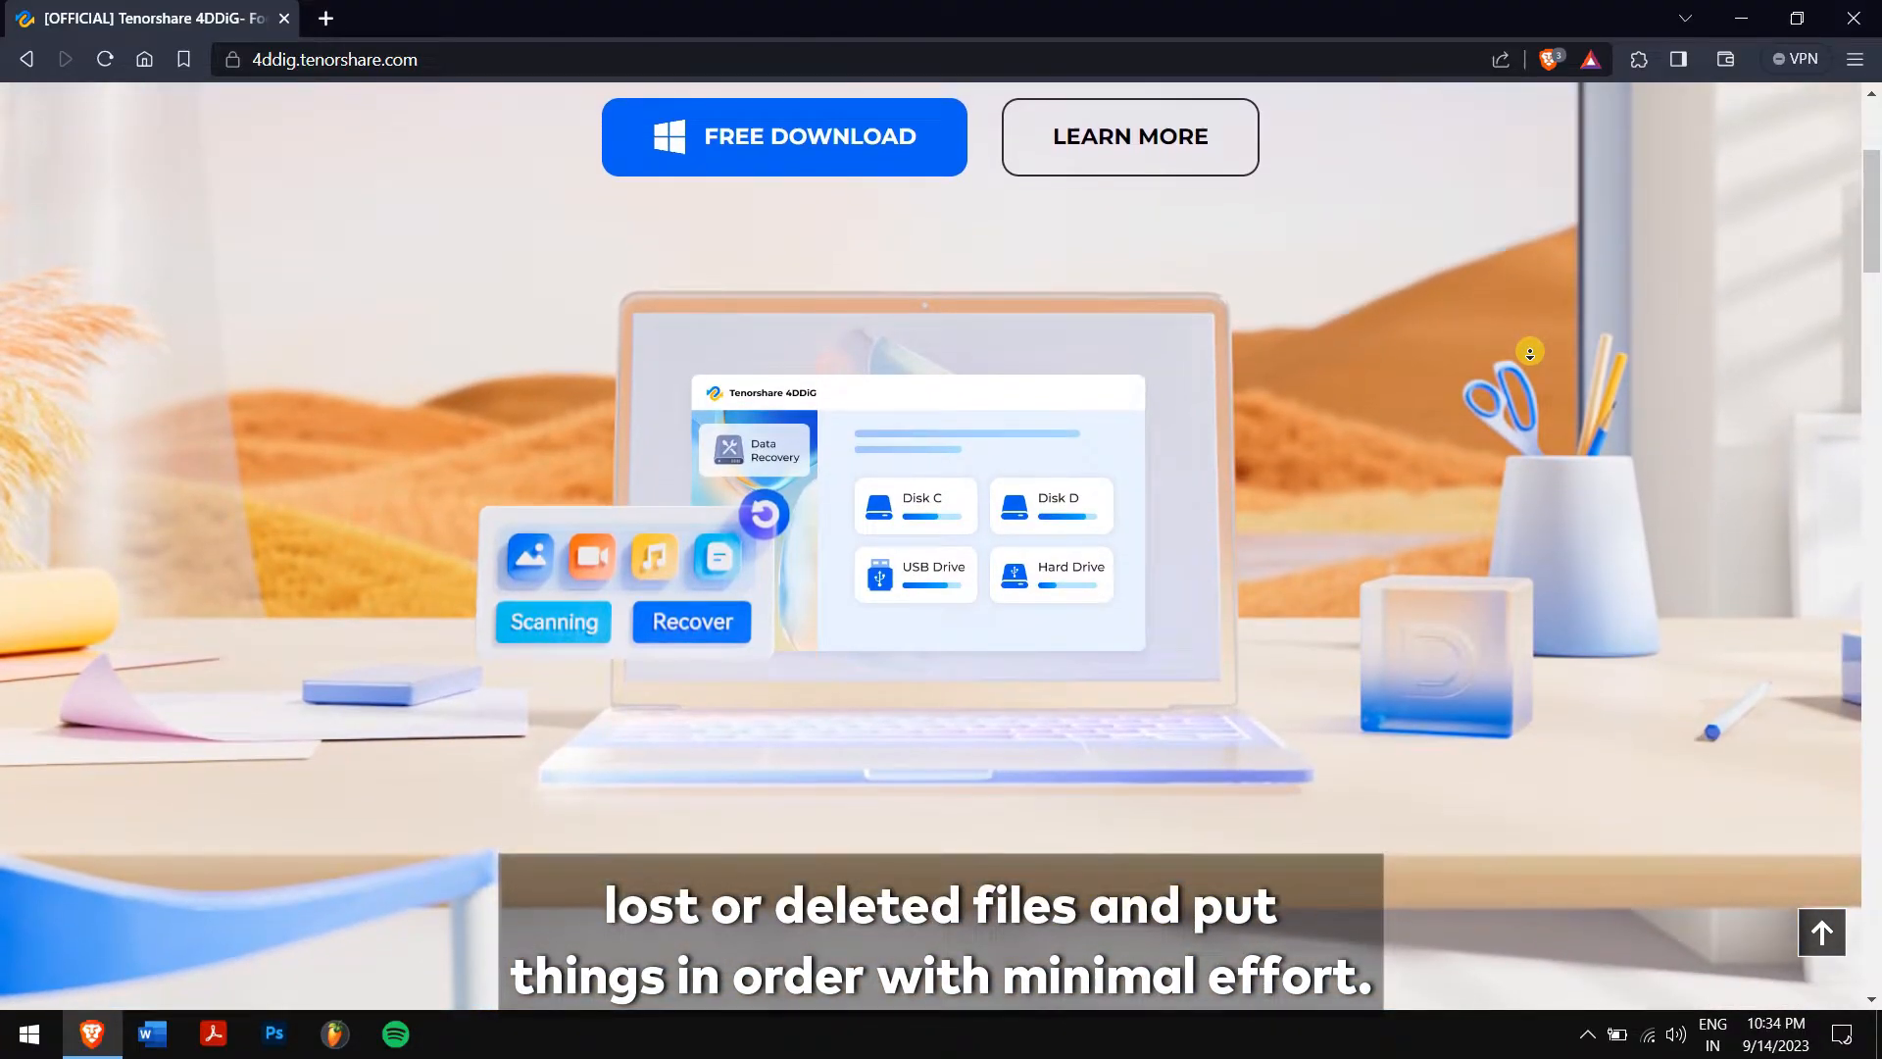
scroll(down, 3)
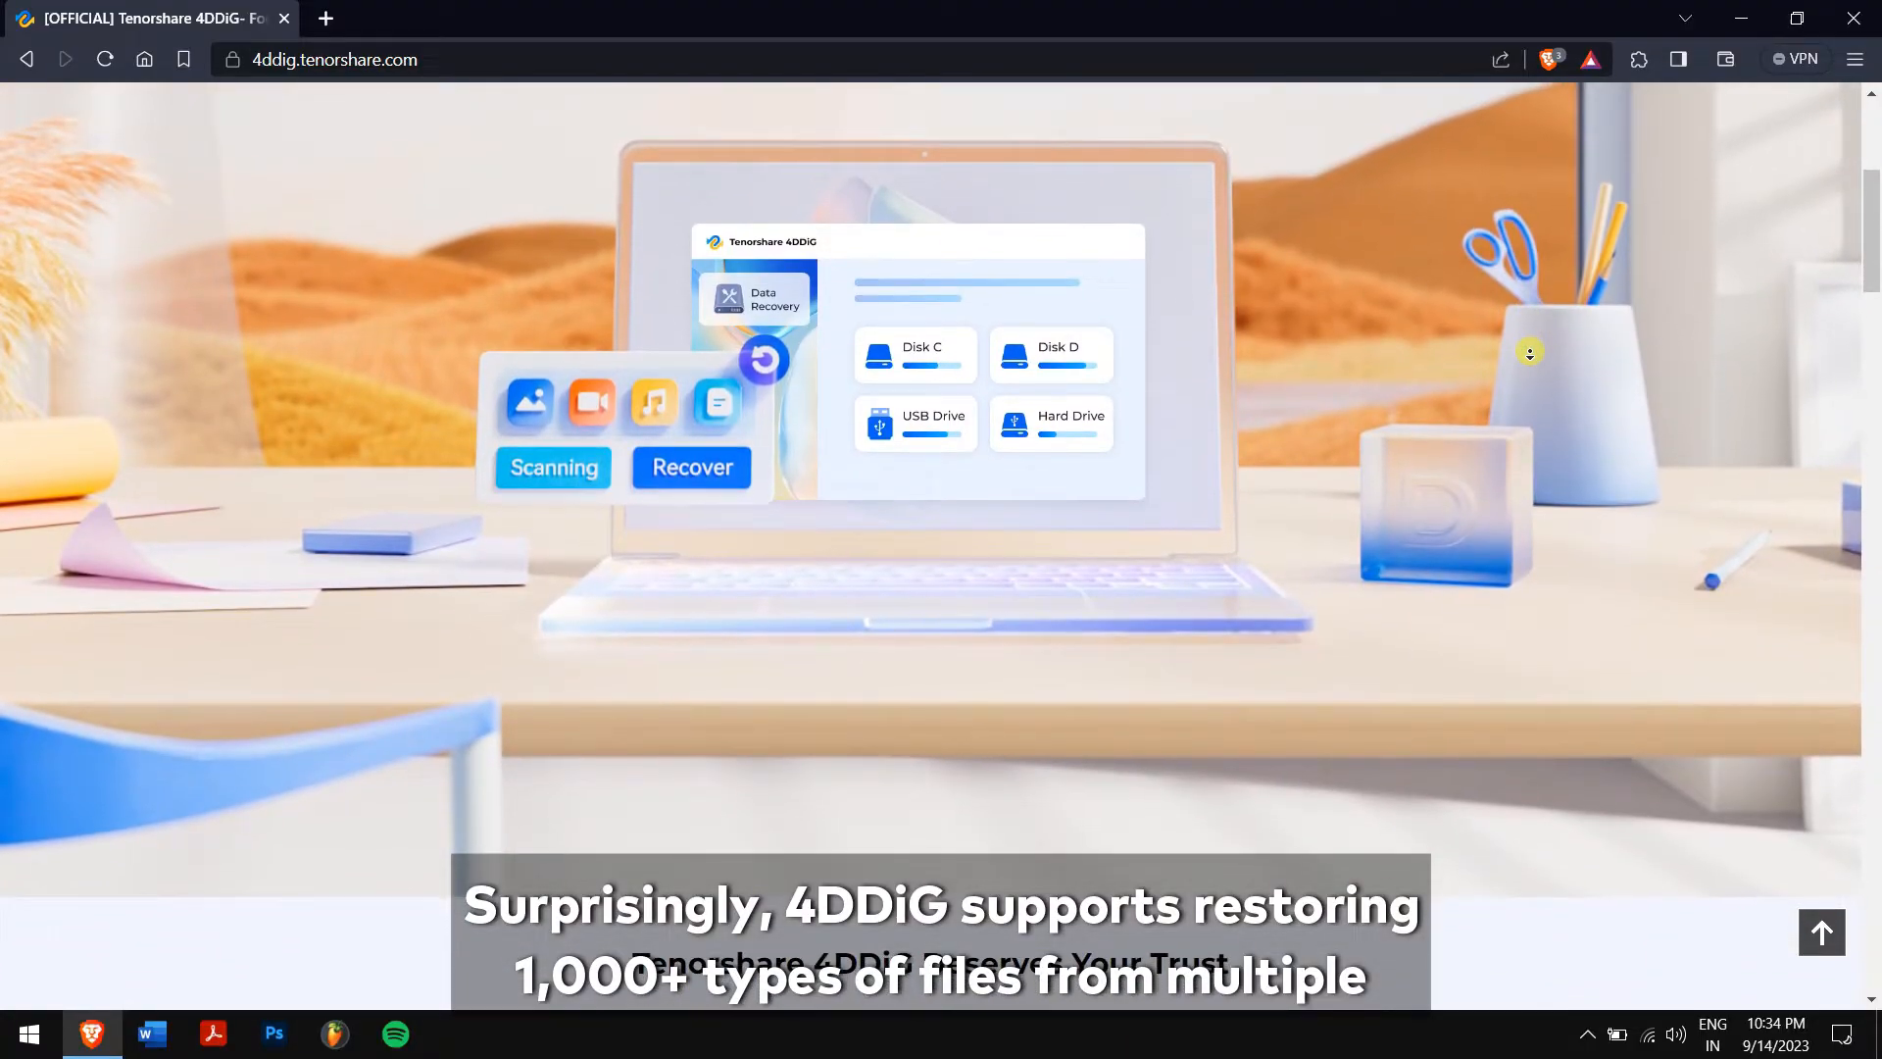
scroll(down, 3)
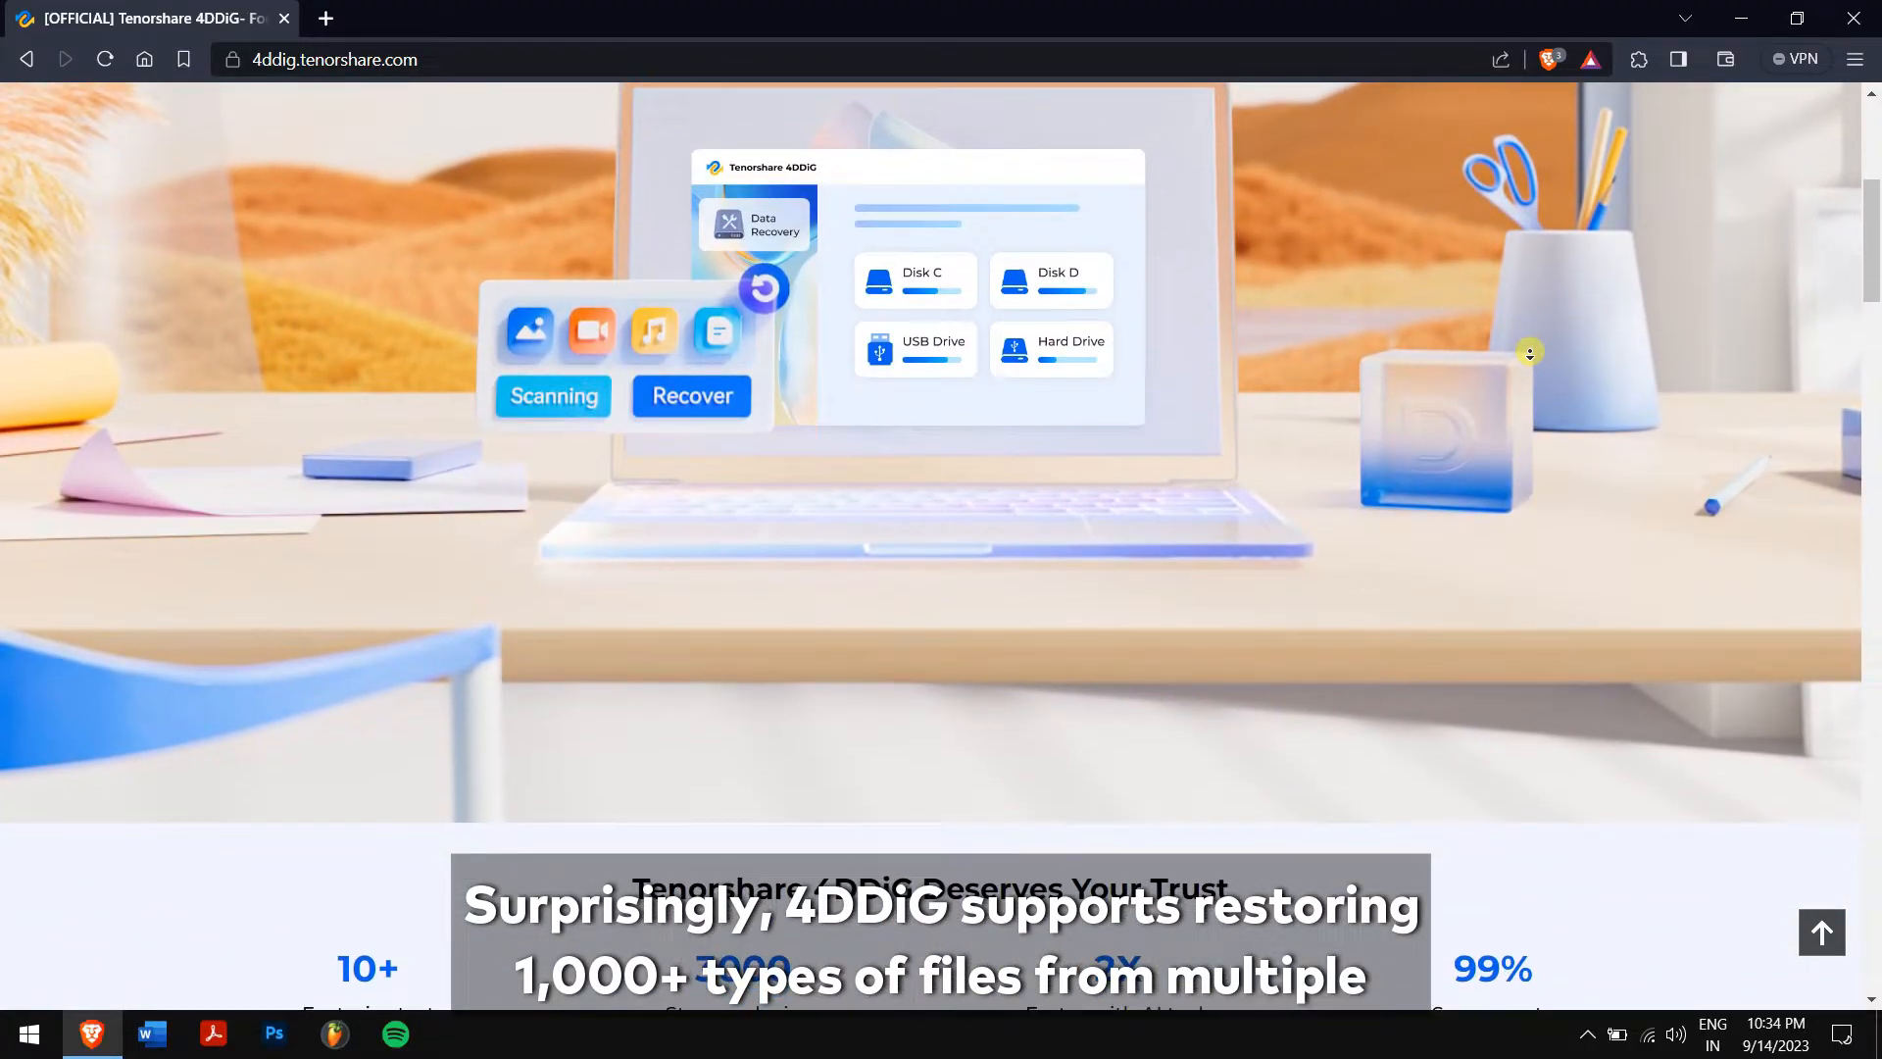
scroll(down, 3)
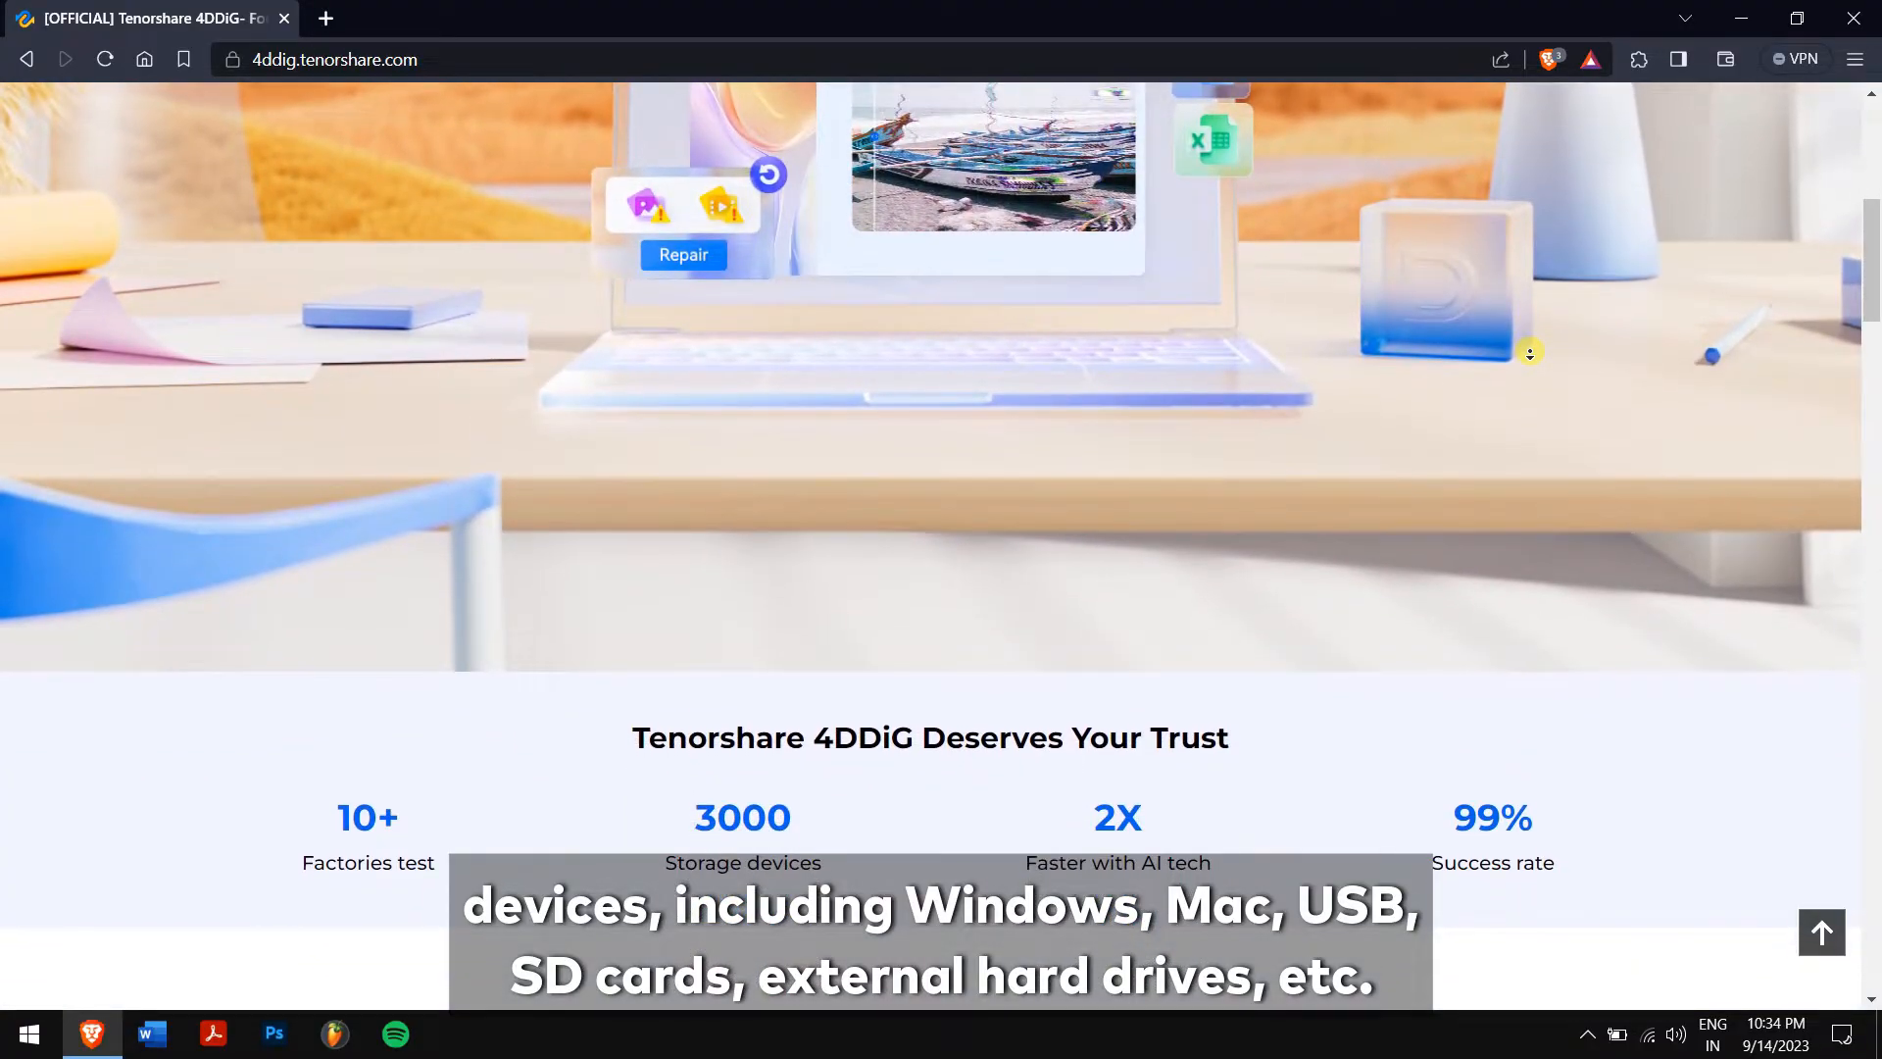
scroll(down, 3)
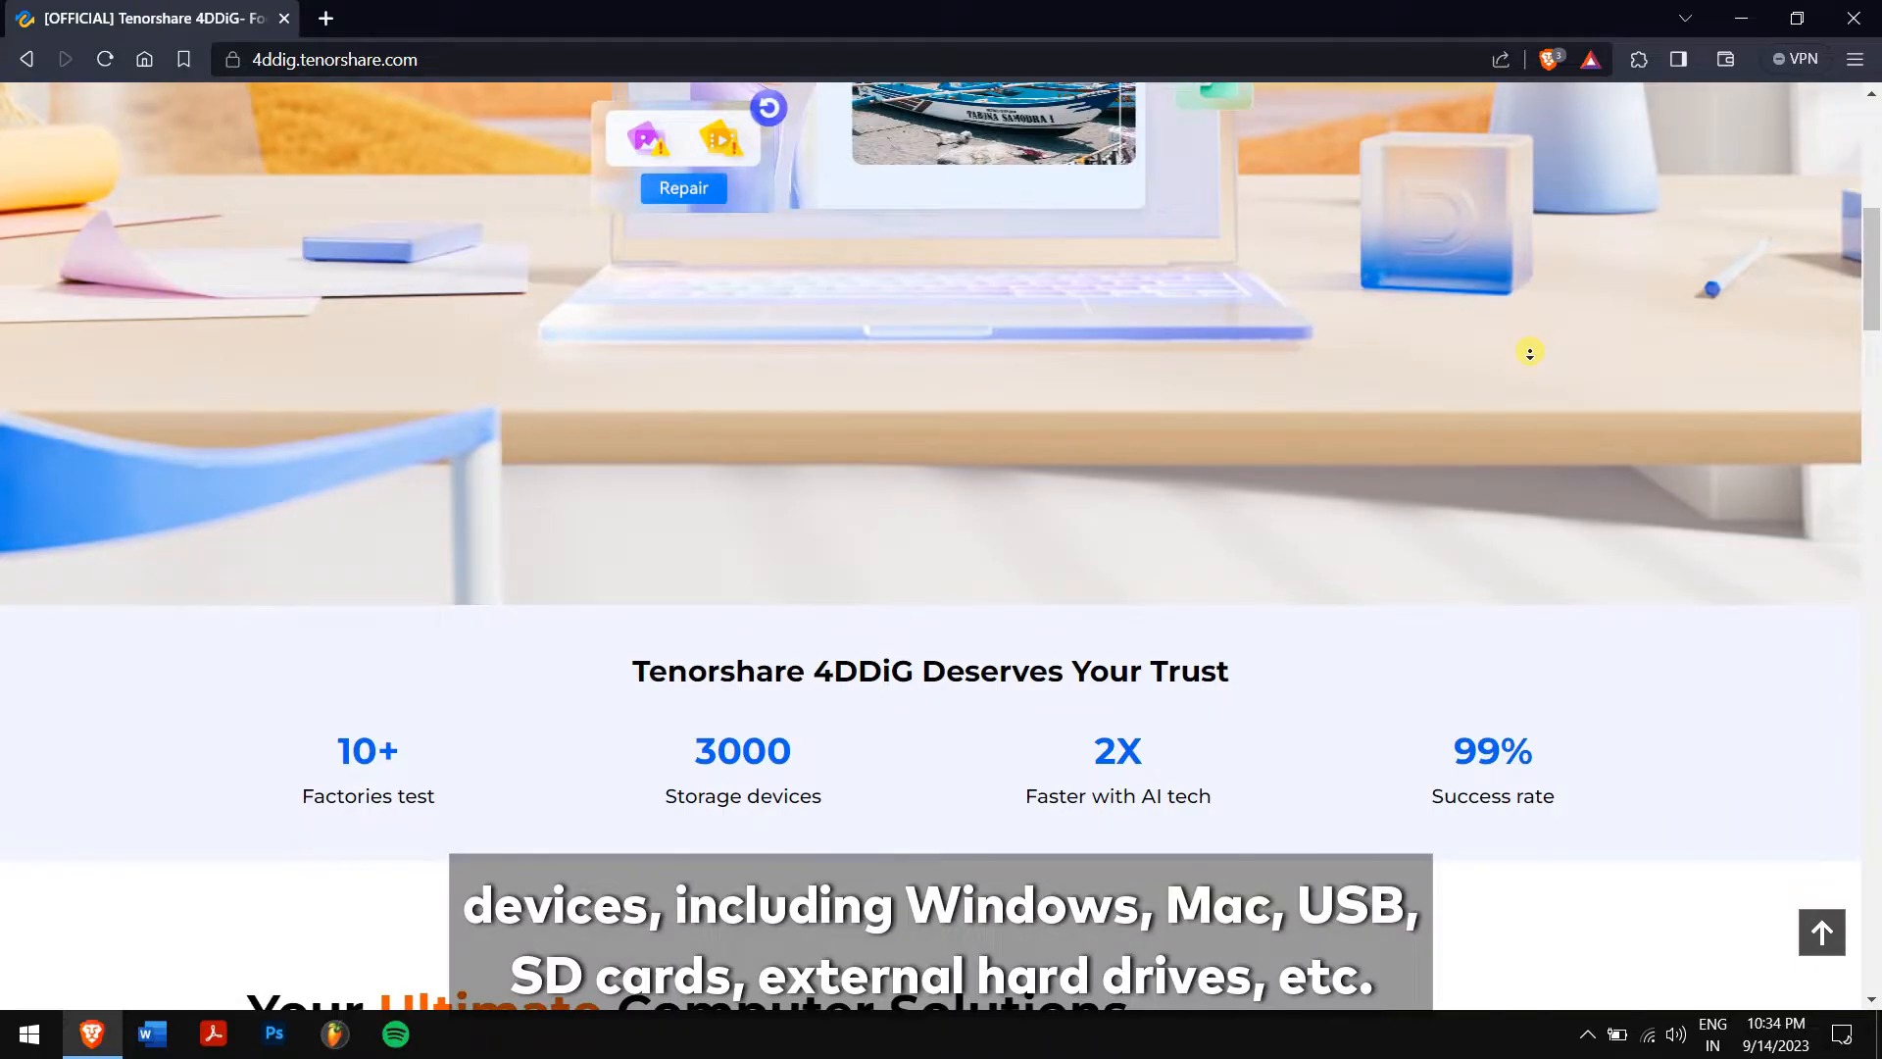
scroll(down, 3)
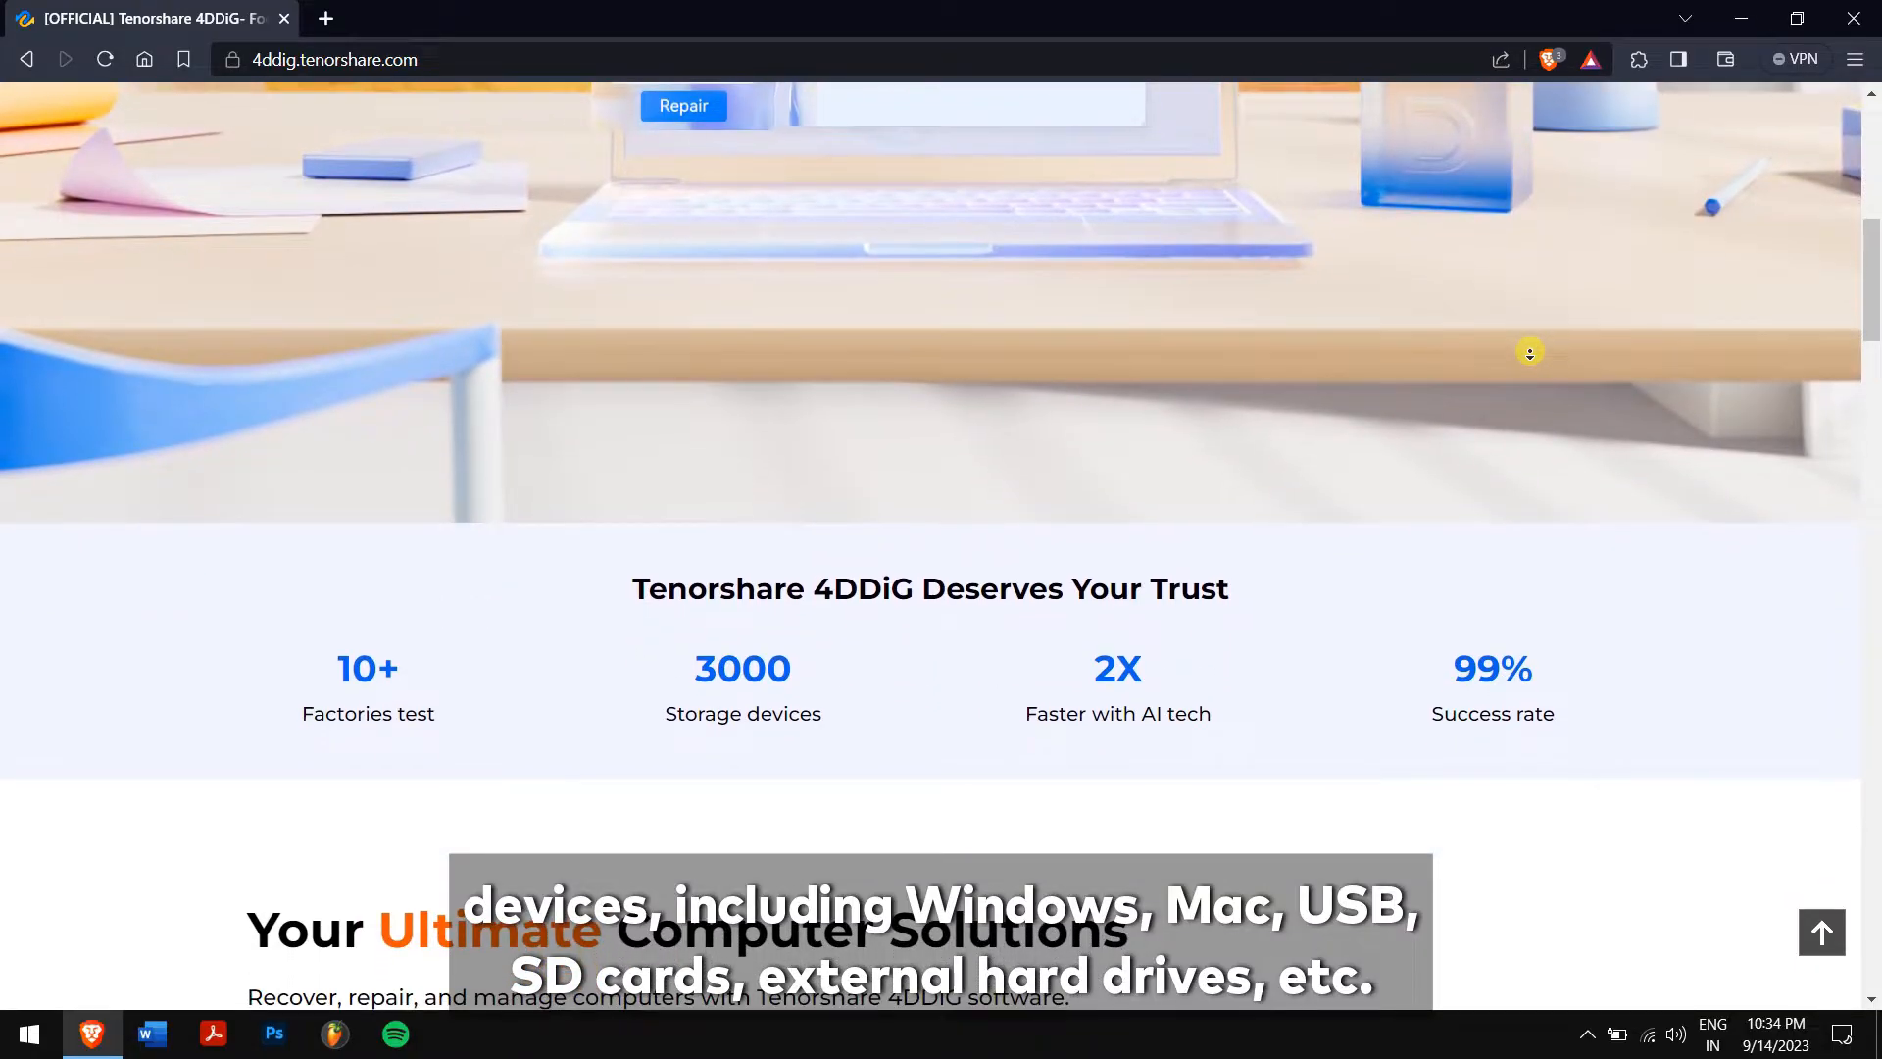
scroll(down, 3)
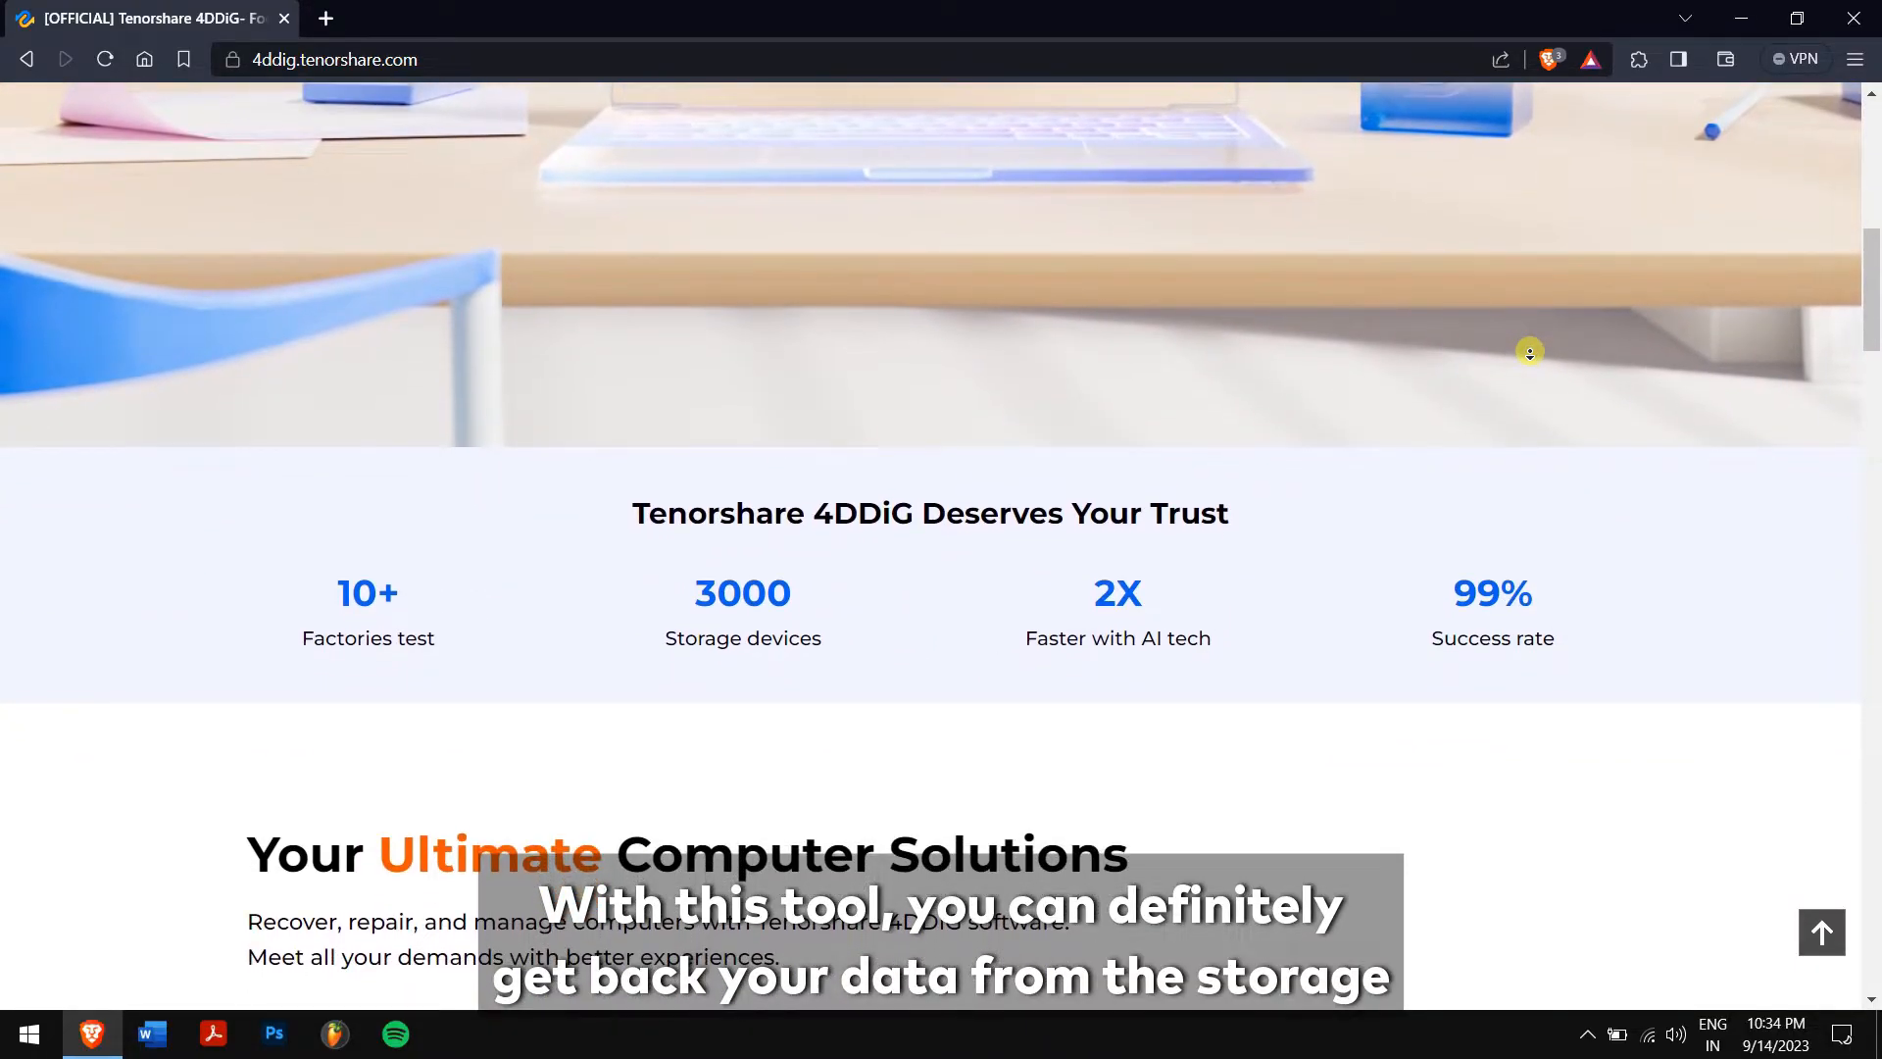
scroll(down, 3)
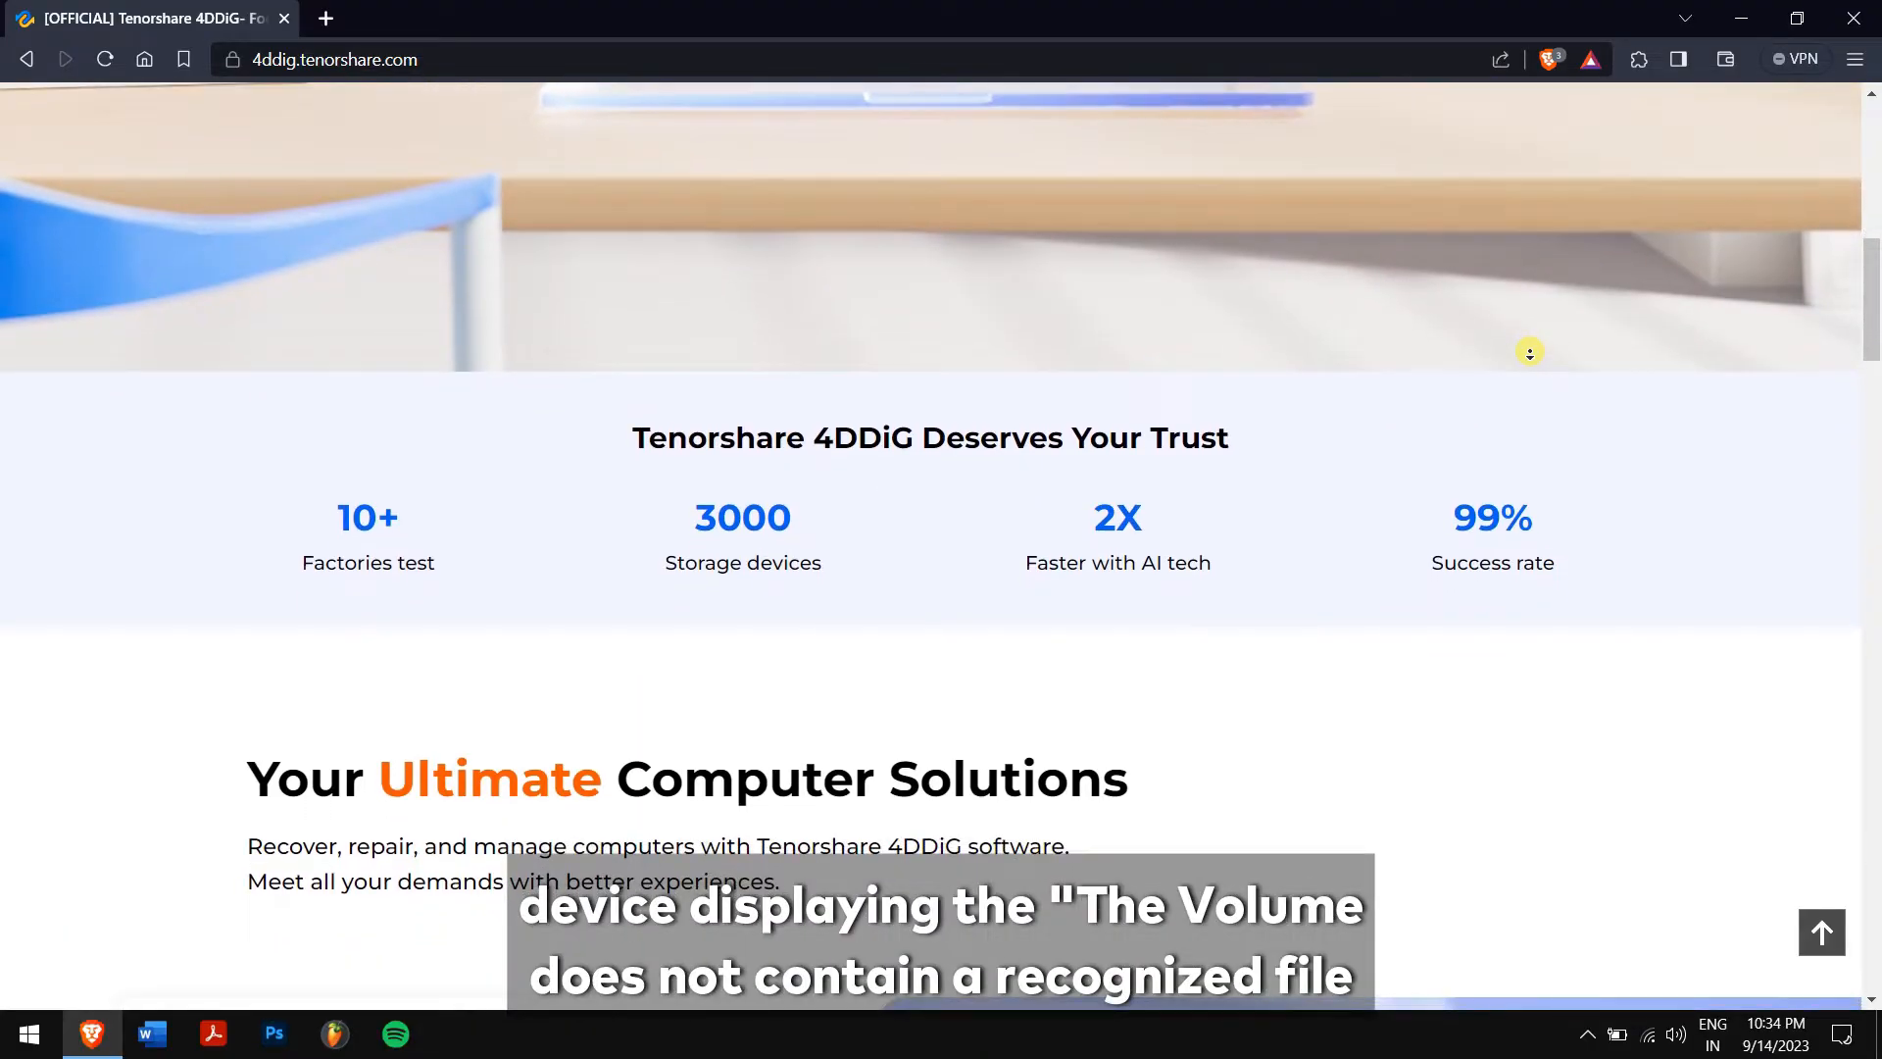
scroll(down, 3)
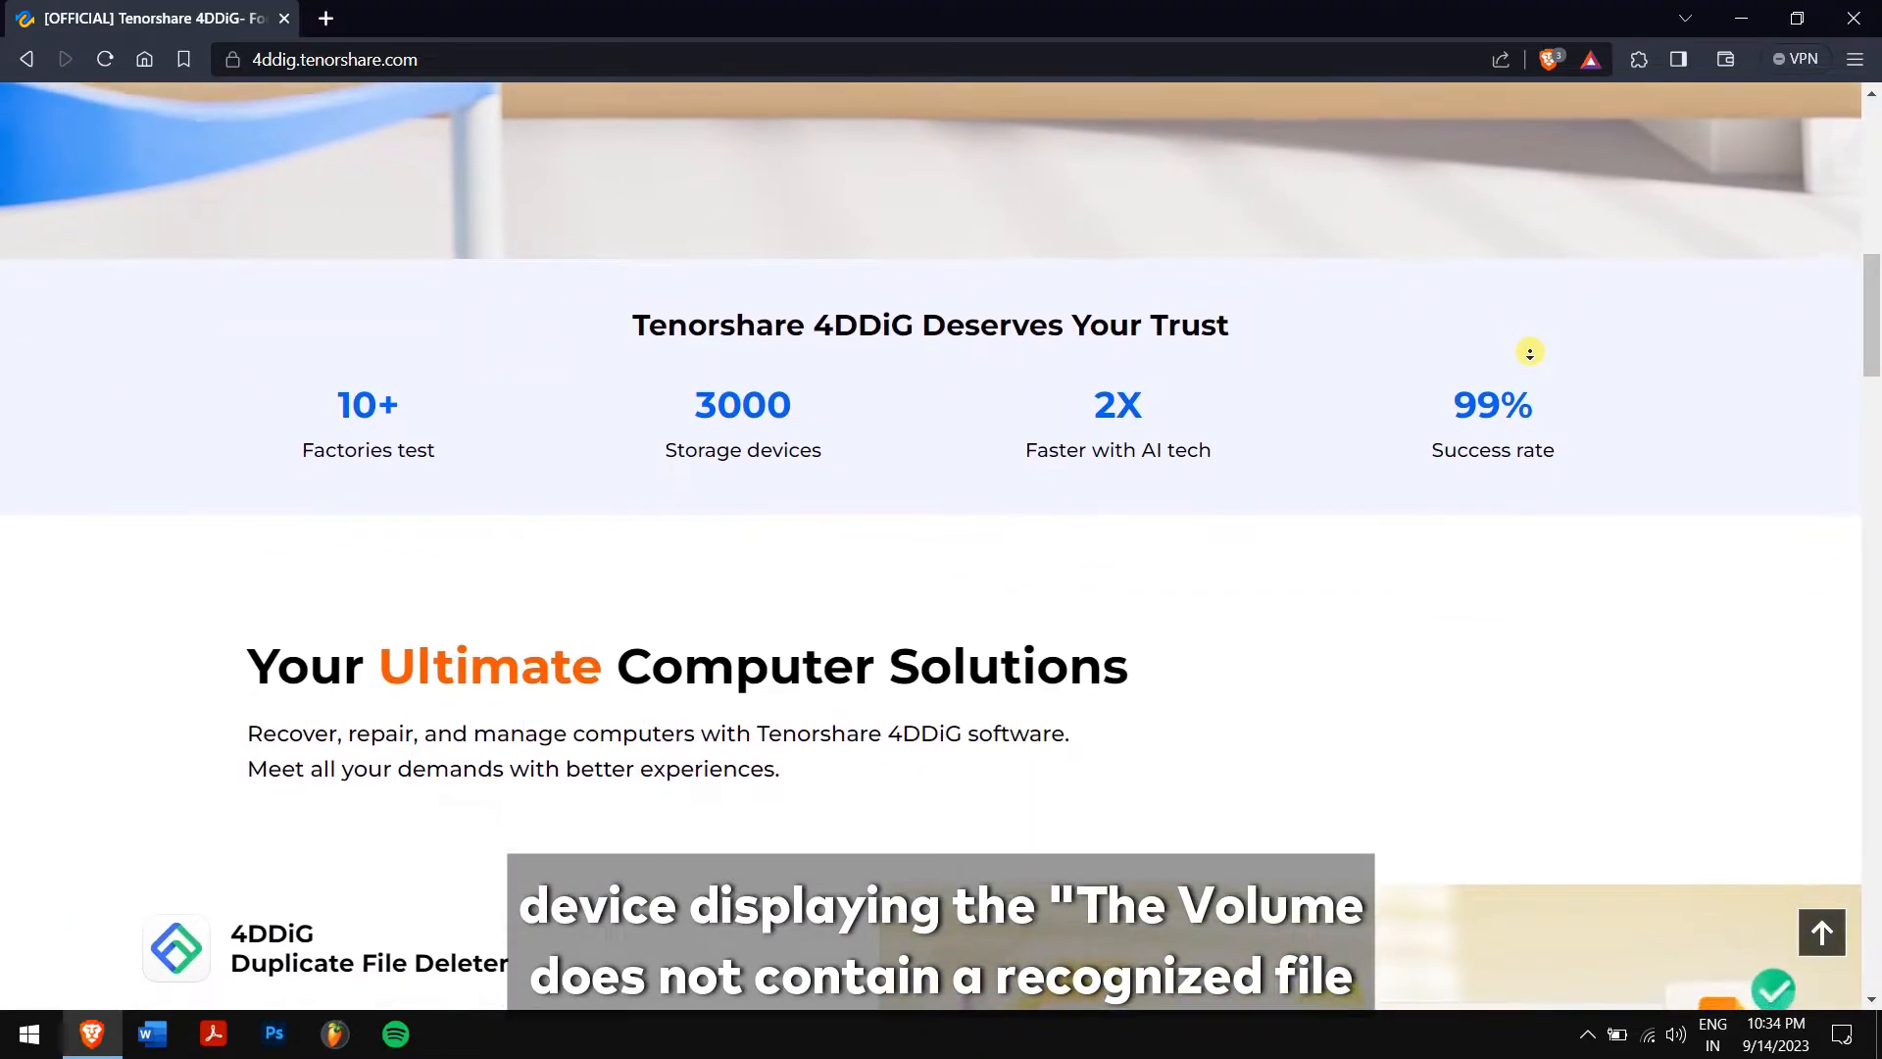
scroll(down, 3)
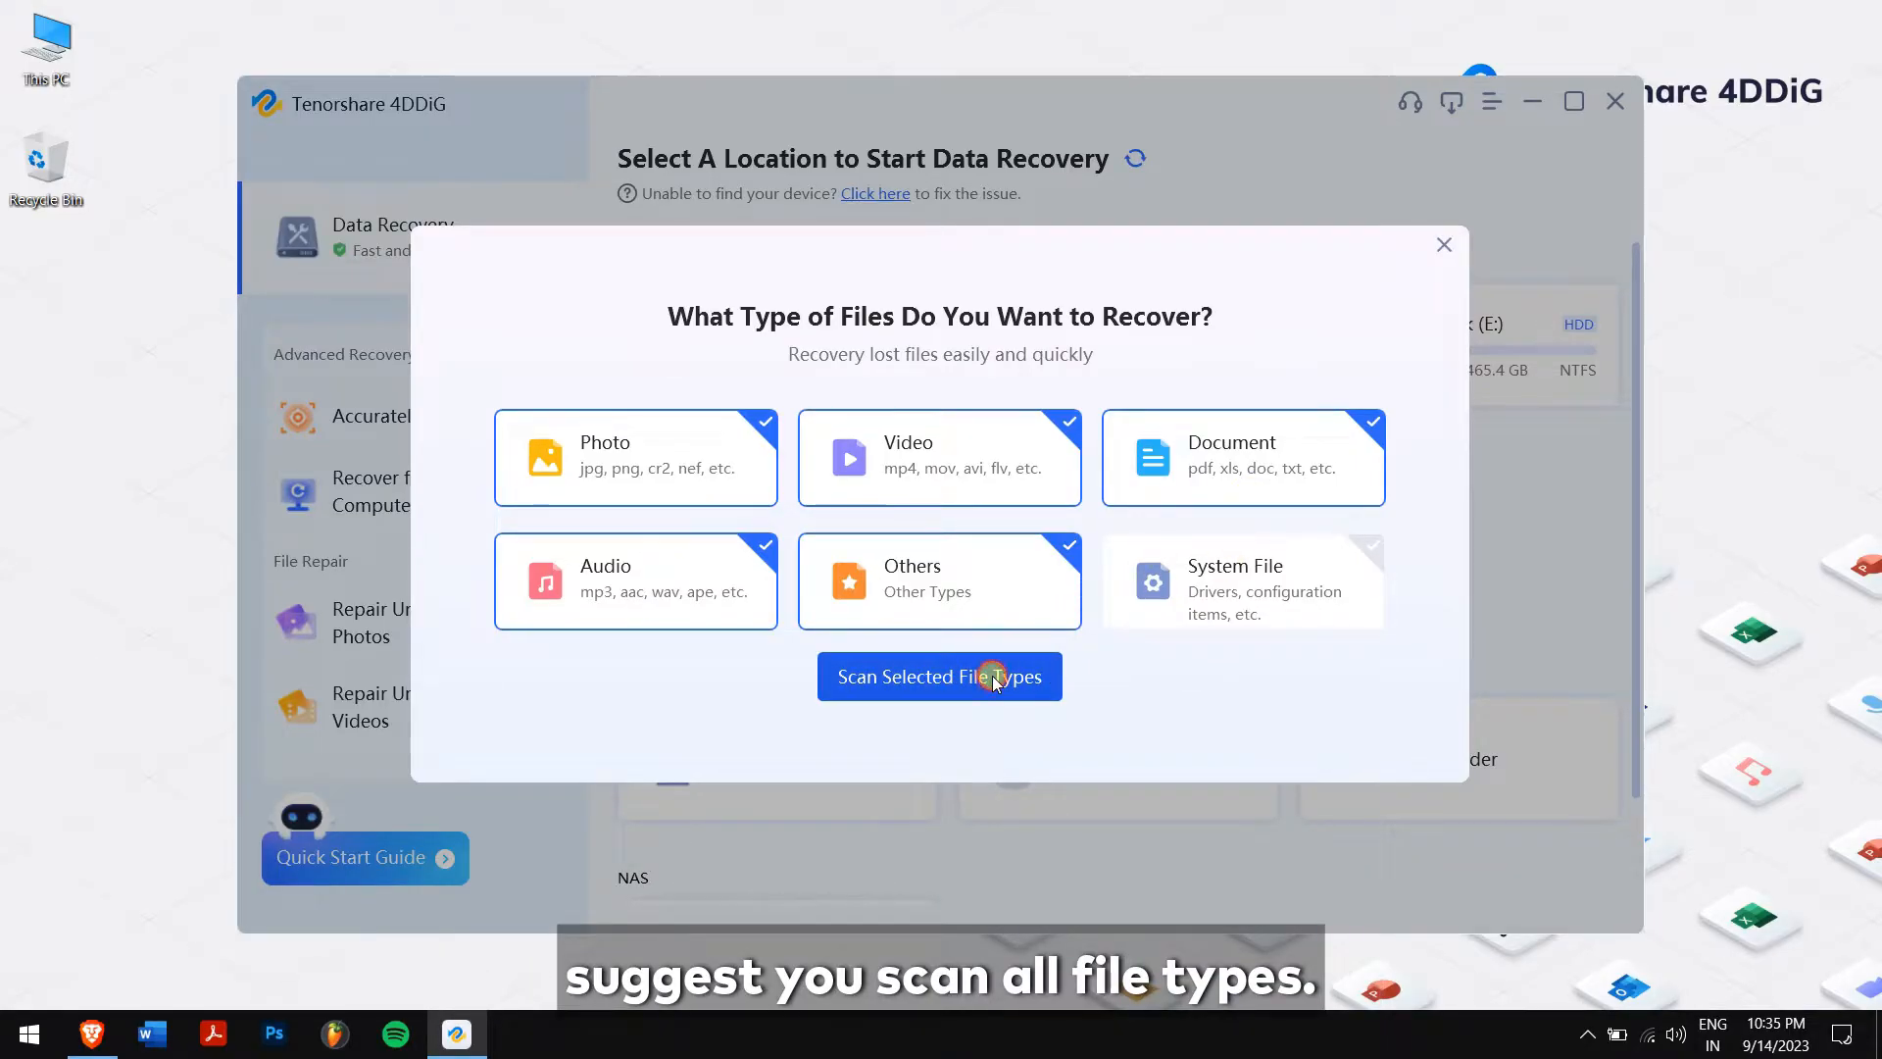
Step: Scan the USB drive for the checked photo, video, document, audio and other file types
click(940, 675)
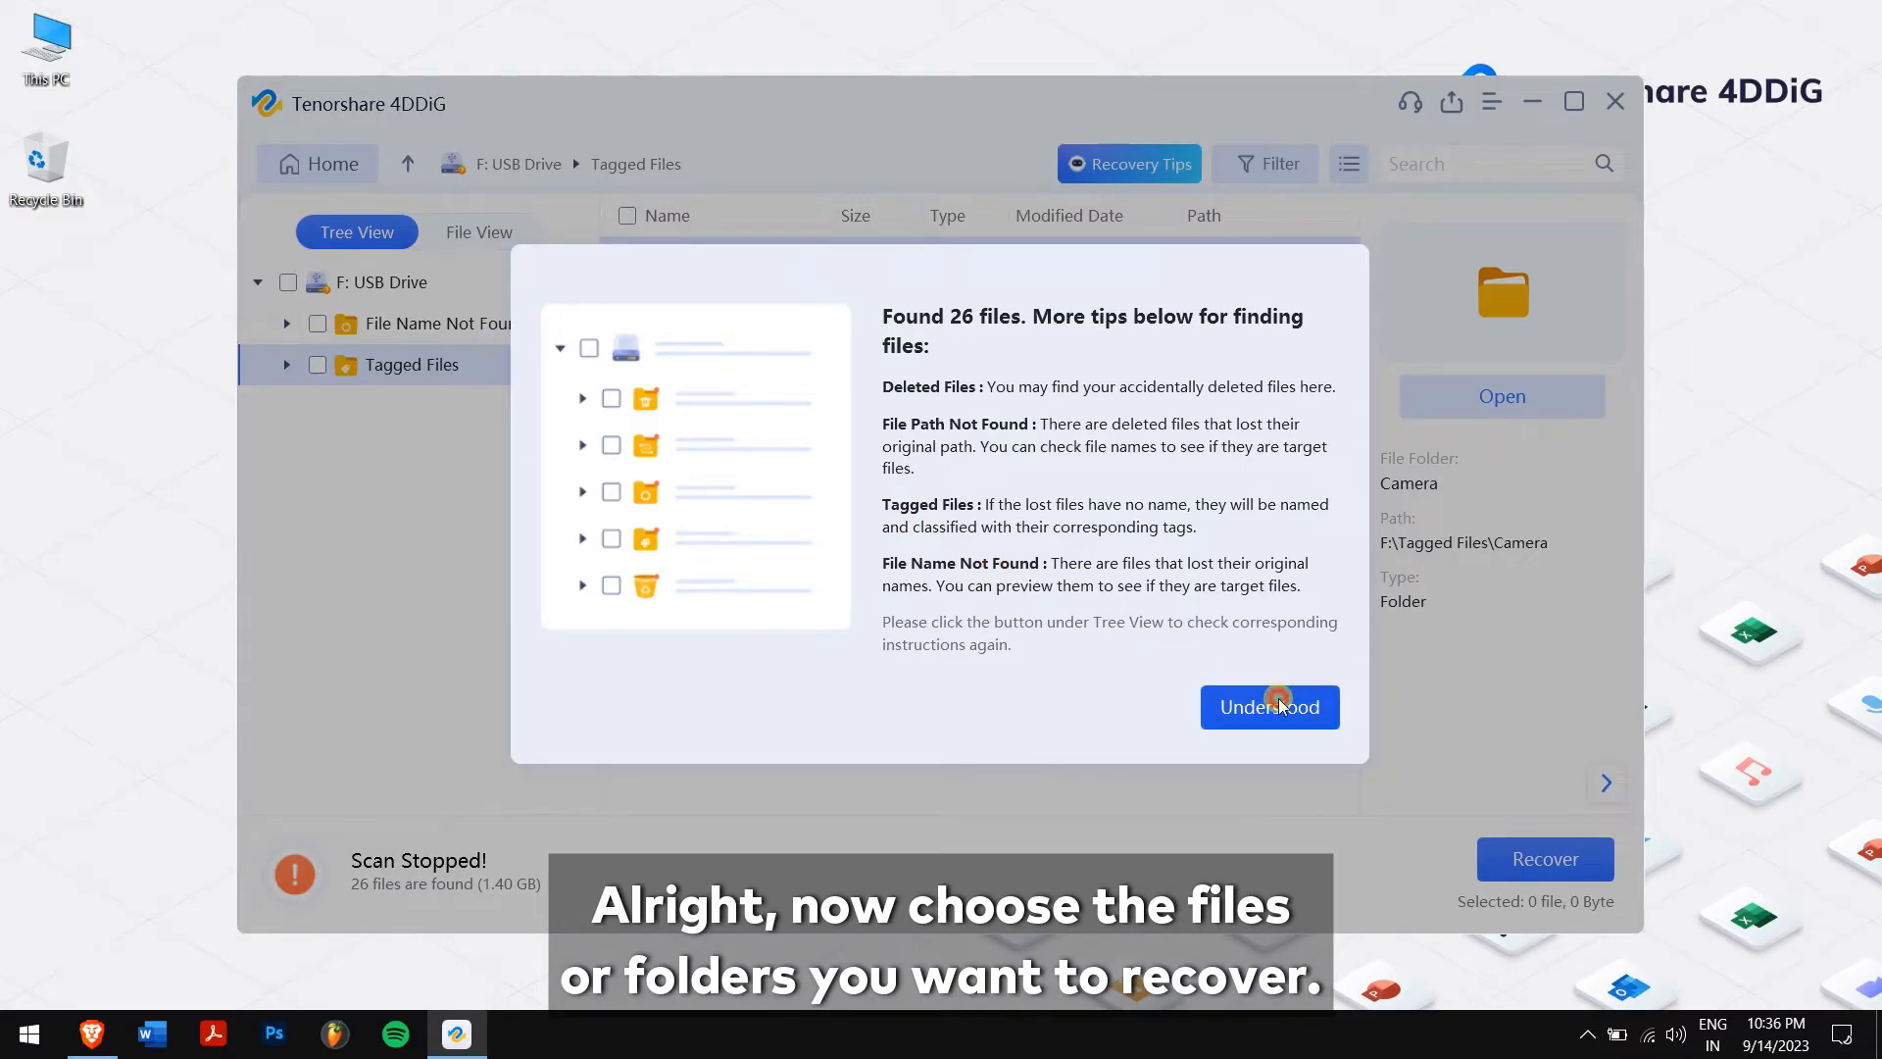
Step: Dismiss the tips and tick the Camera folder under Tagged Files (12 files, 68.58 MB)
click(1268, 707)
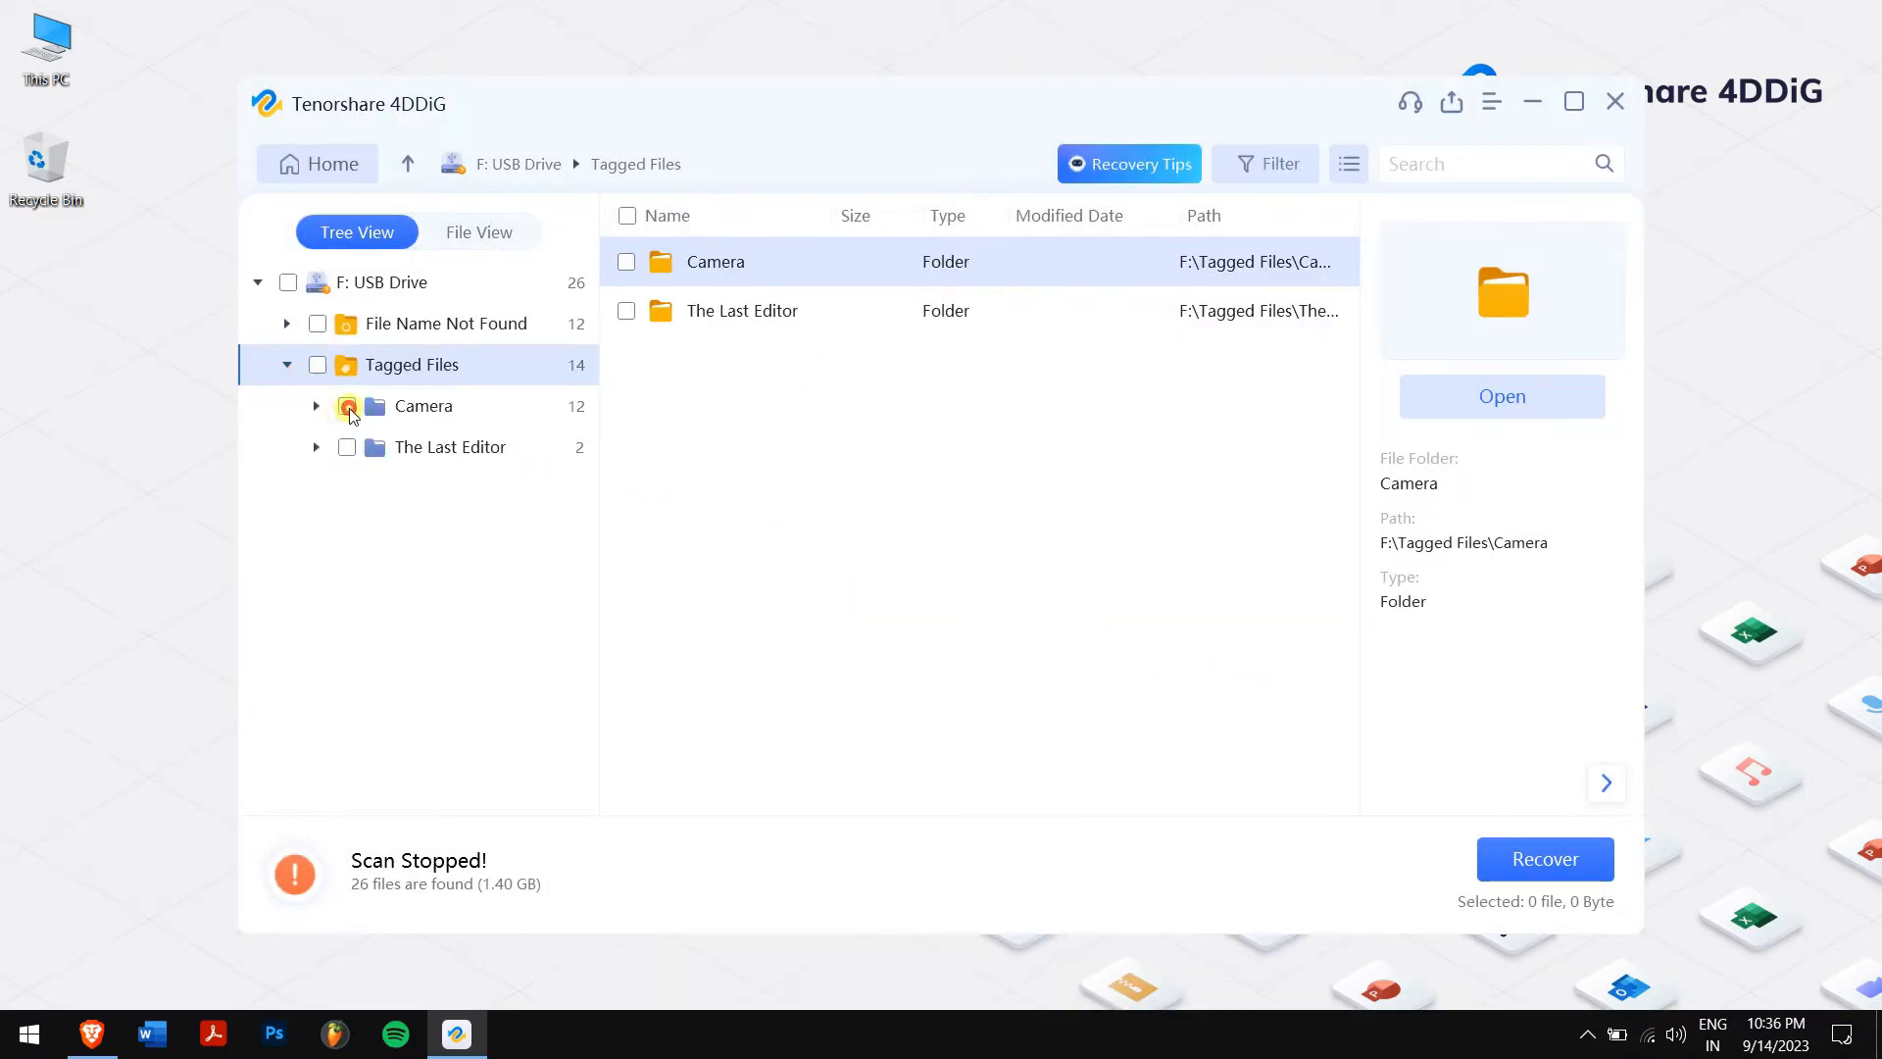
click(346, 406)
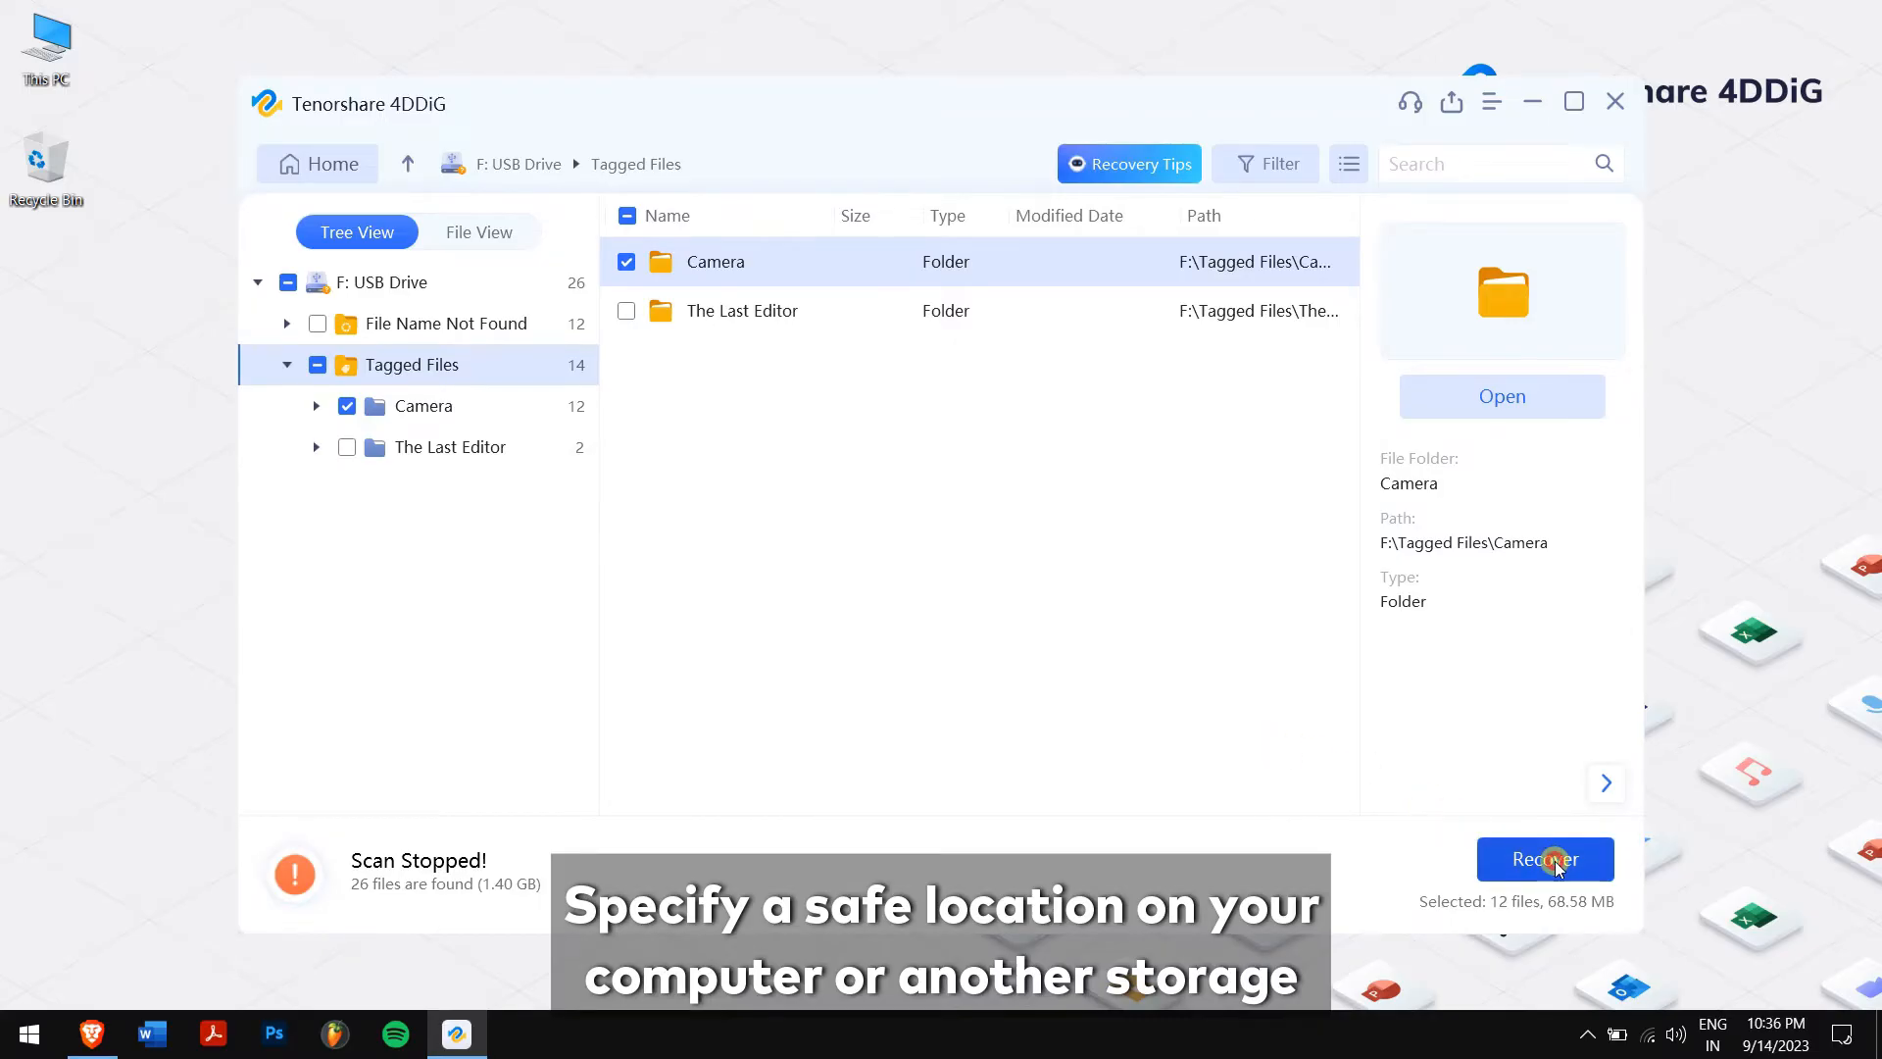
Step: Recover the 12 Camera files to Local Disk (D:) and view the recovered photos
click(1545, 858)
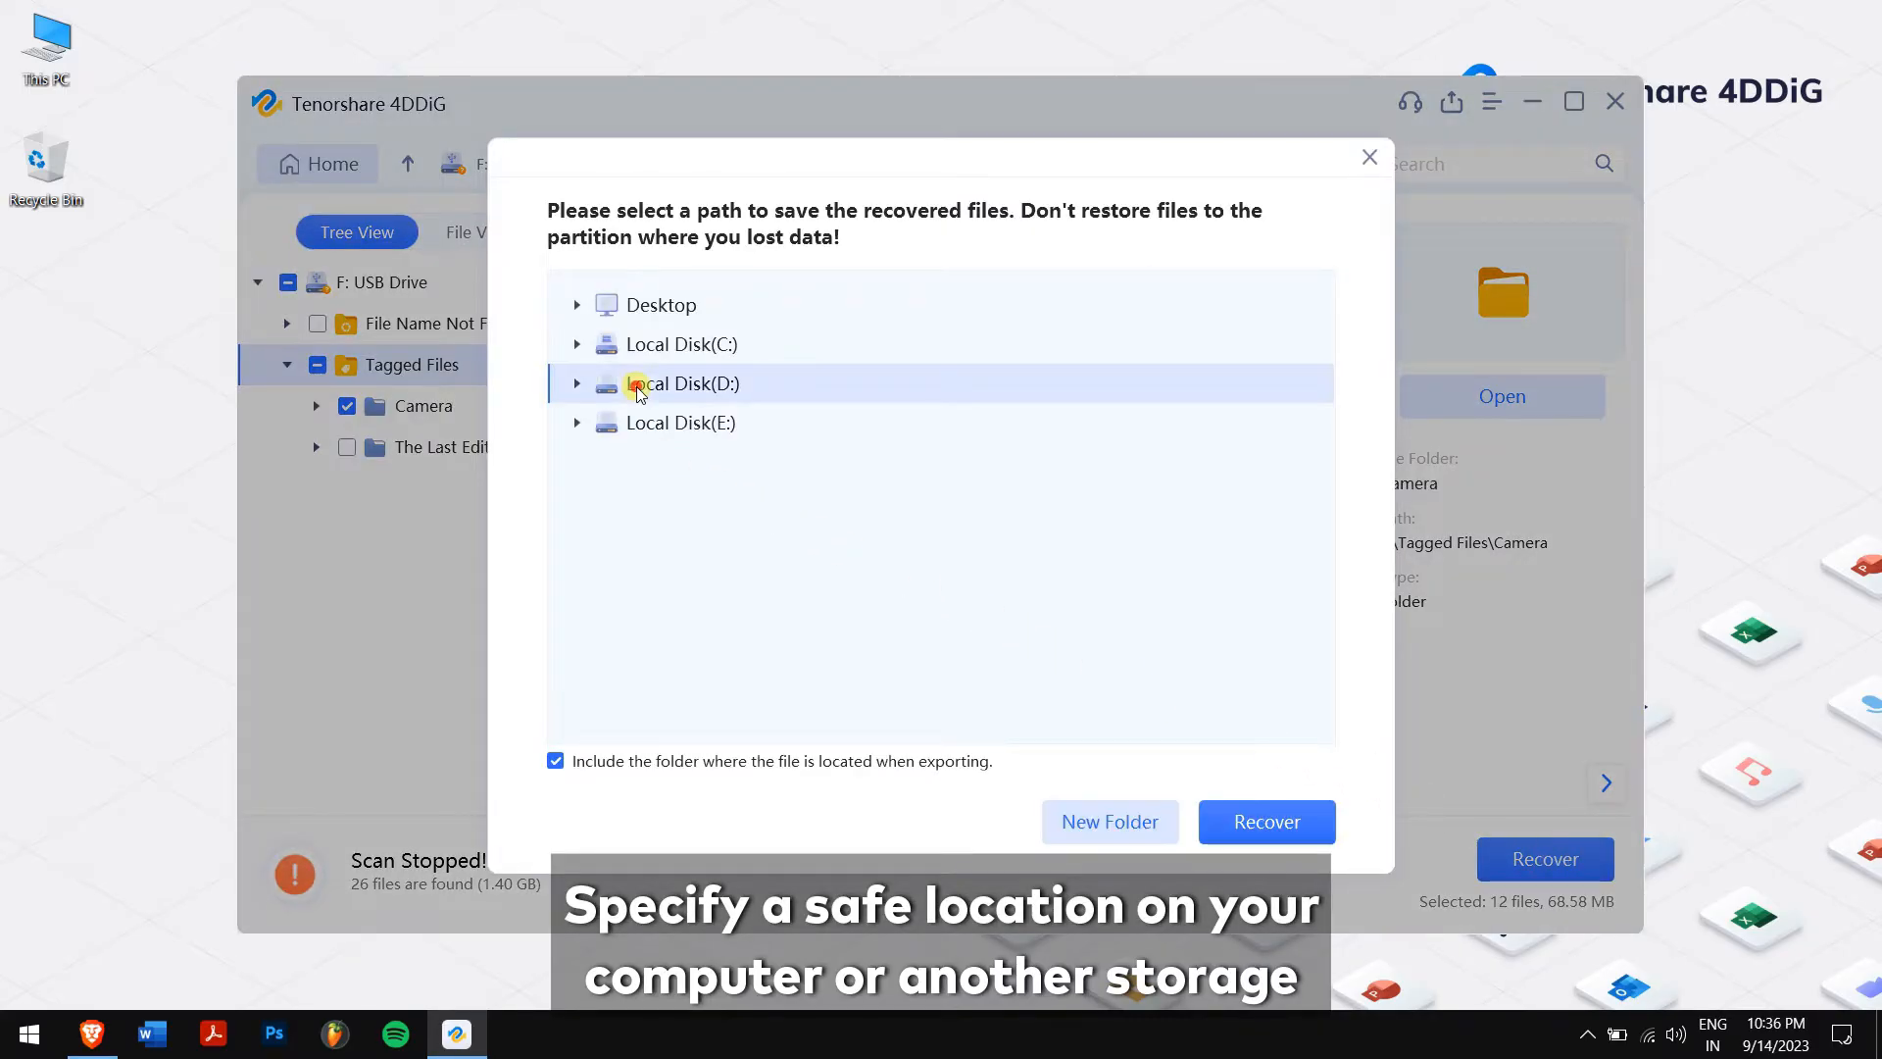
mouse_move(864, 571)
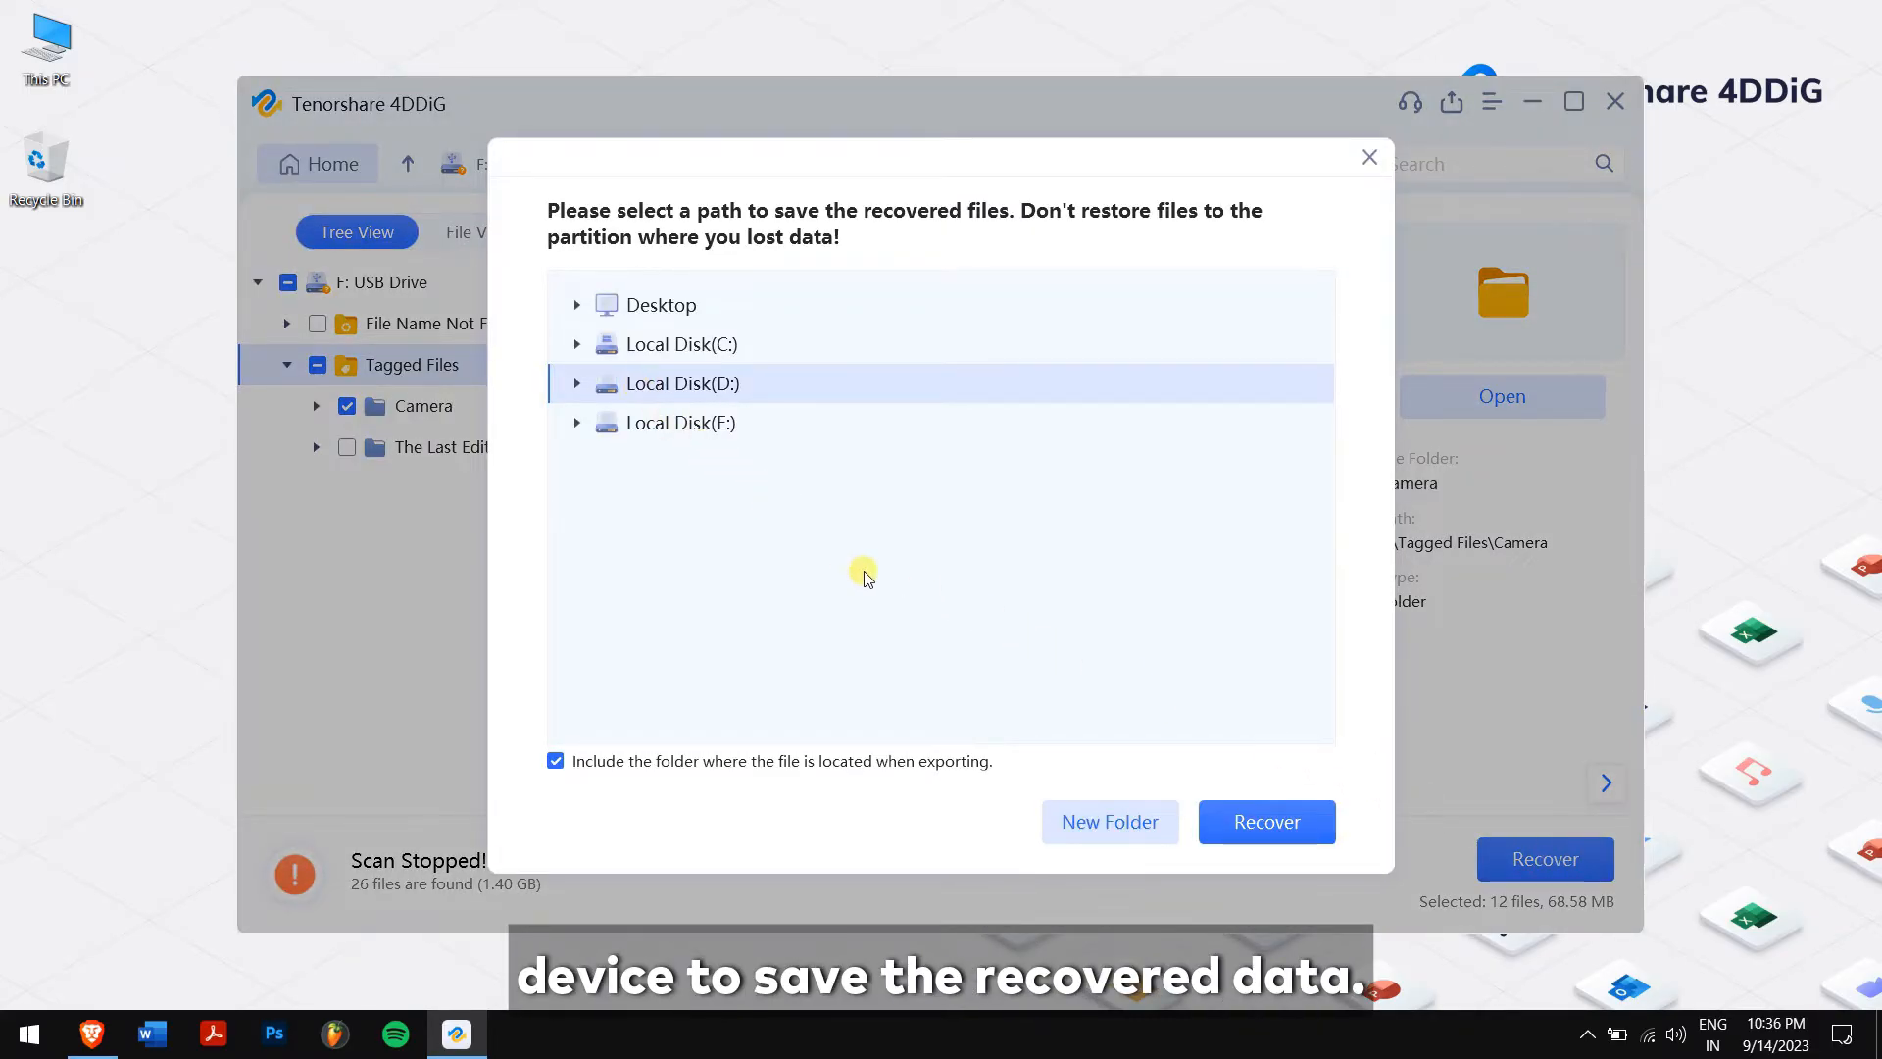
mouse_move(976, 589)
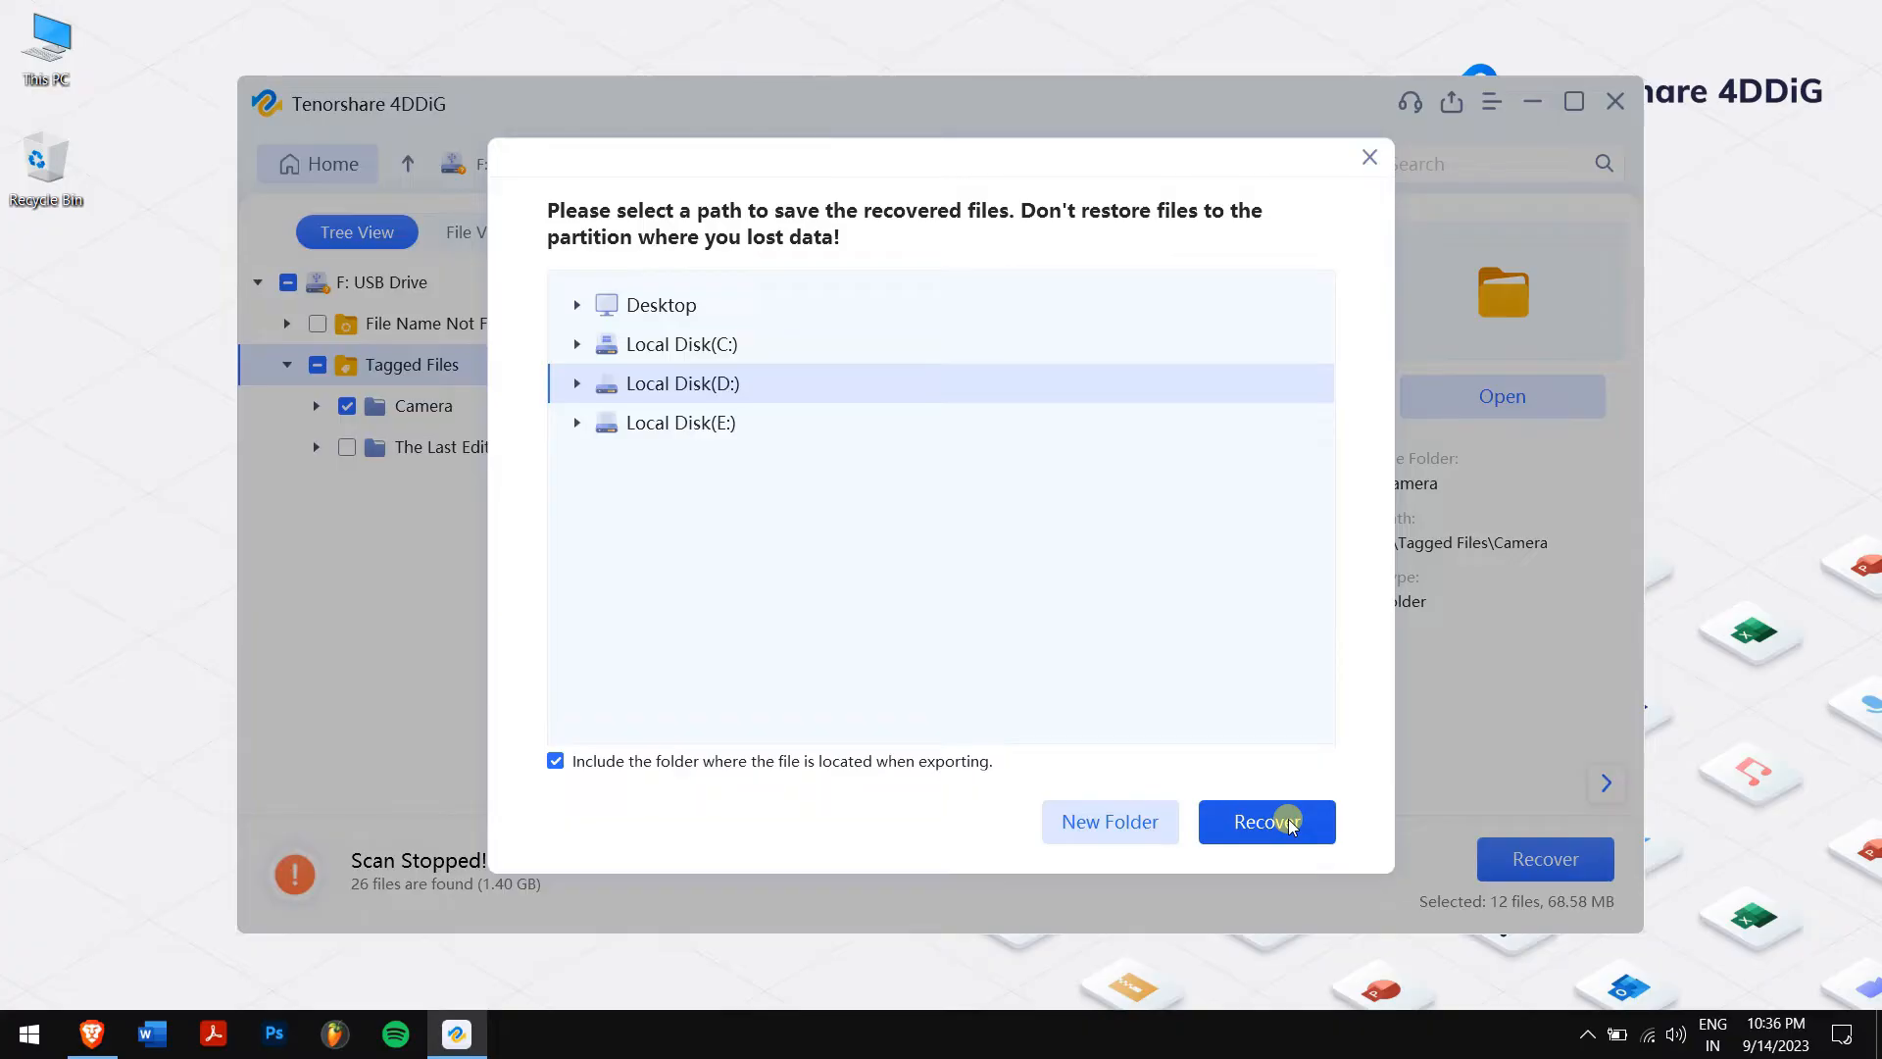
click(1265, 822)
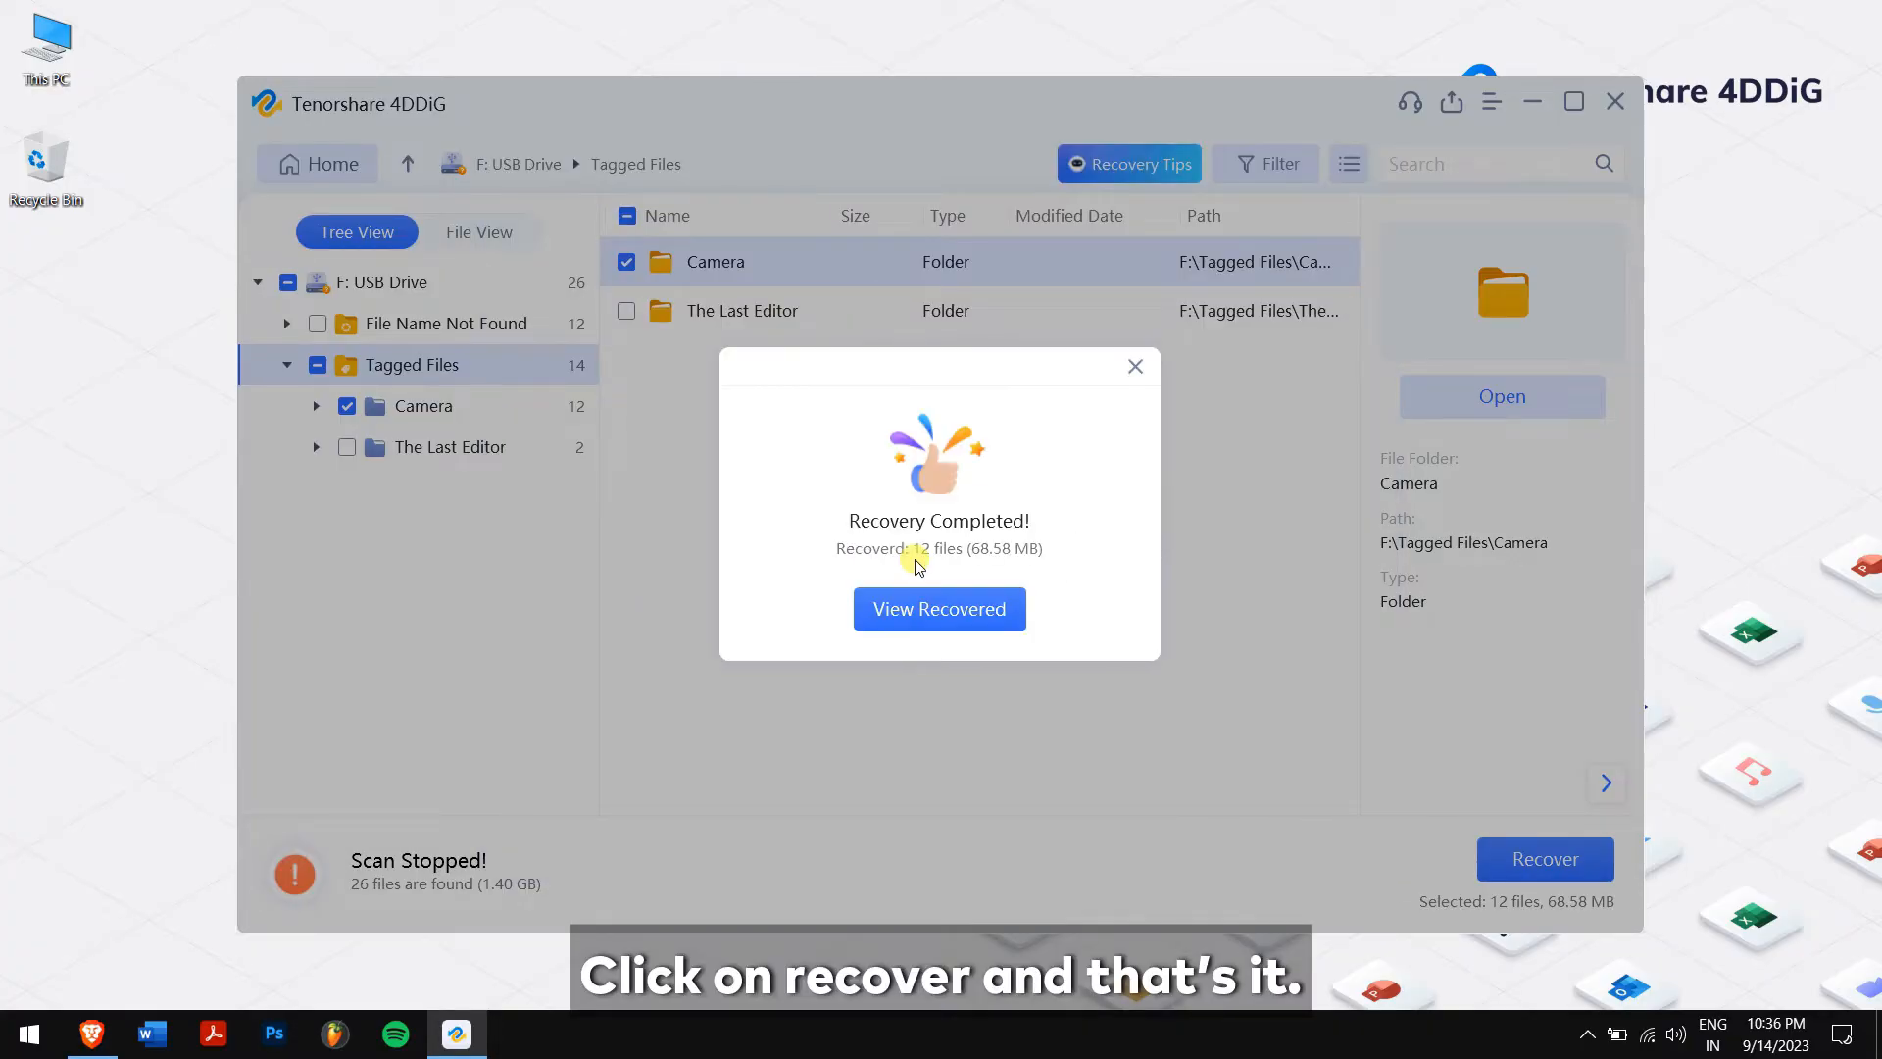
click(939, 609)
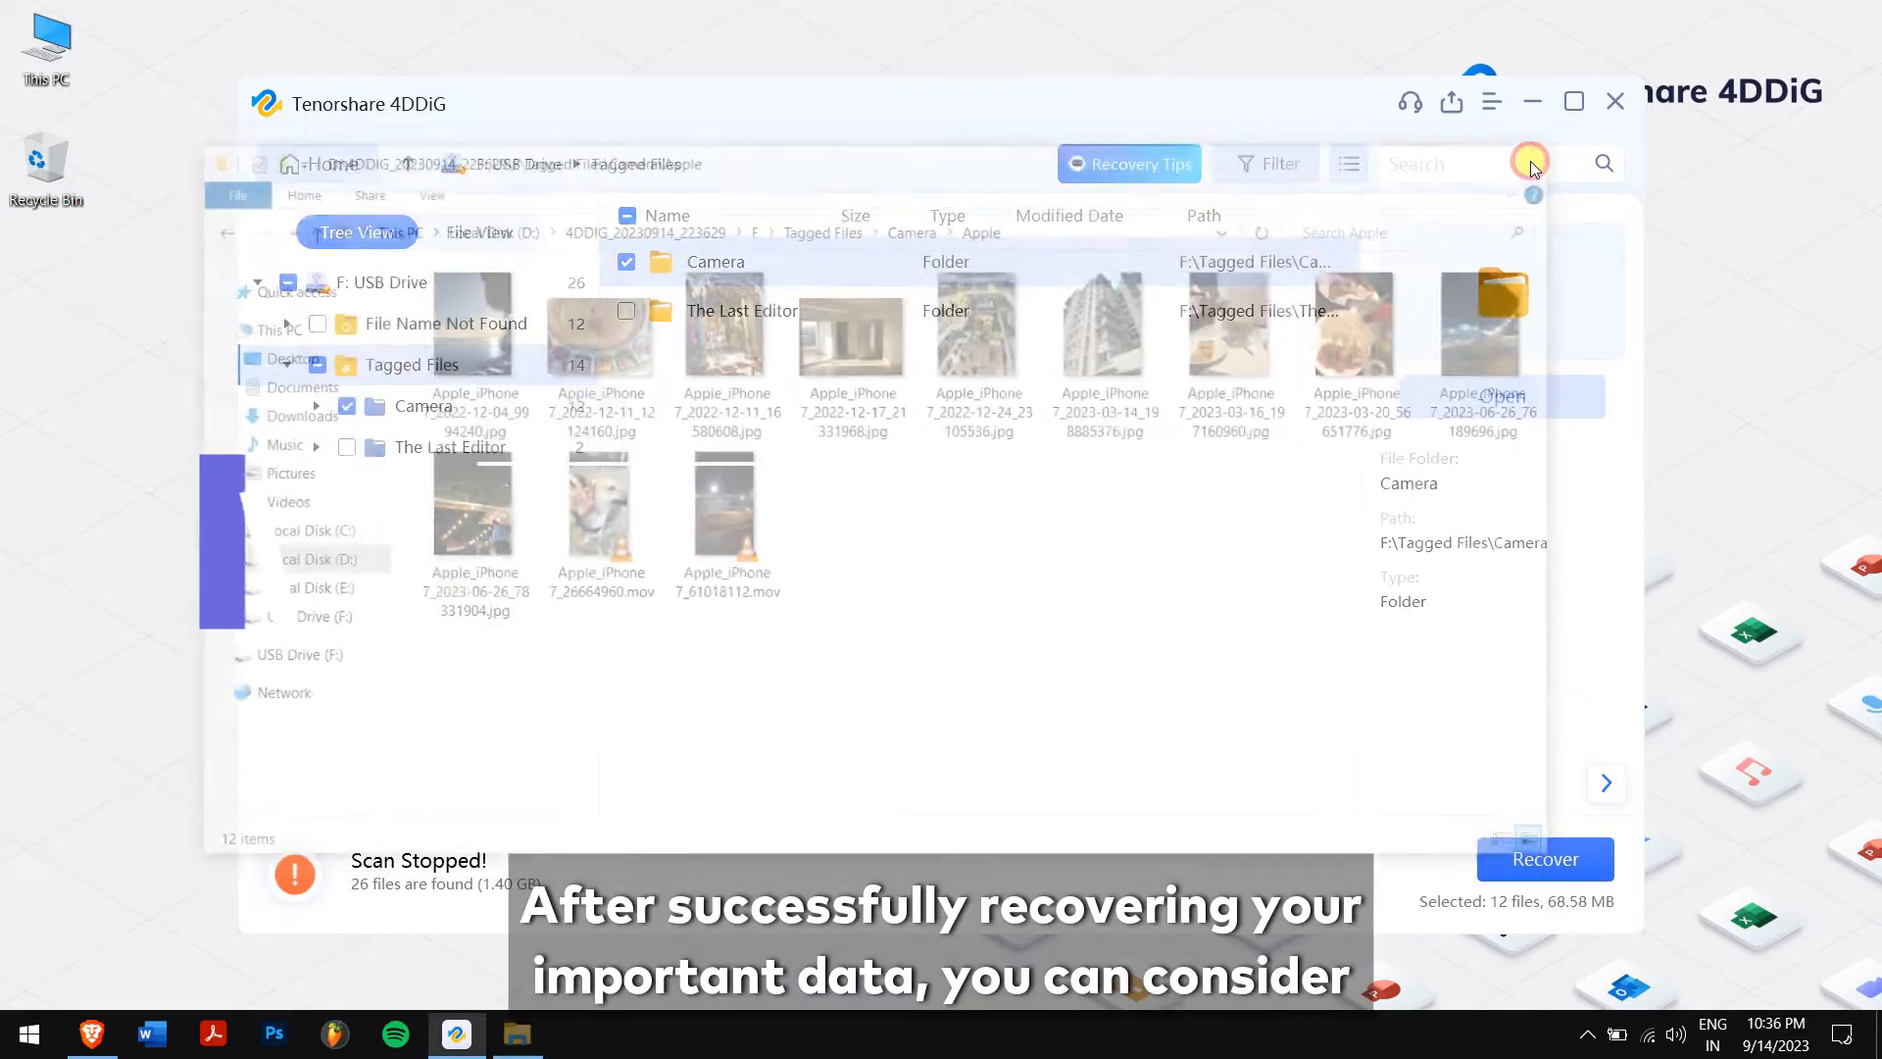
Step: Exit 4DDiG and open This PC from the desktop
click(1615, 101)
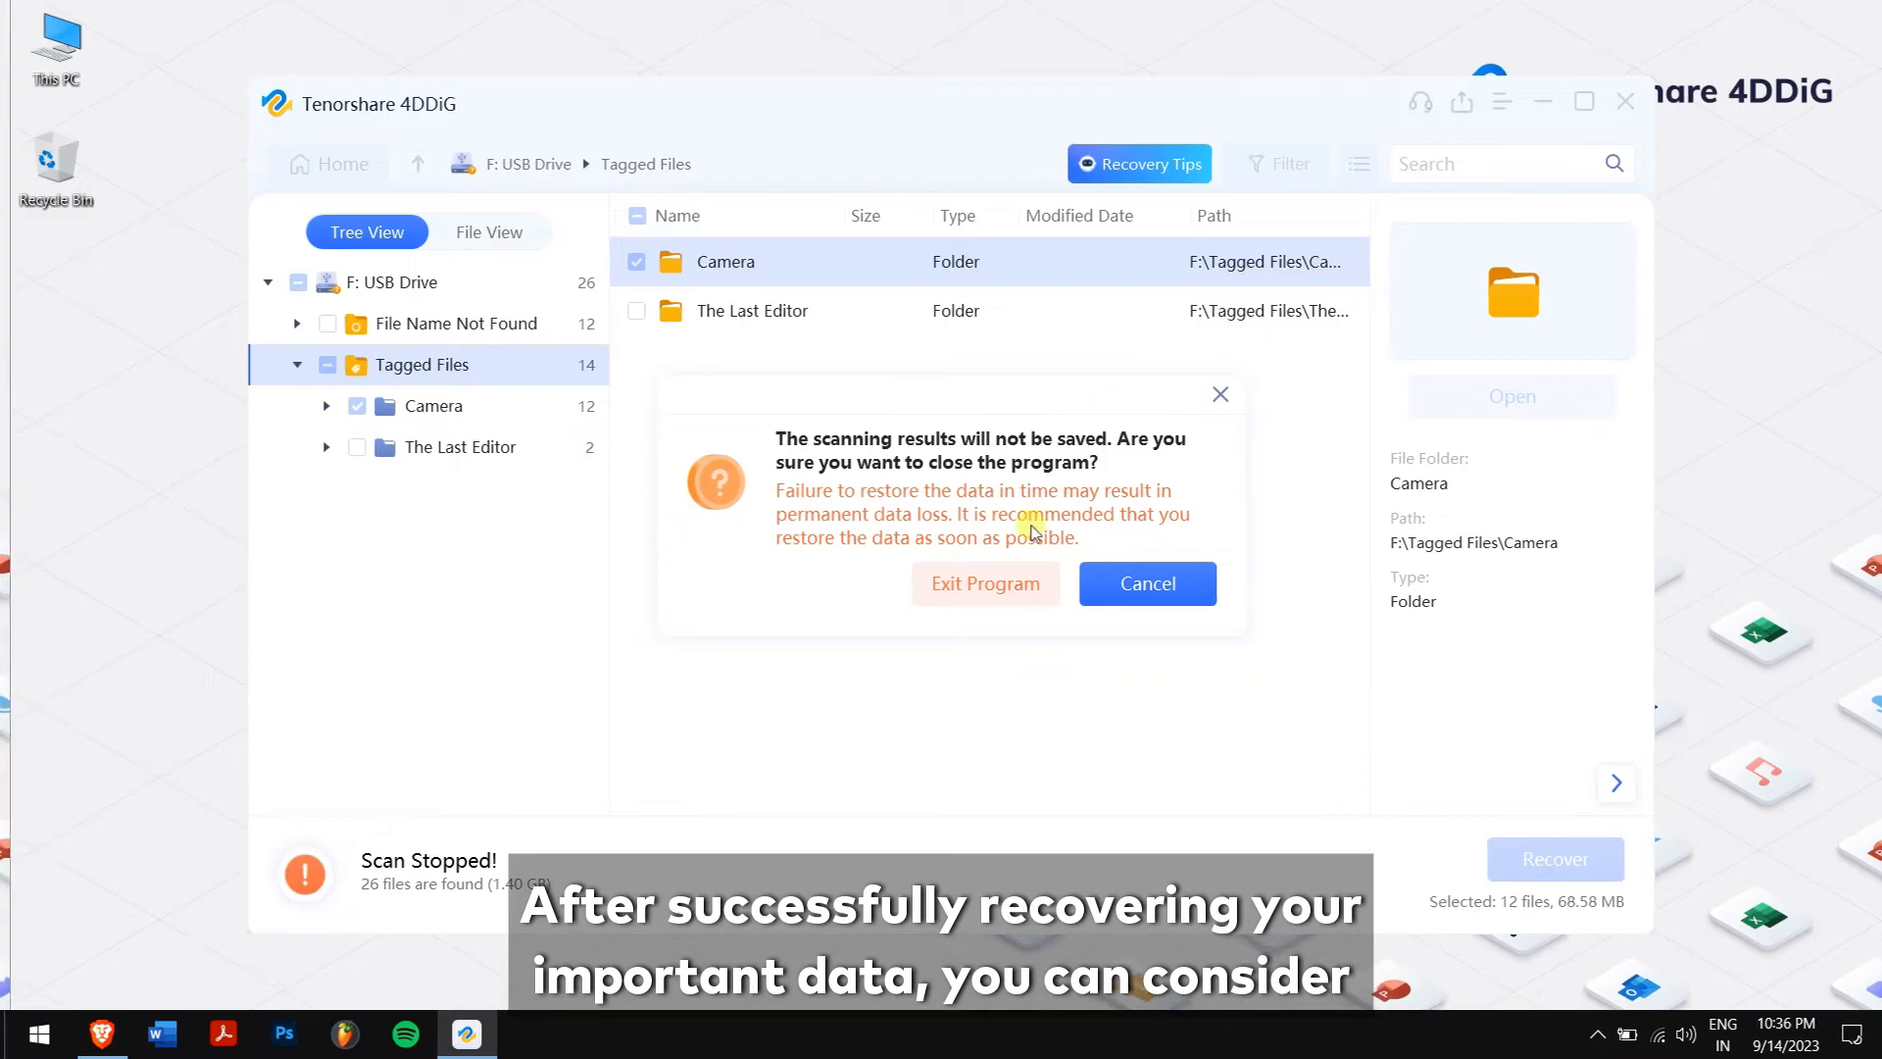
click(984, 583)
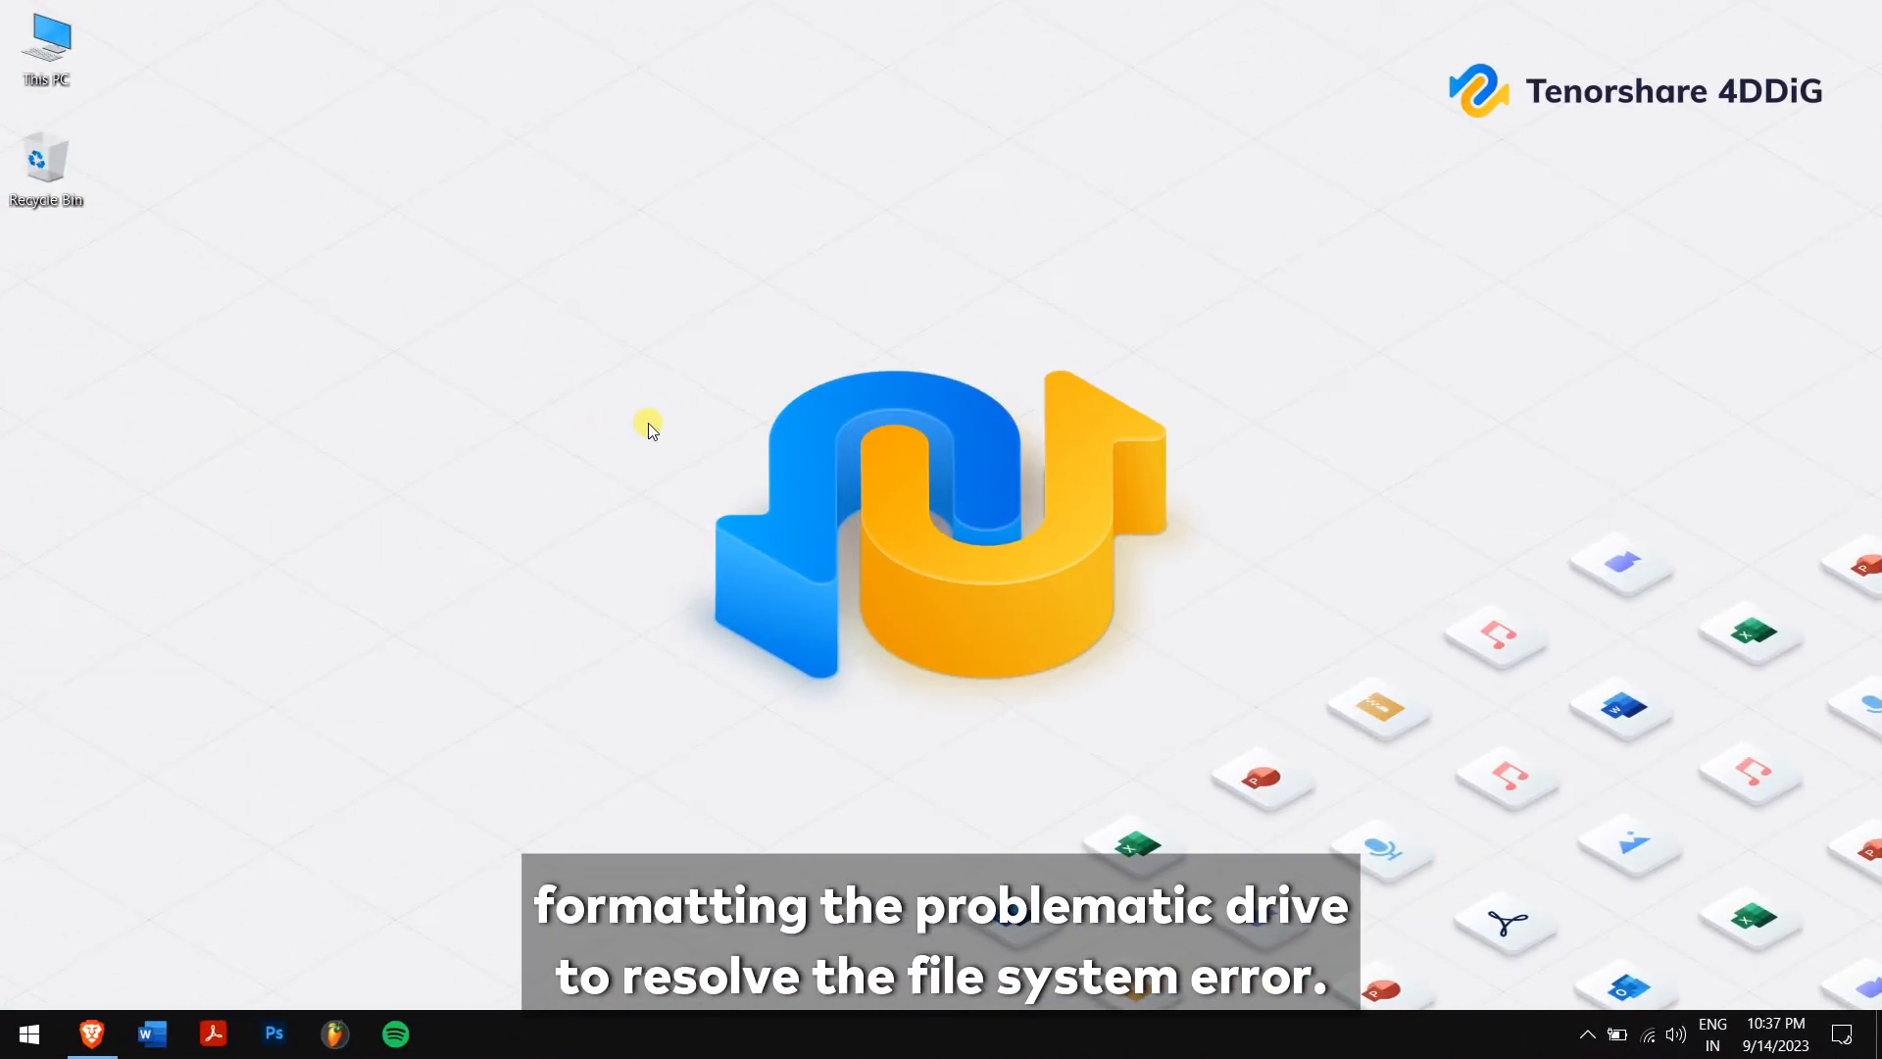
double_click(46, 46)
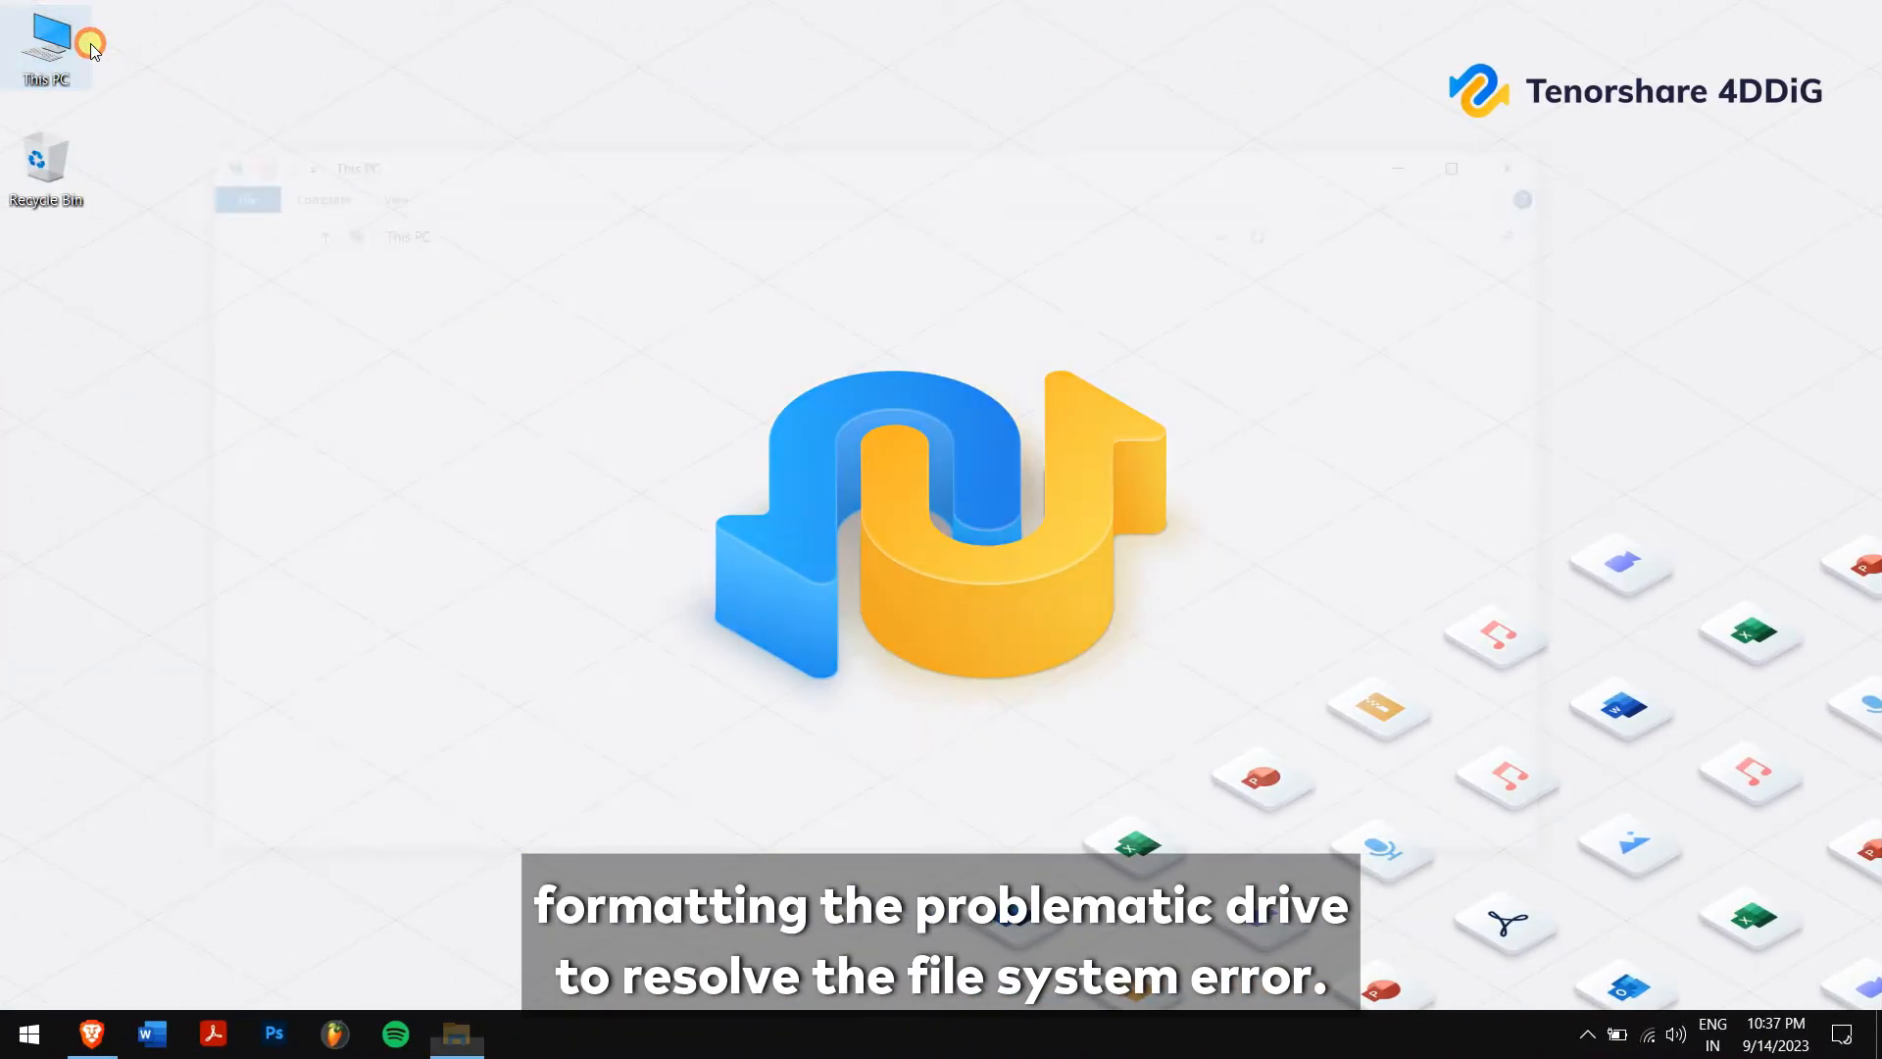
double_click(46, 42)
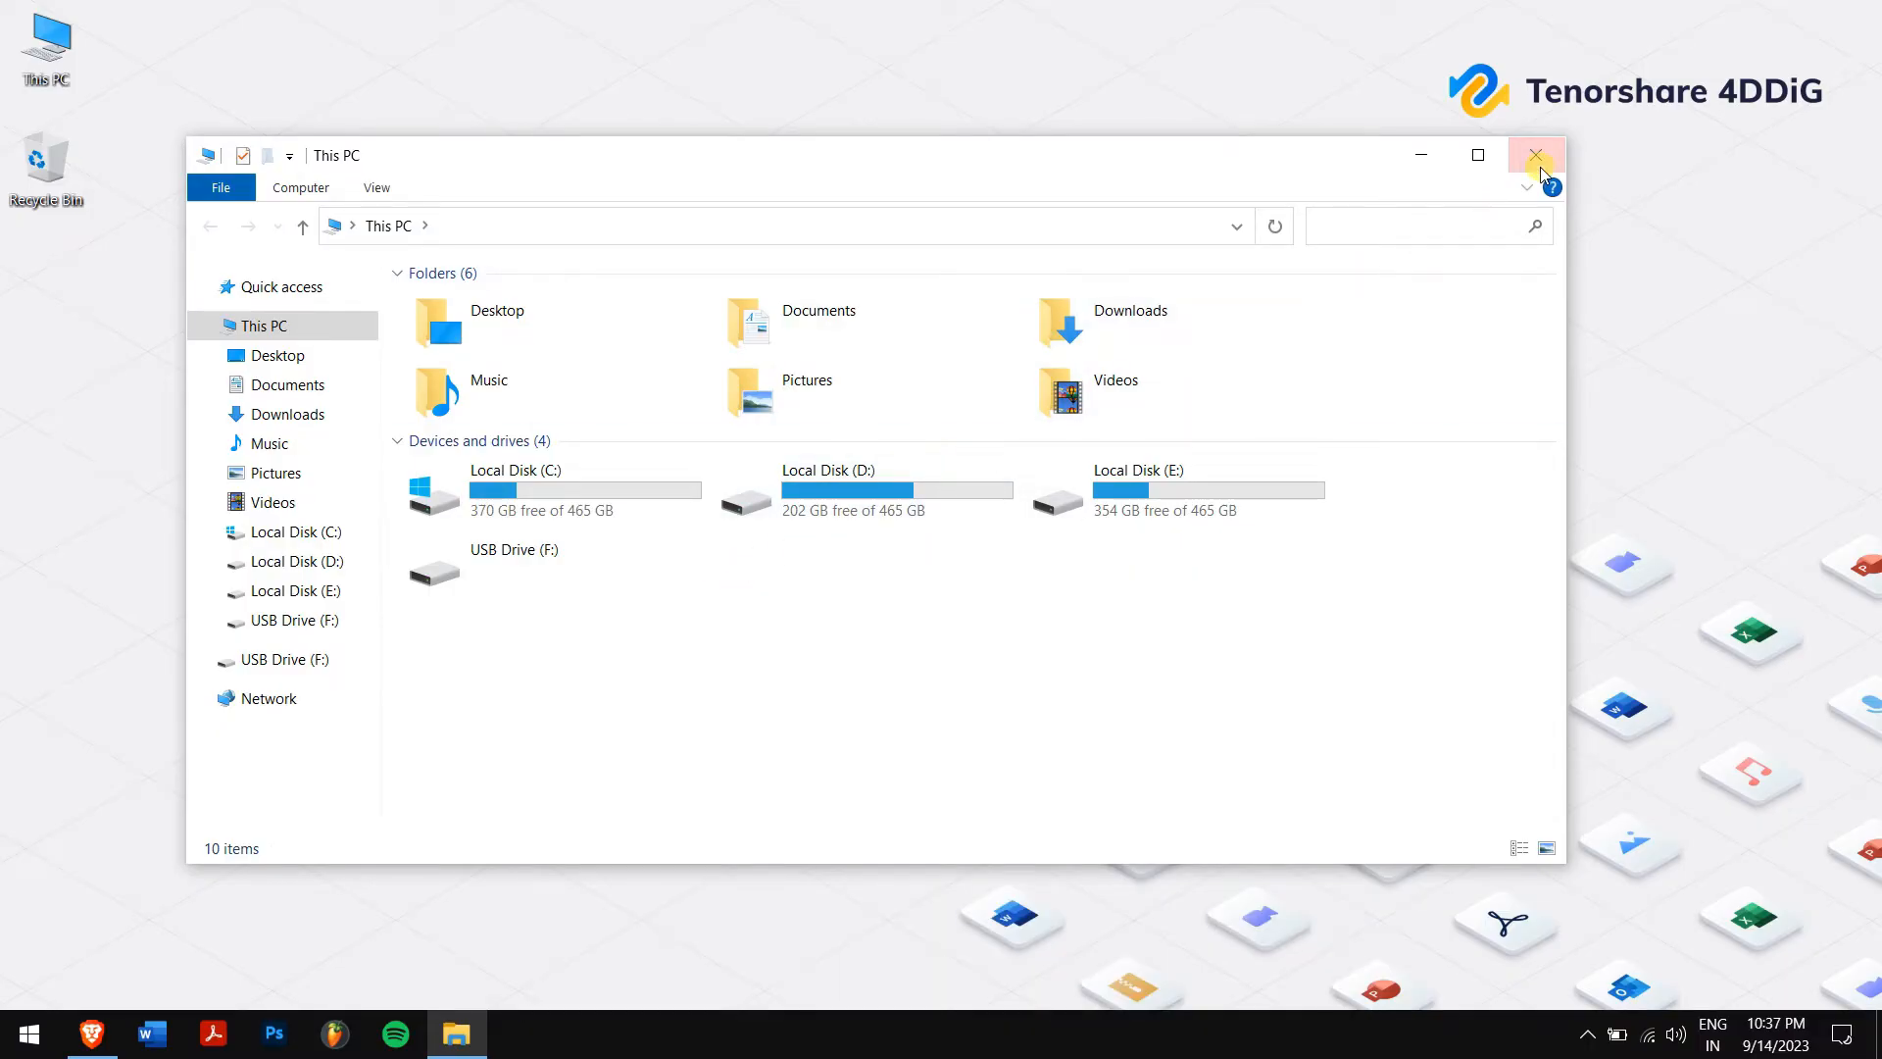
Step: Search cmd in Start and run Command Prompt as administrator
click(23, 1033)
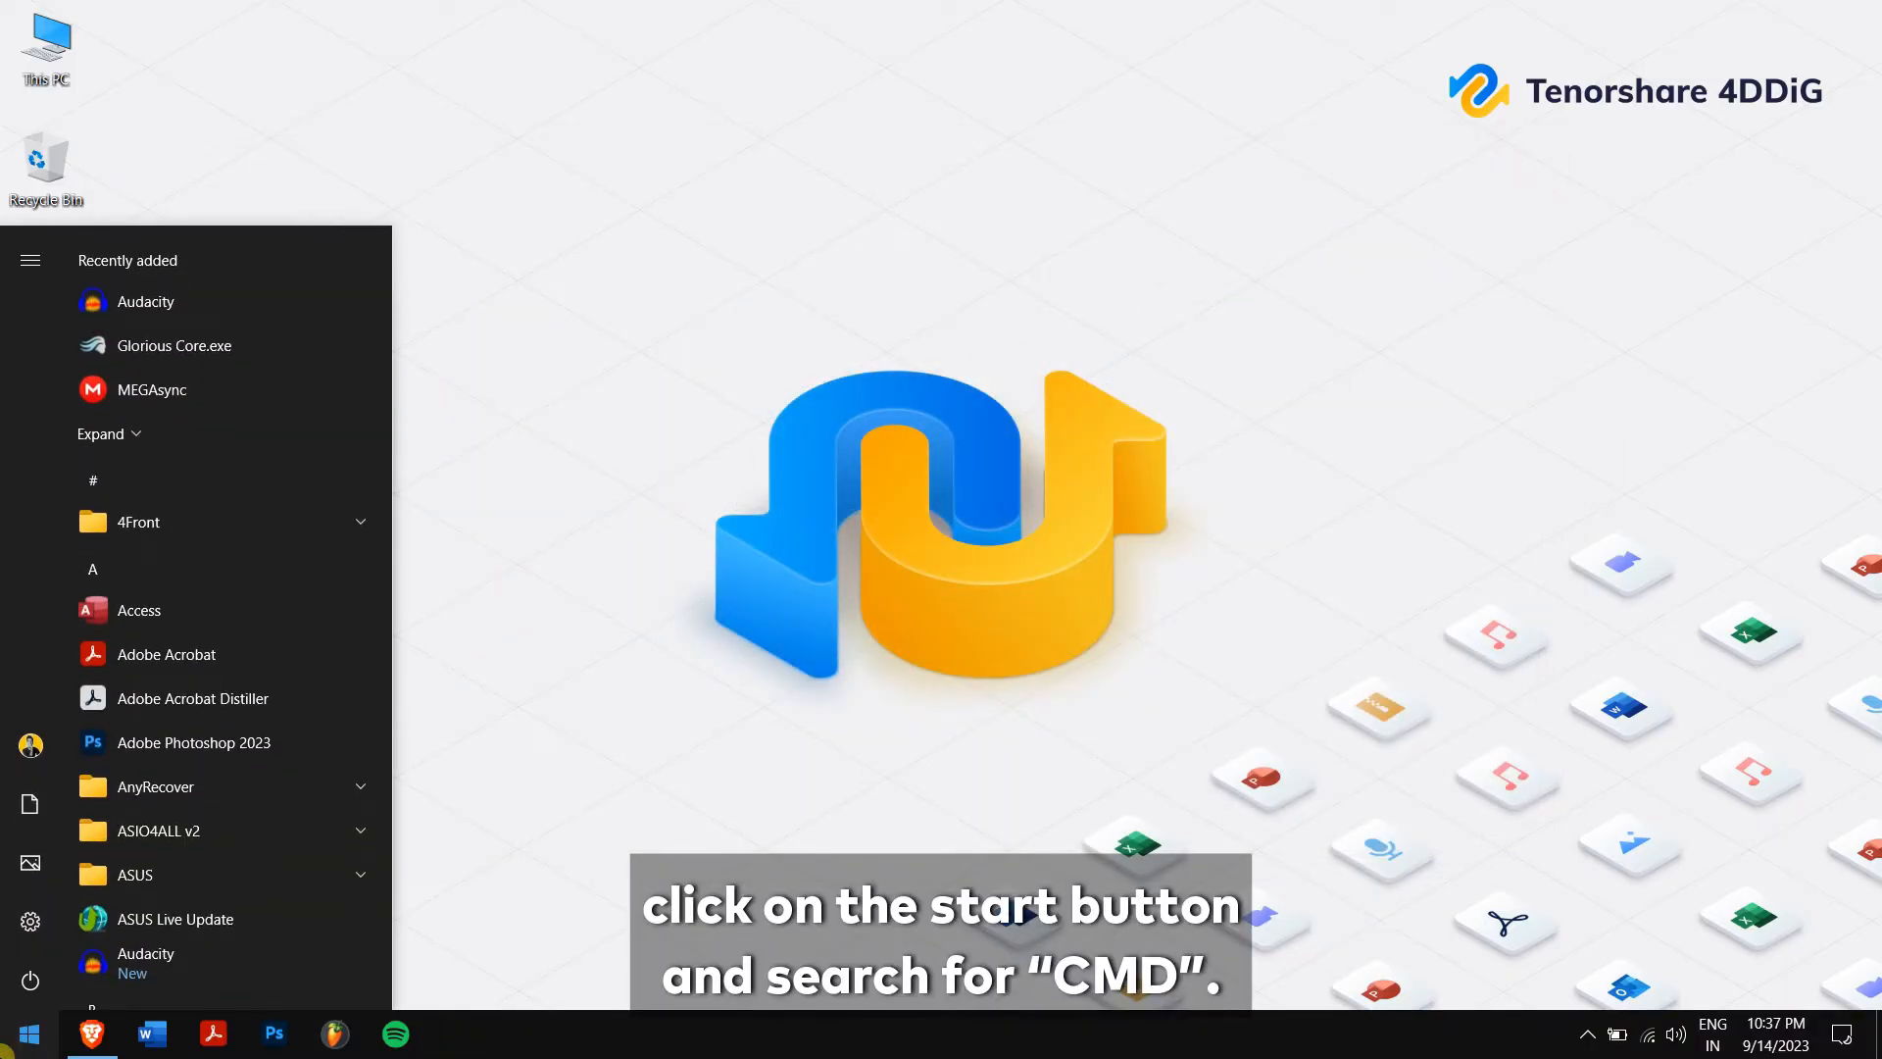
text(cmd)
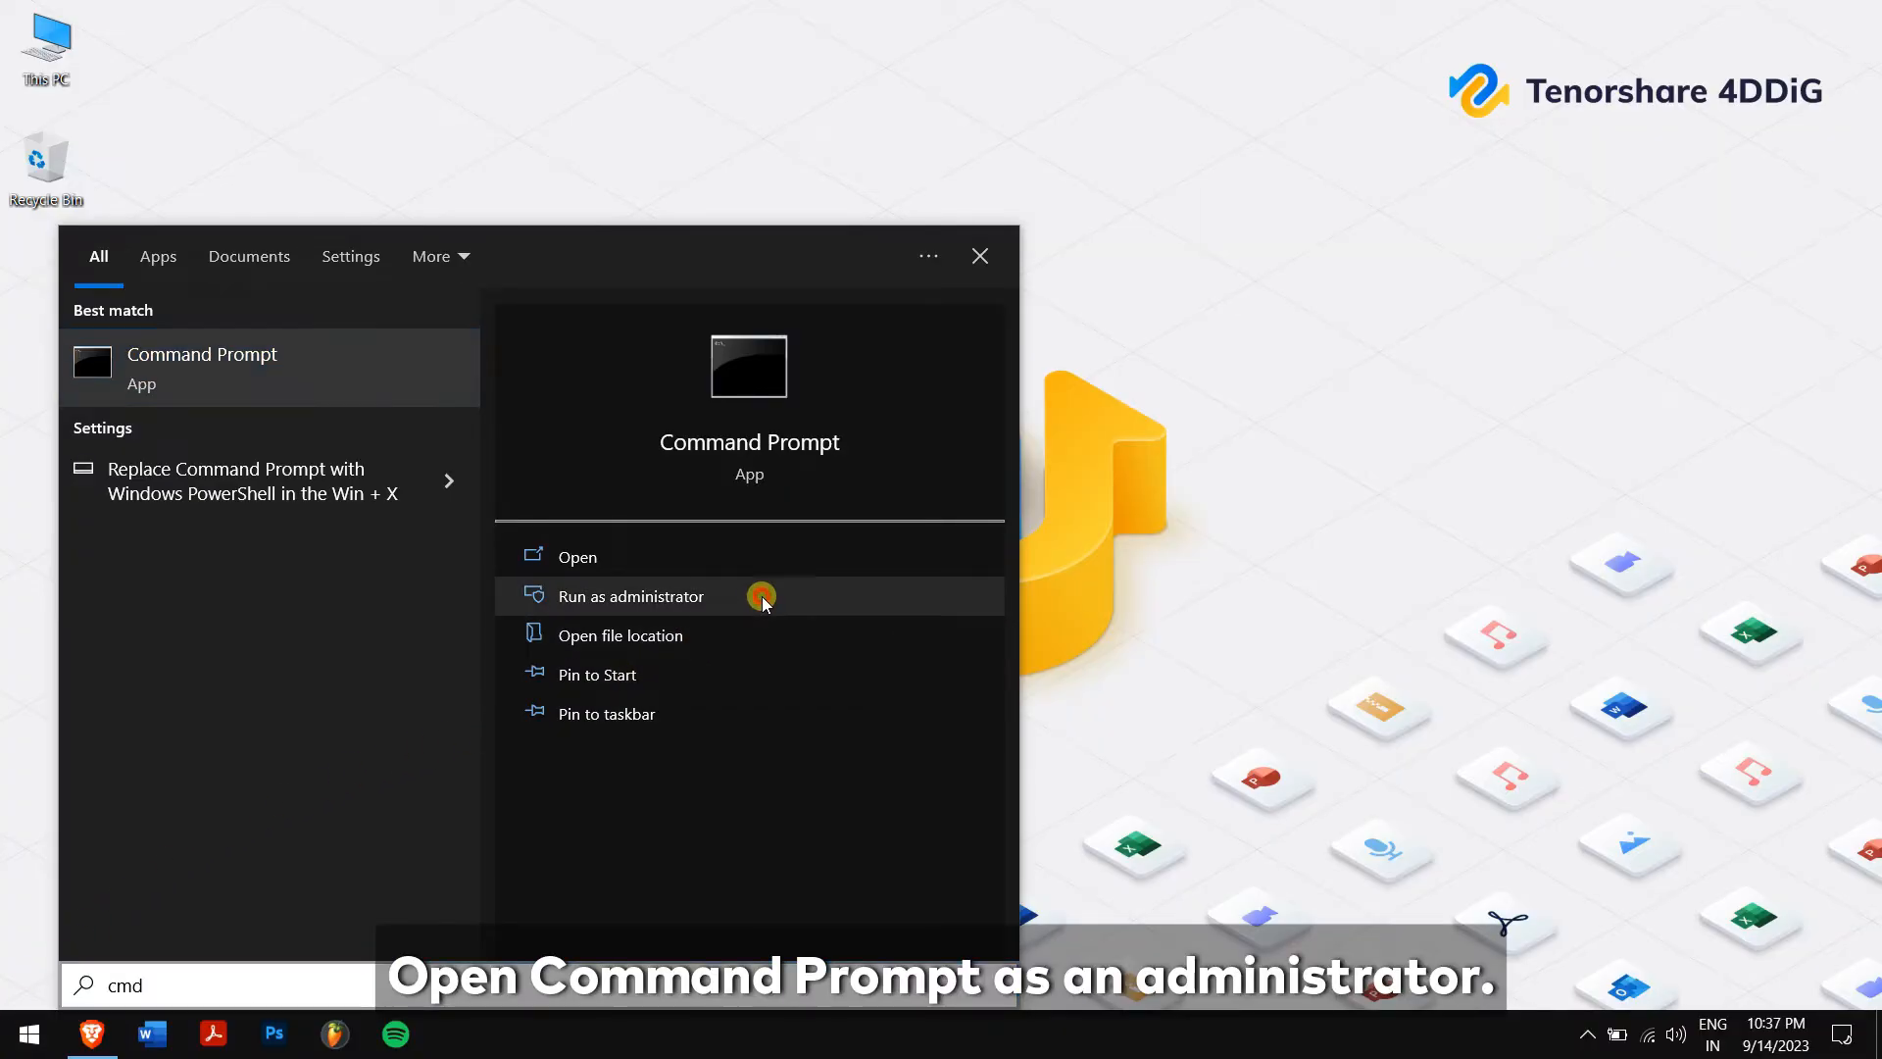
click(631, 595)
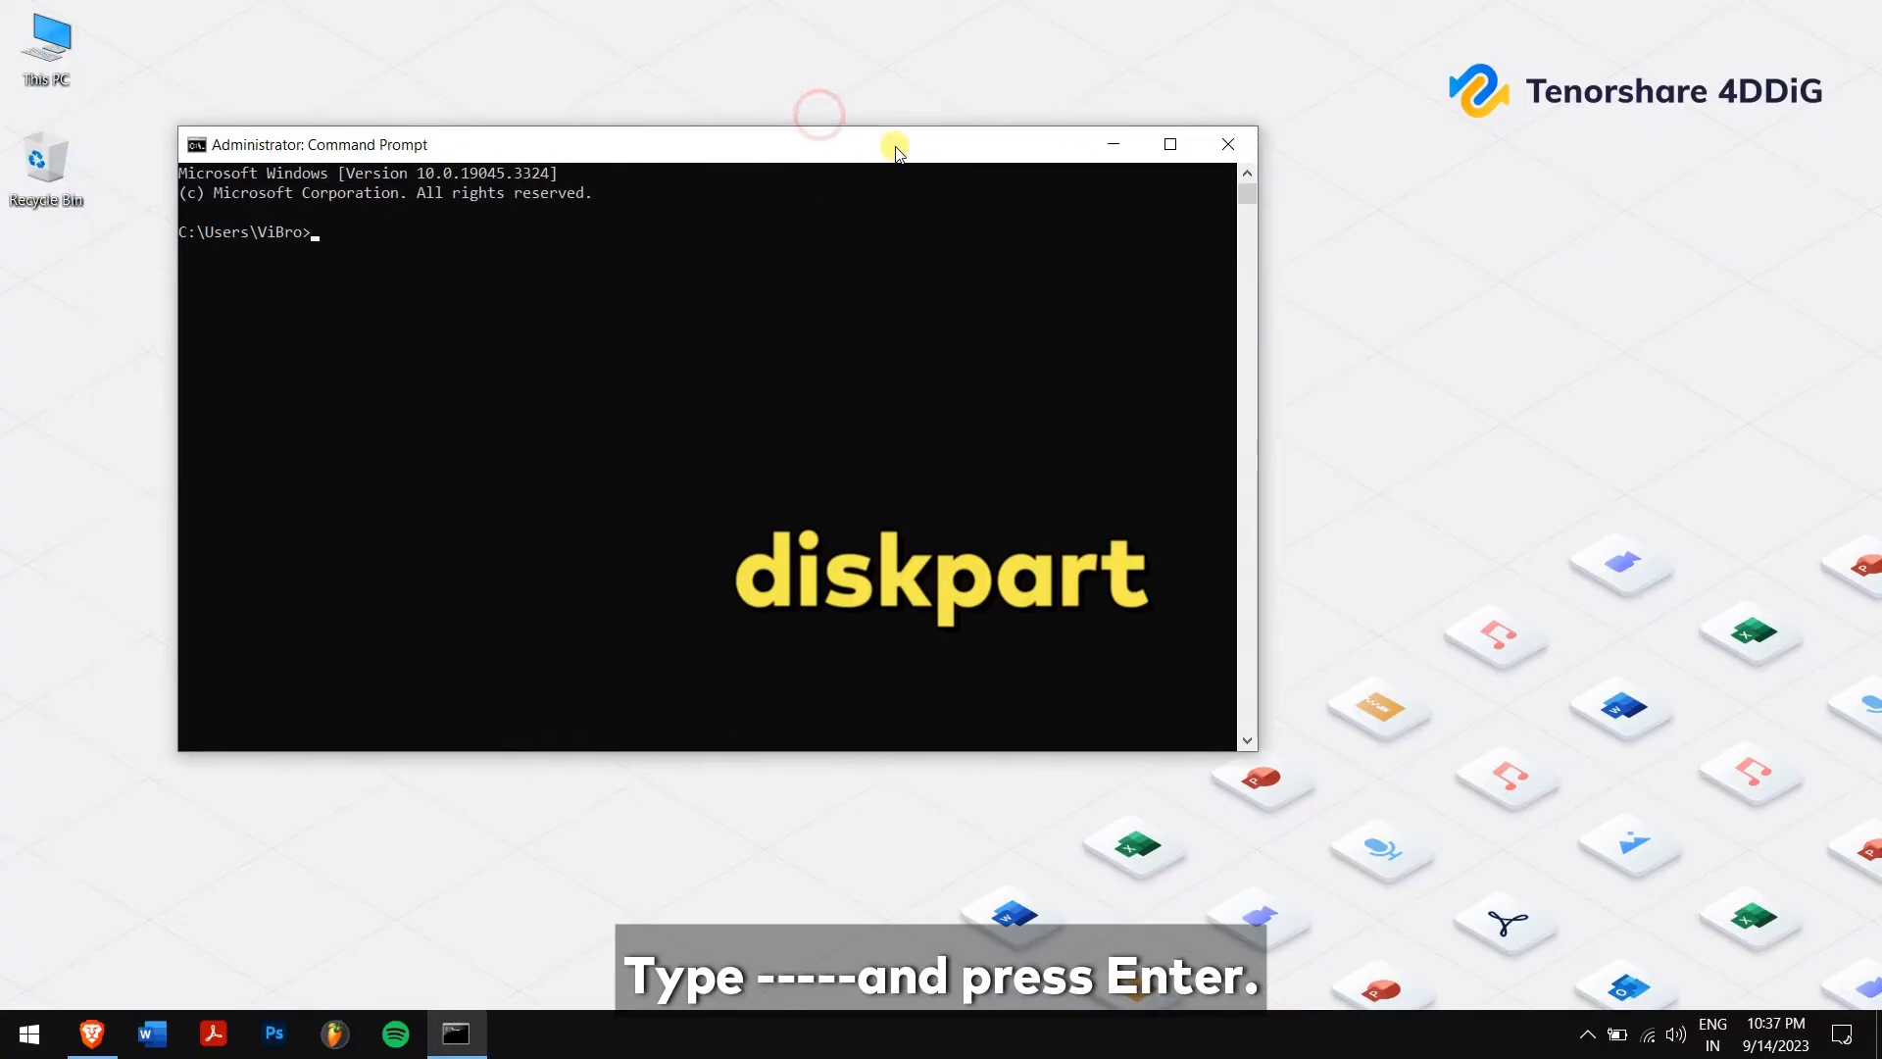
Step: Start DiskPart and list all volumes to locate the USB drive
text(diskpart)
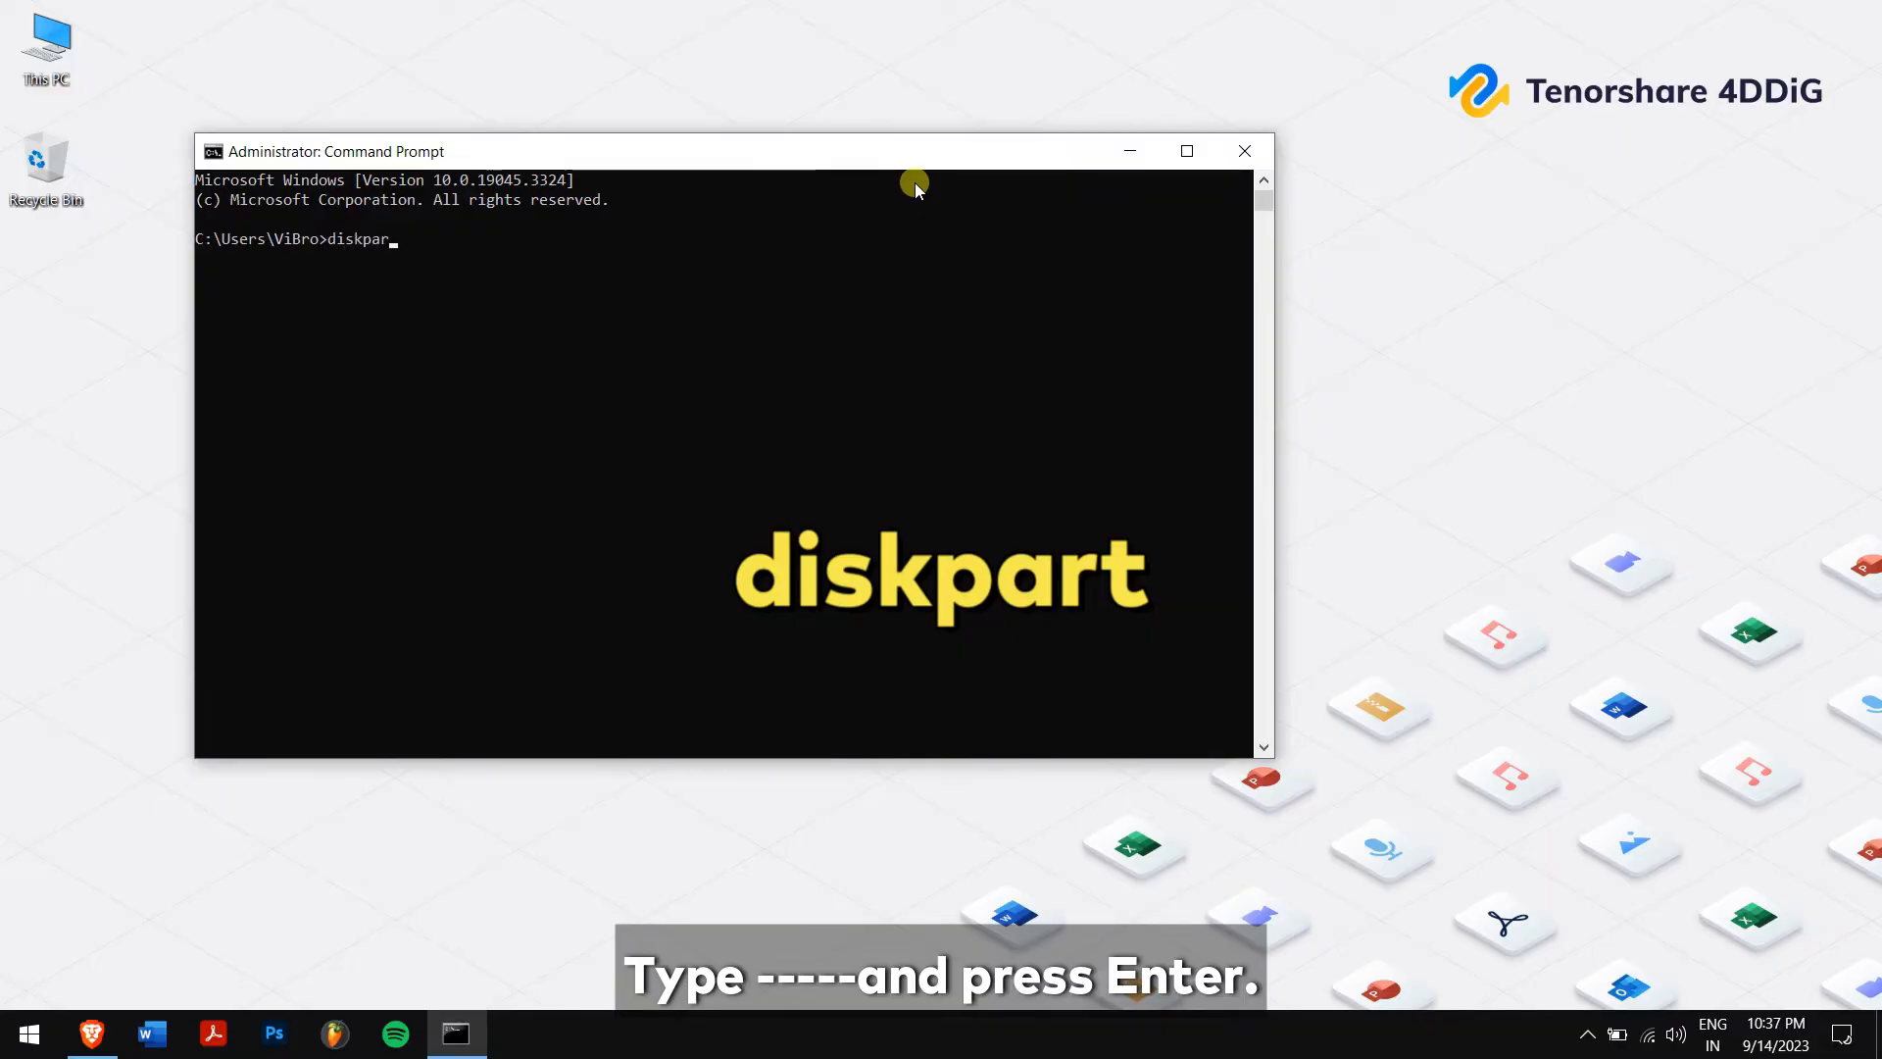
key(Return)
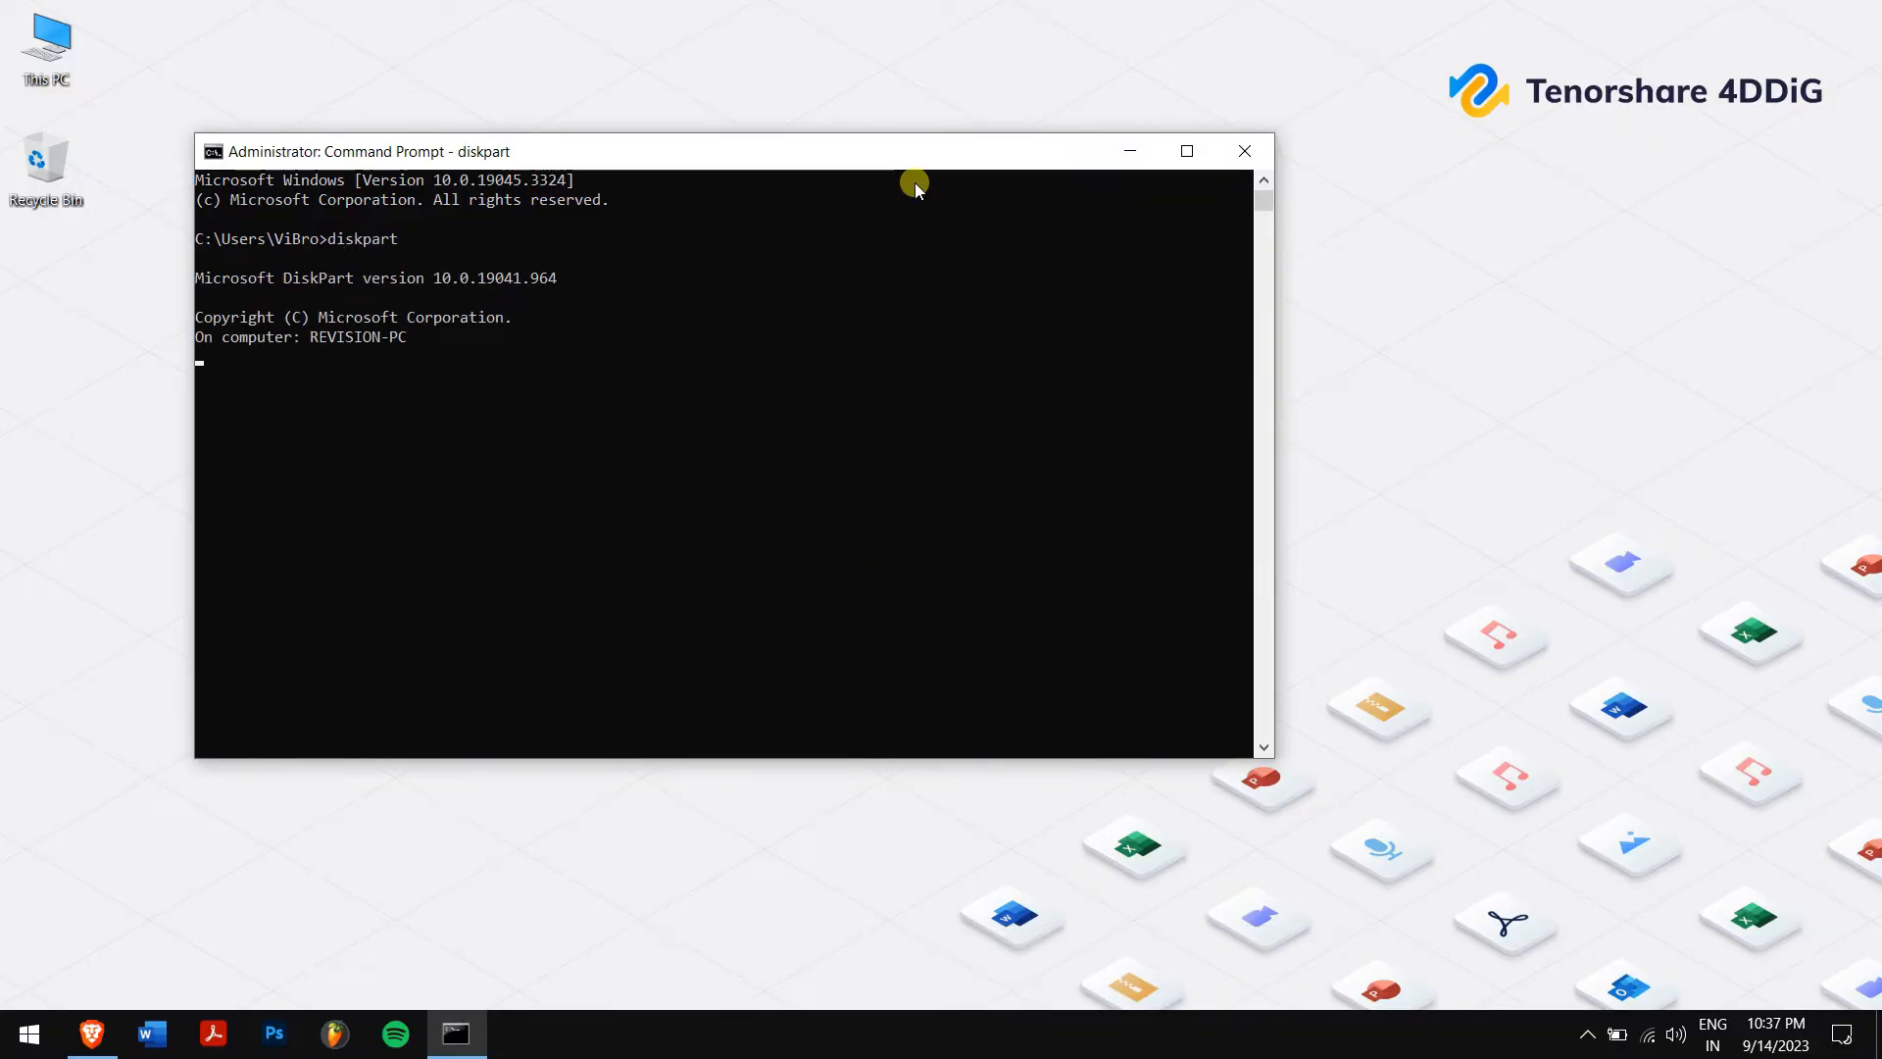
text(li)
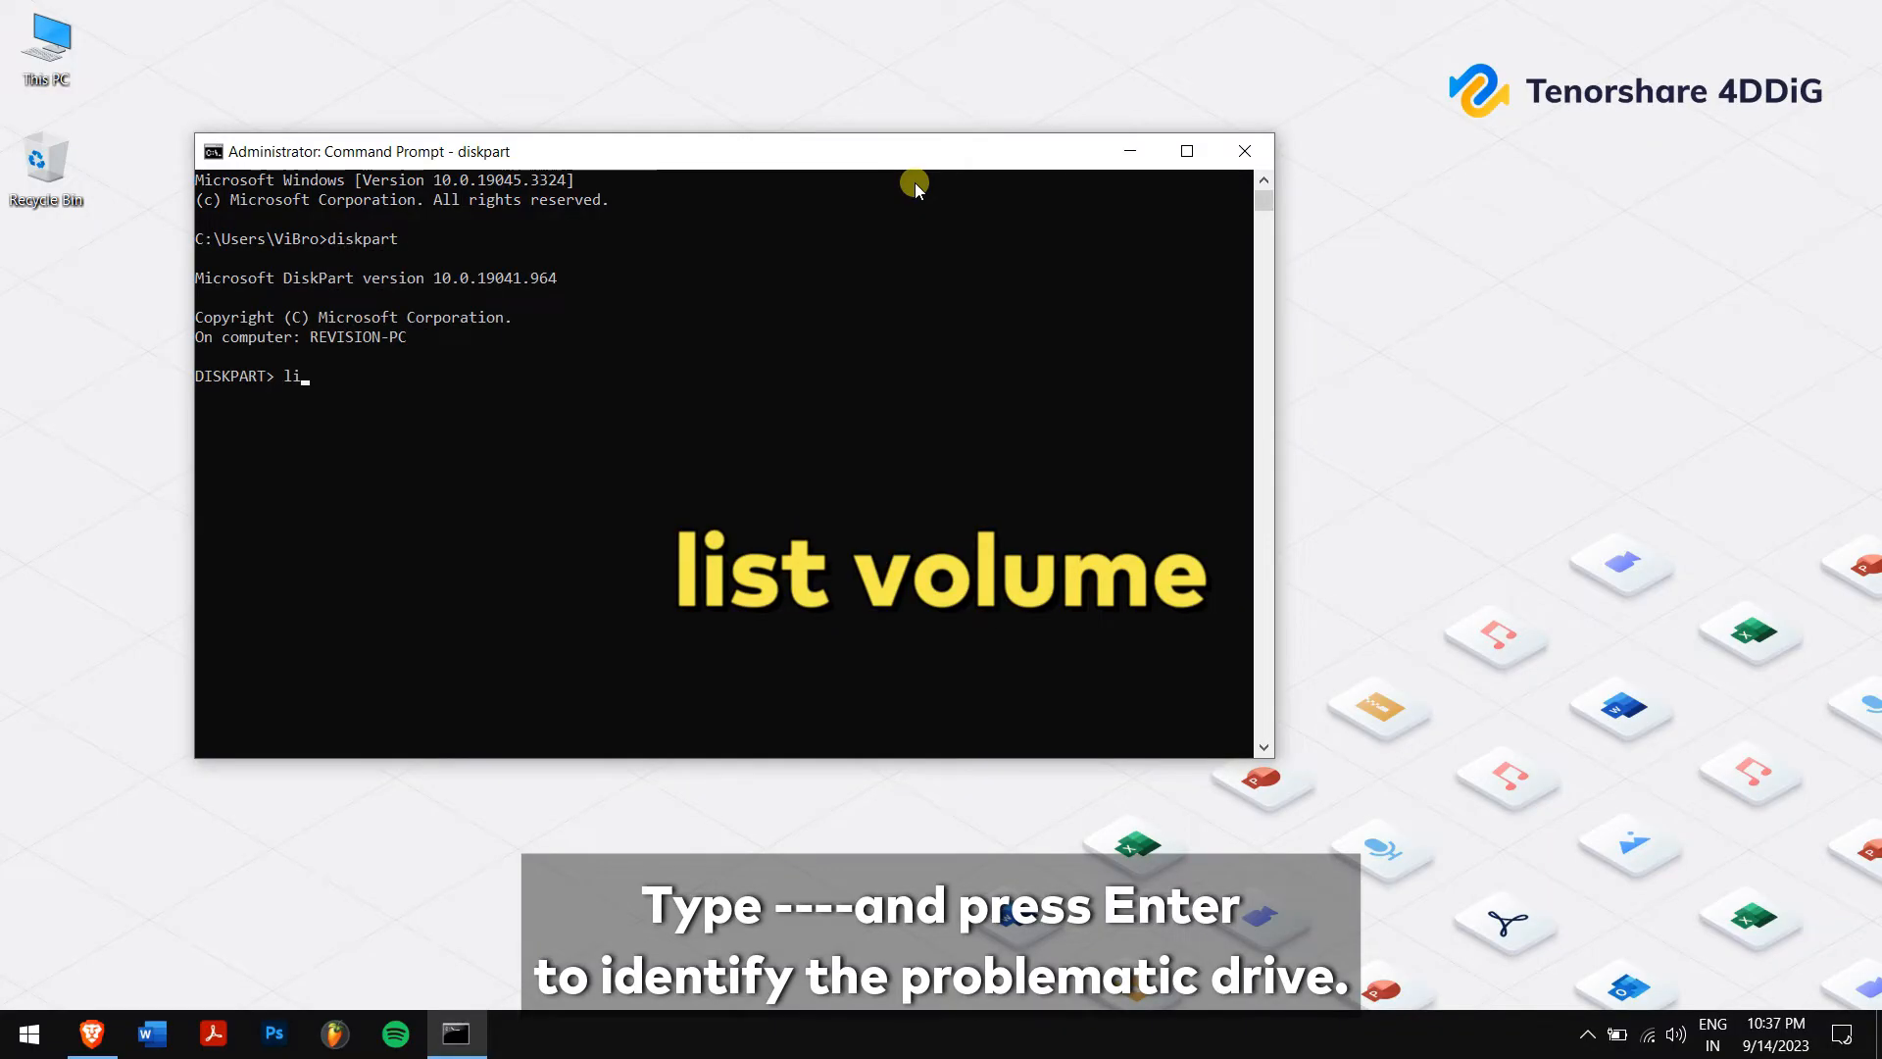
text(st volume)
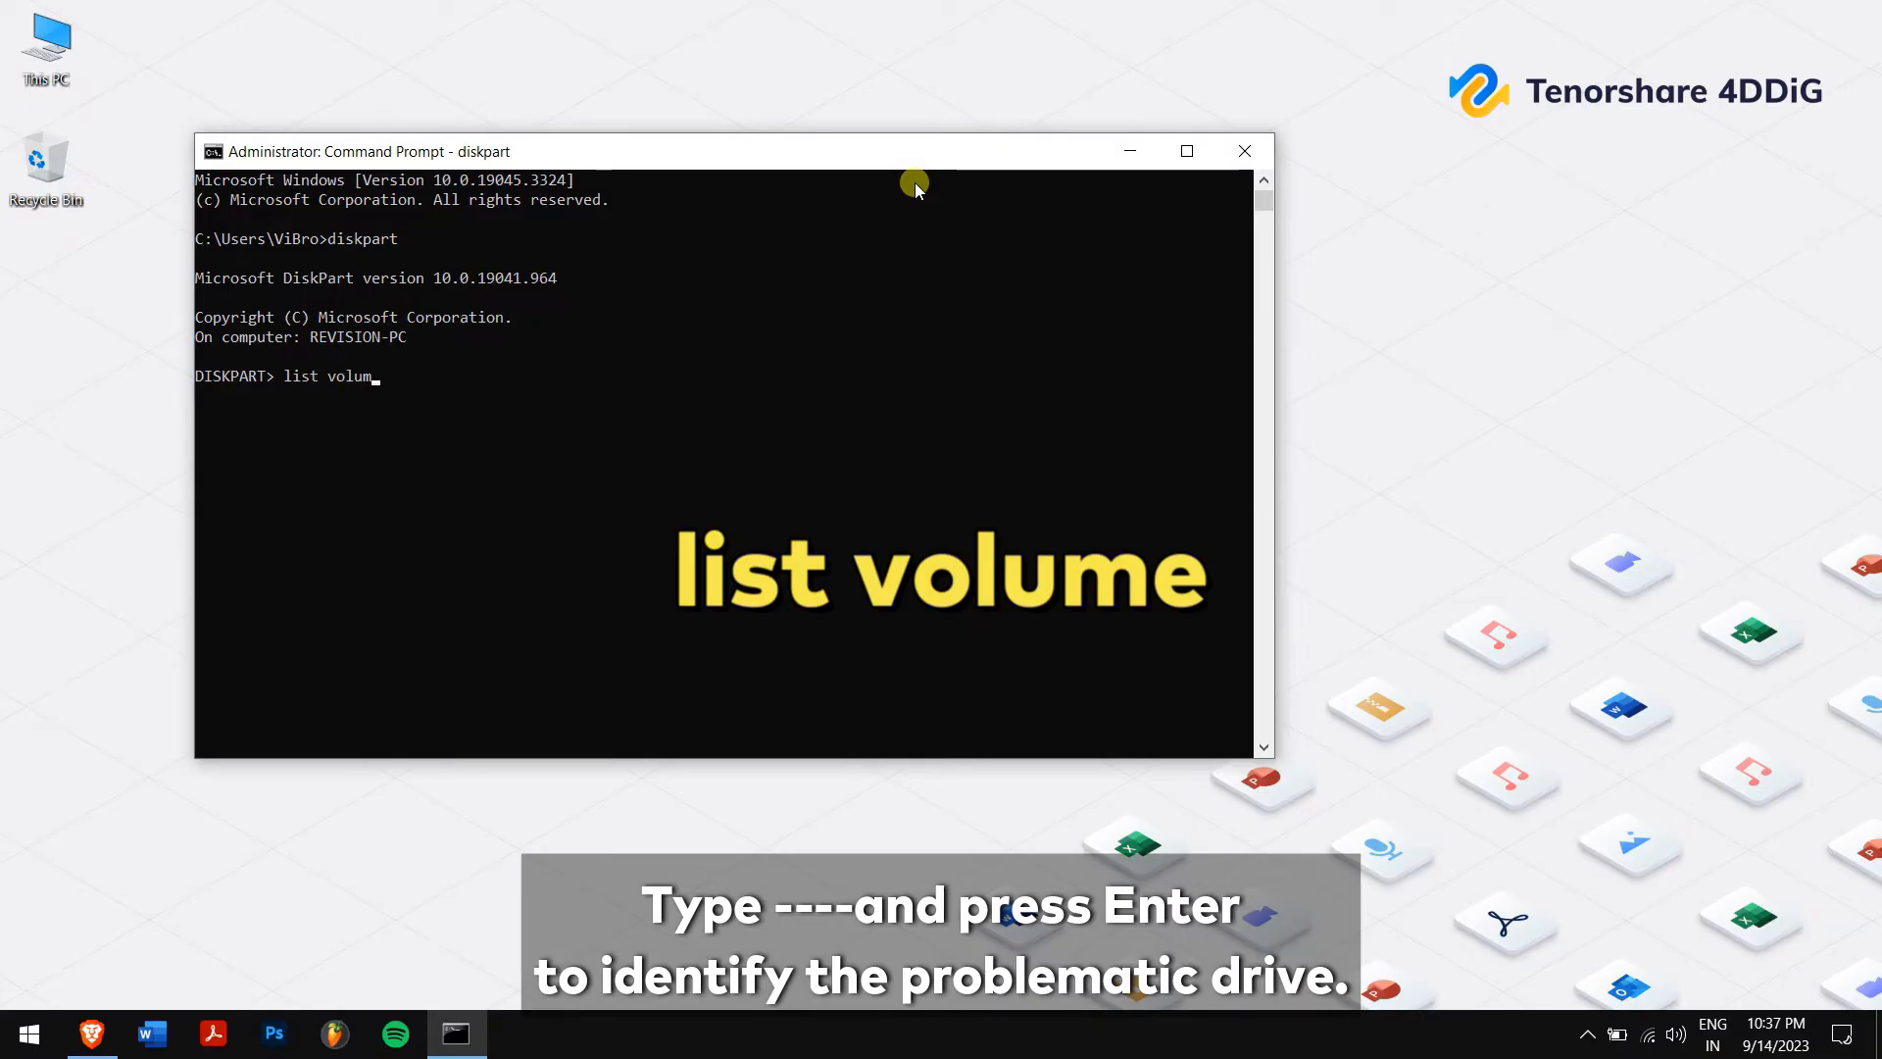
key(Return)
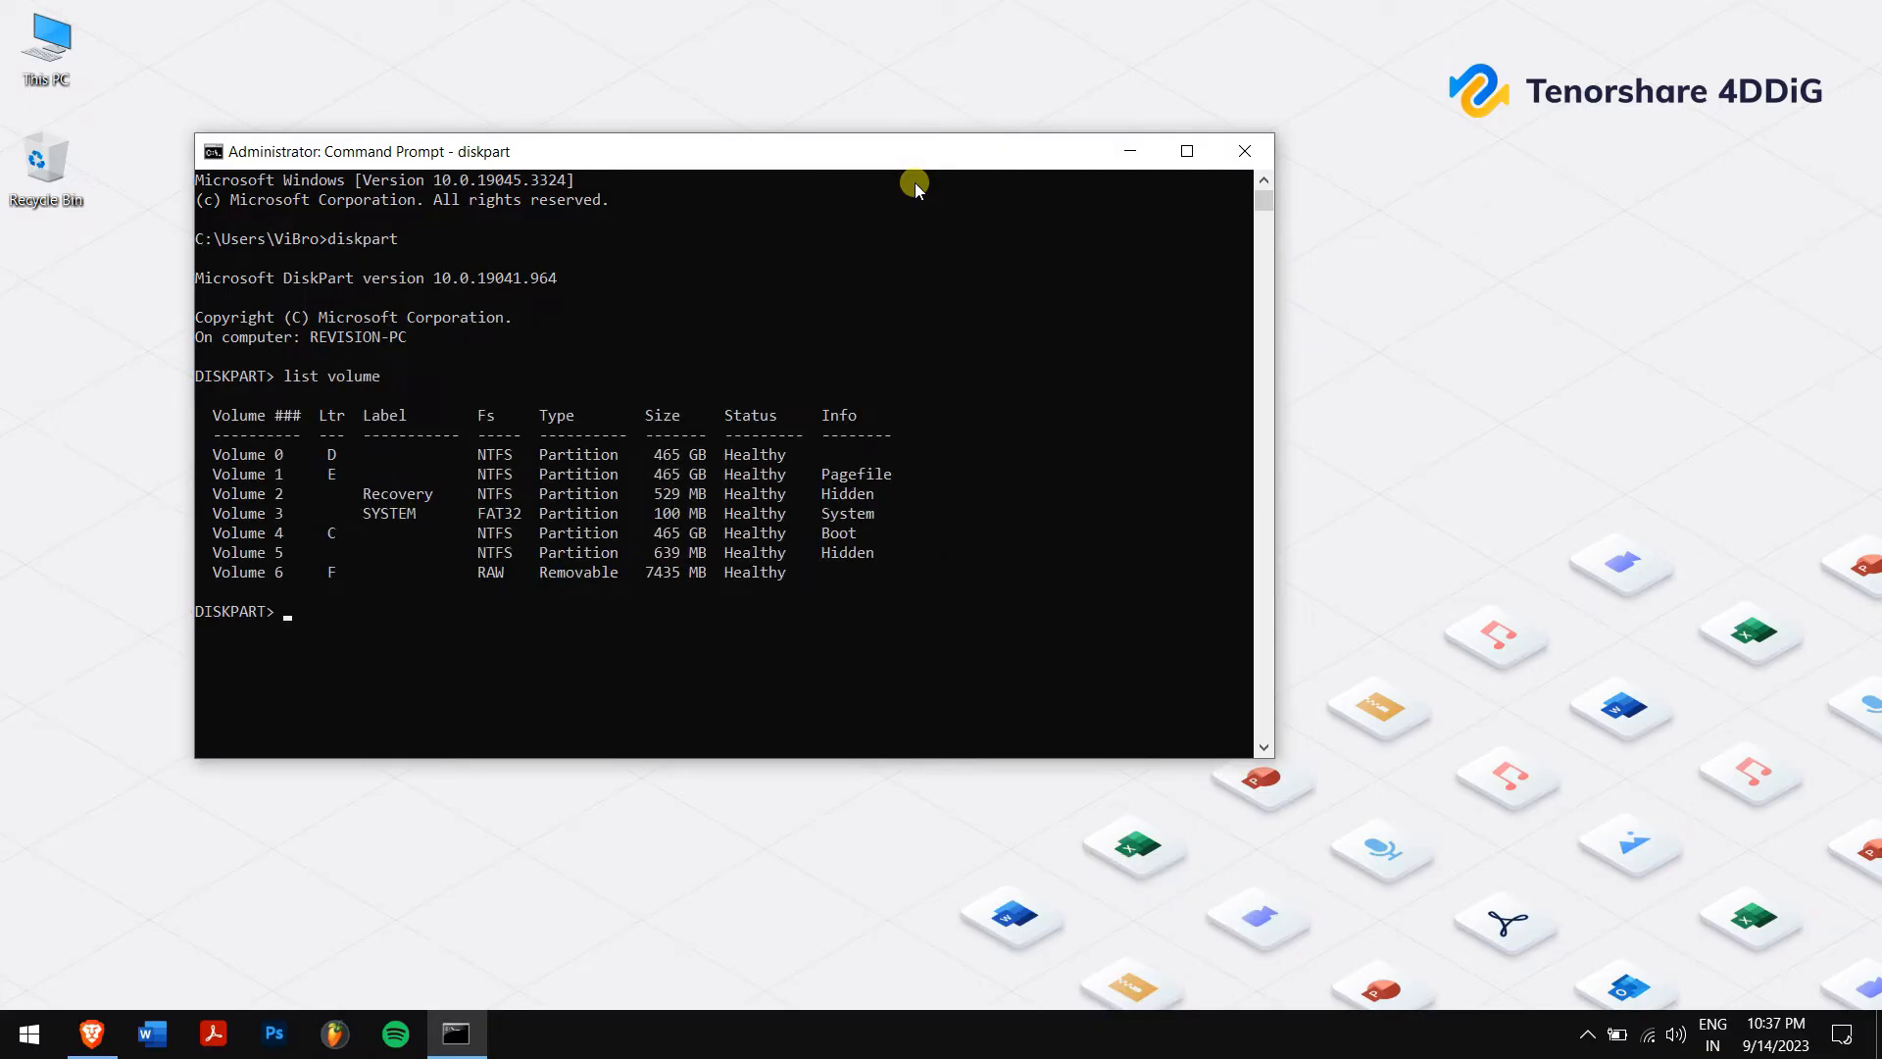
Step: Select volume 6 and enter format fs=ntfs quick
text(selec)
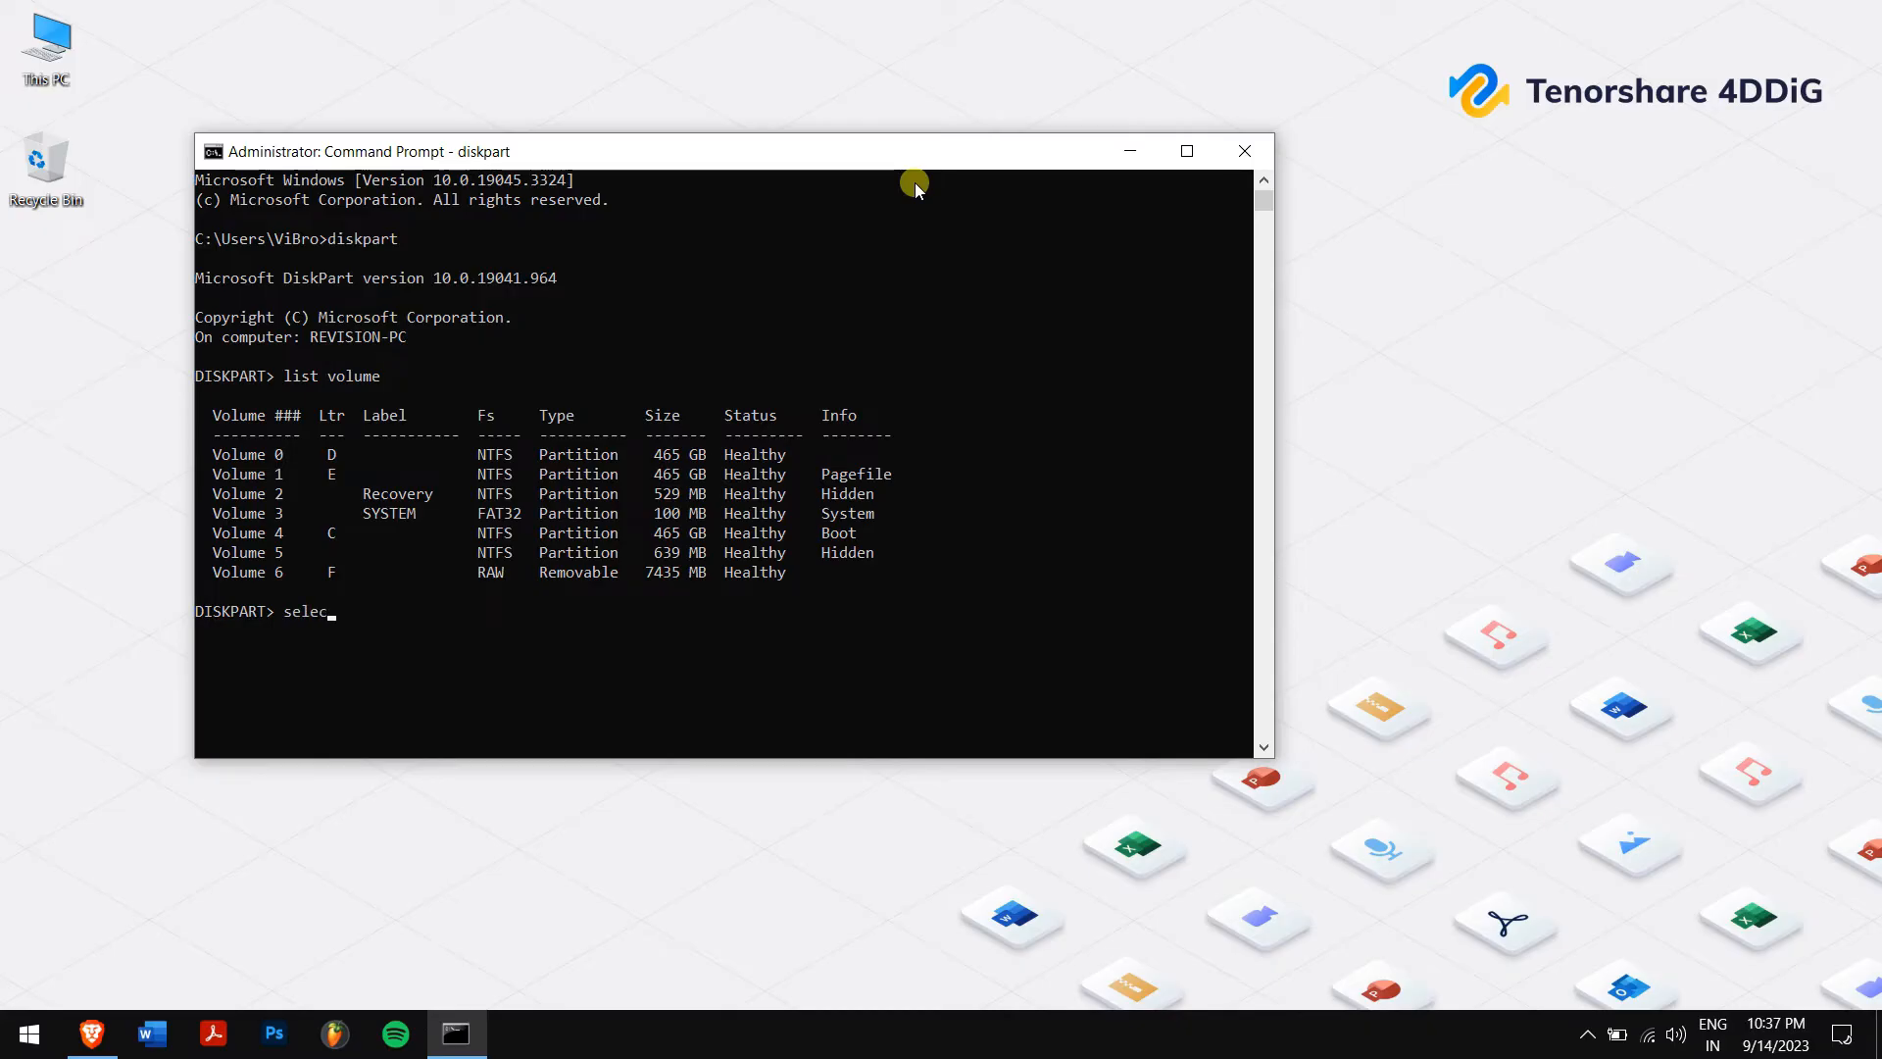
text(t volum)
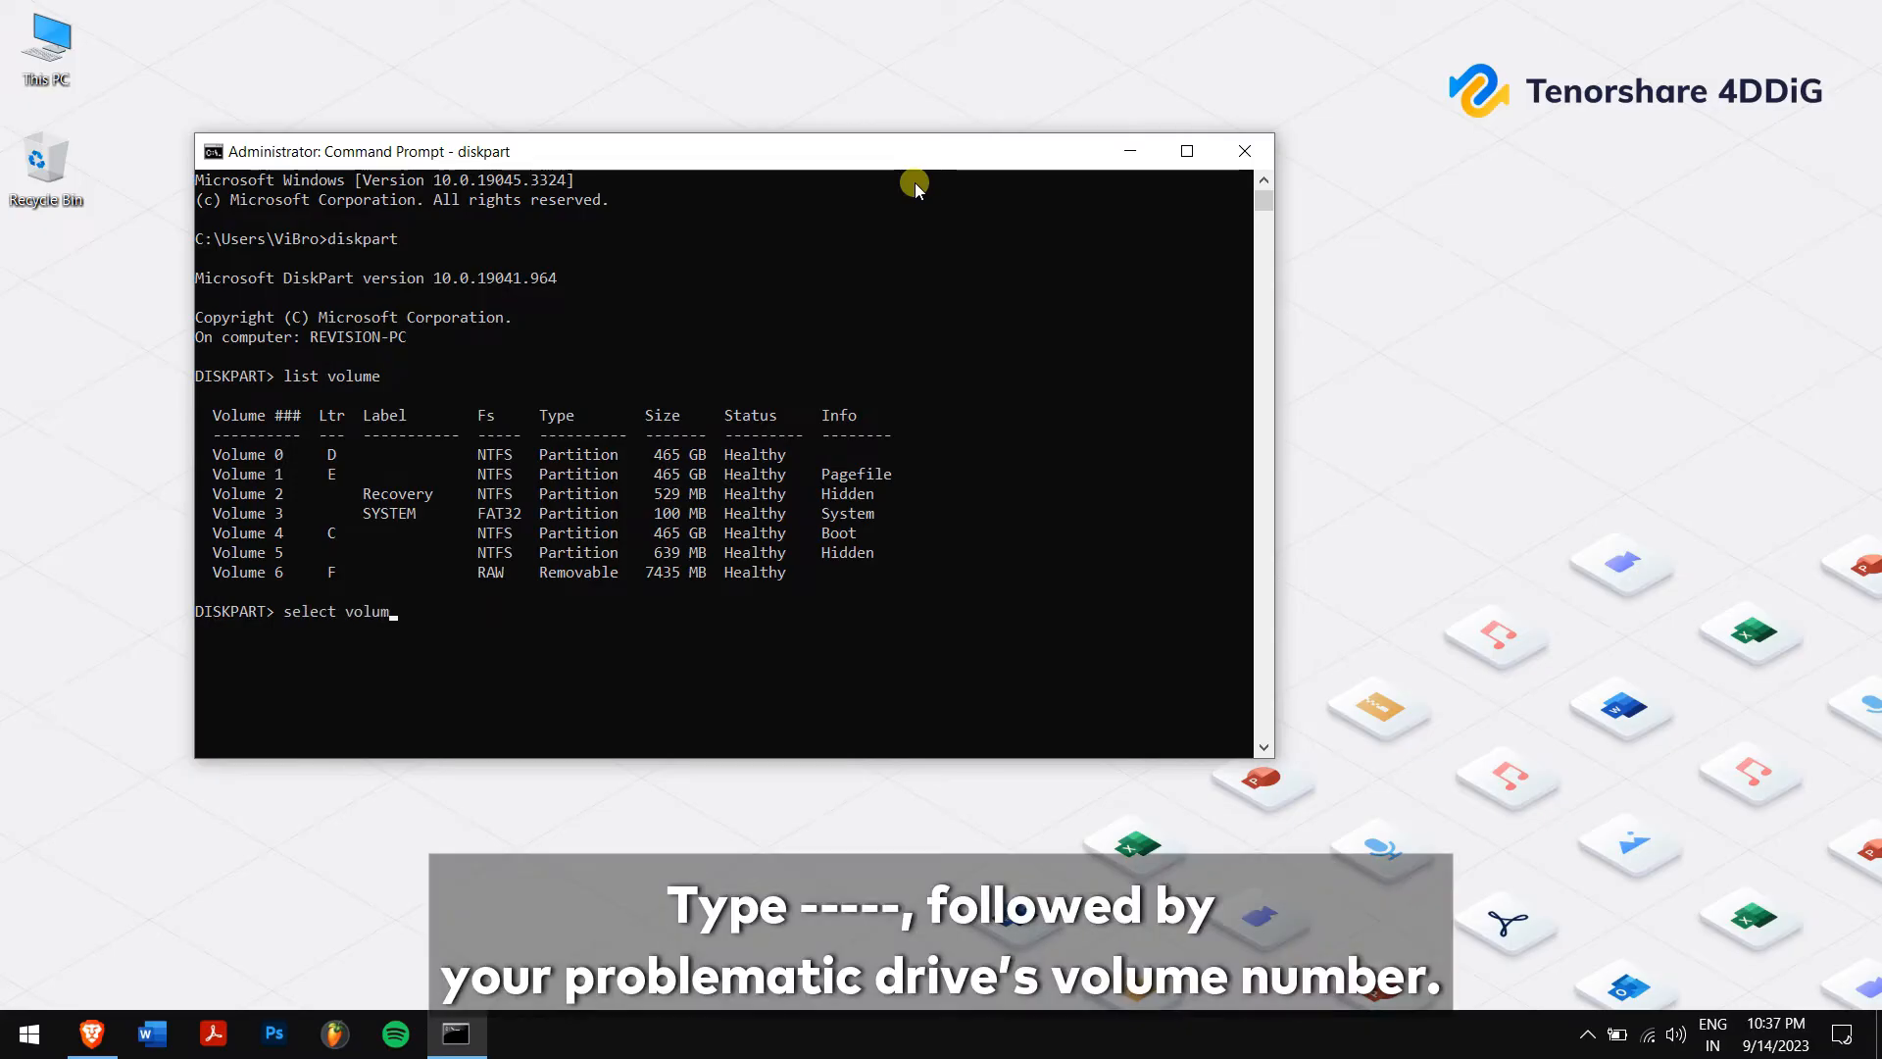
text(6)
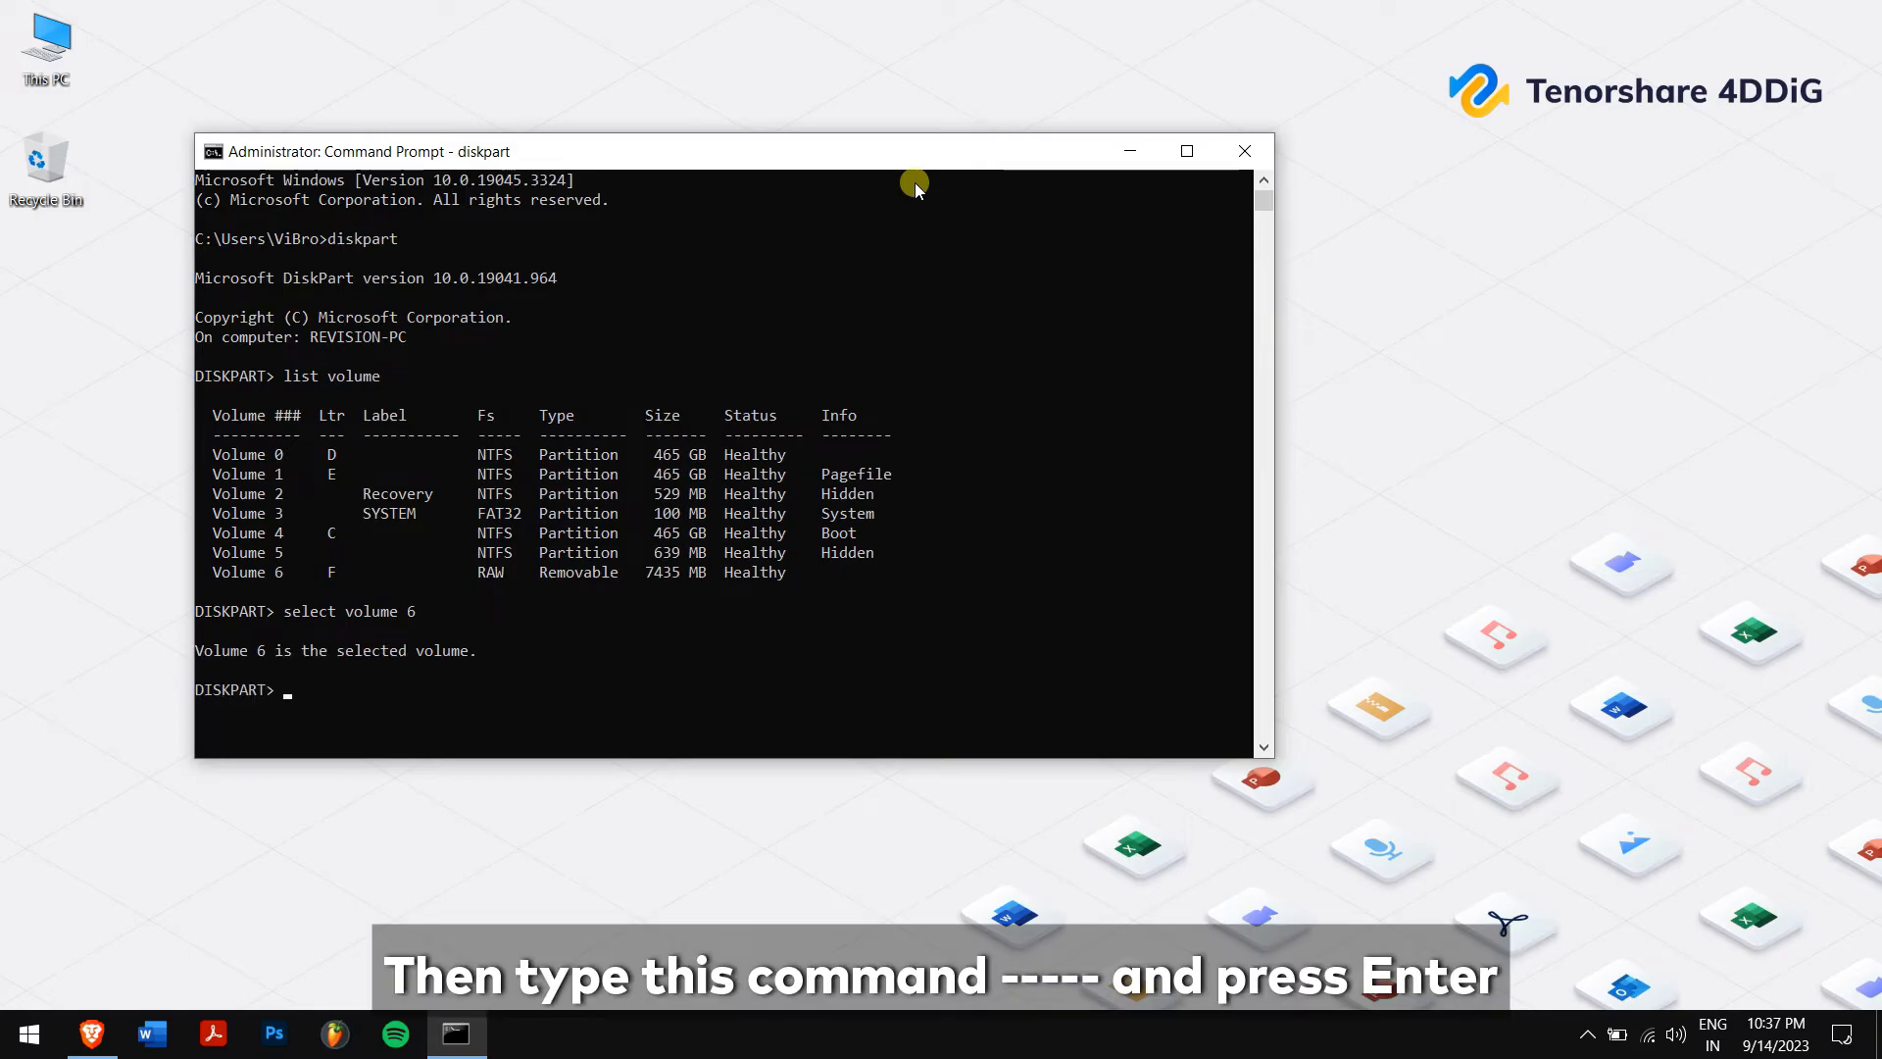
text(format fs=n)
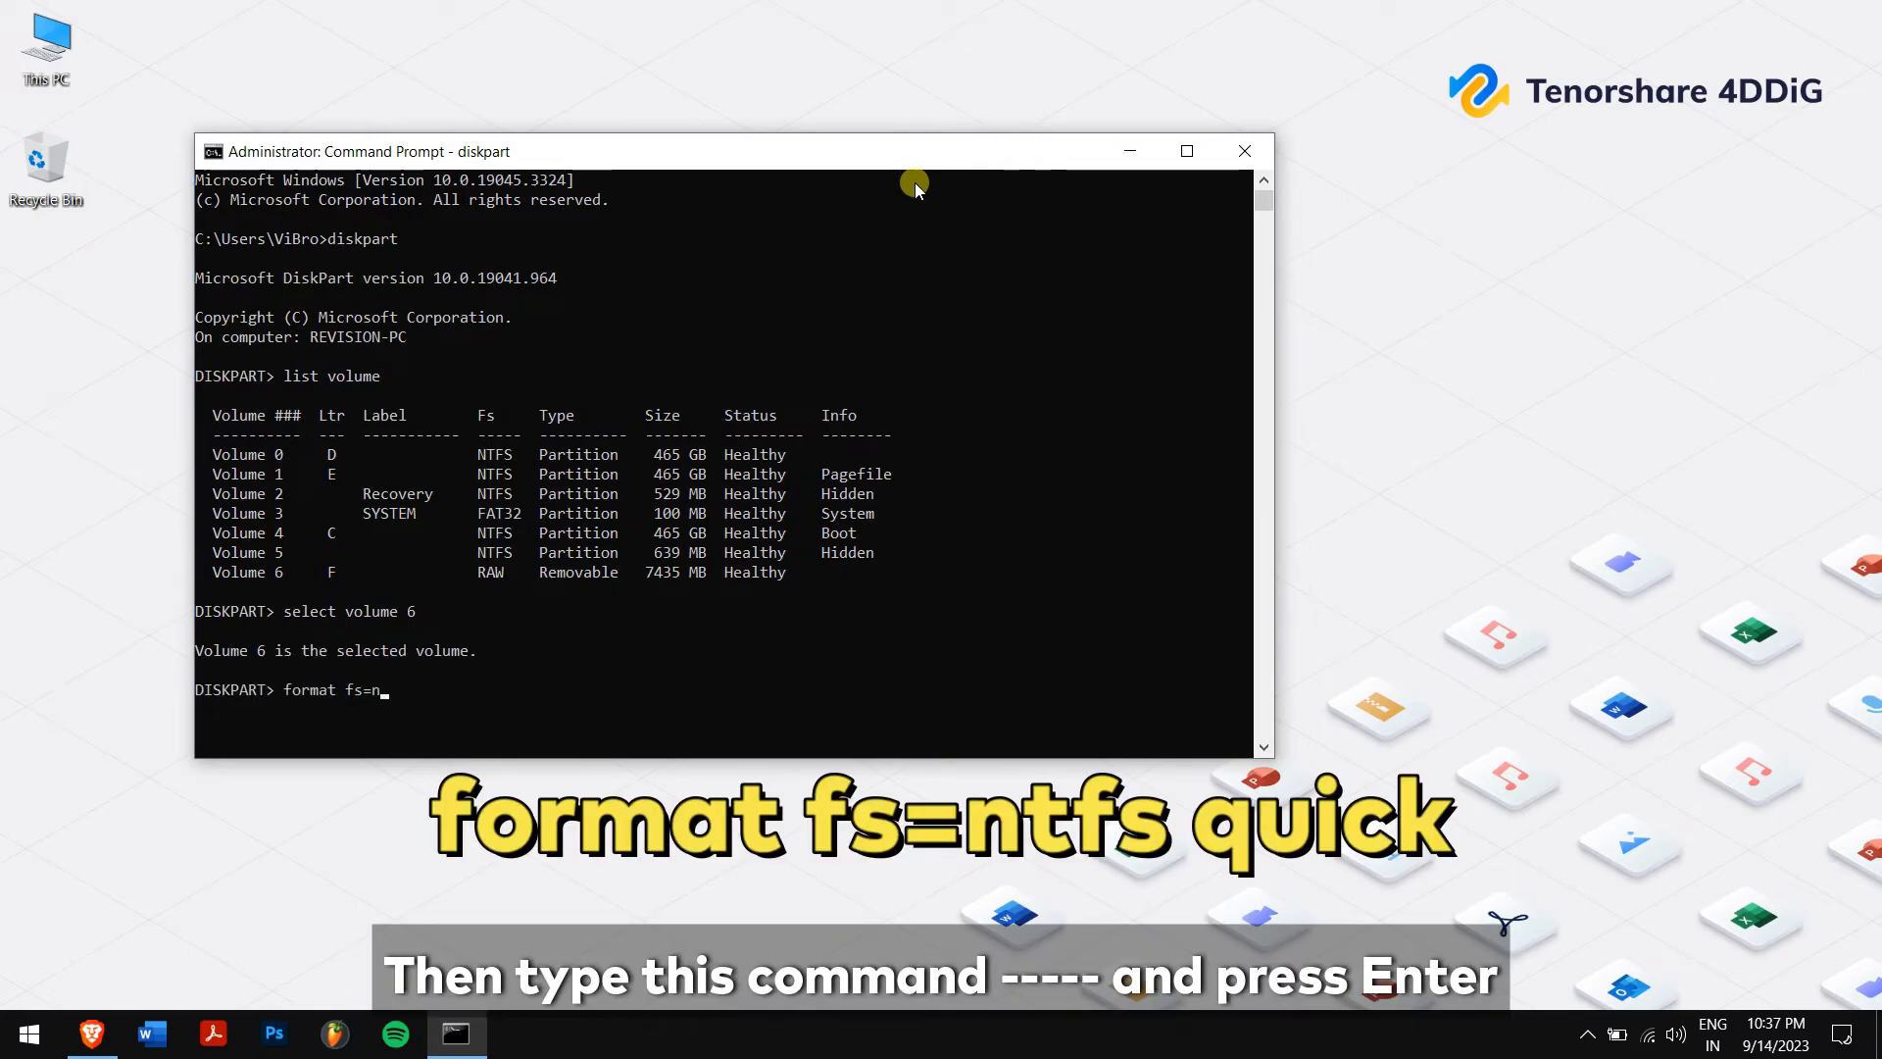
text(tfs quick)
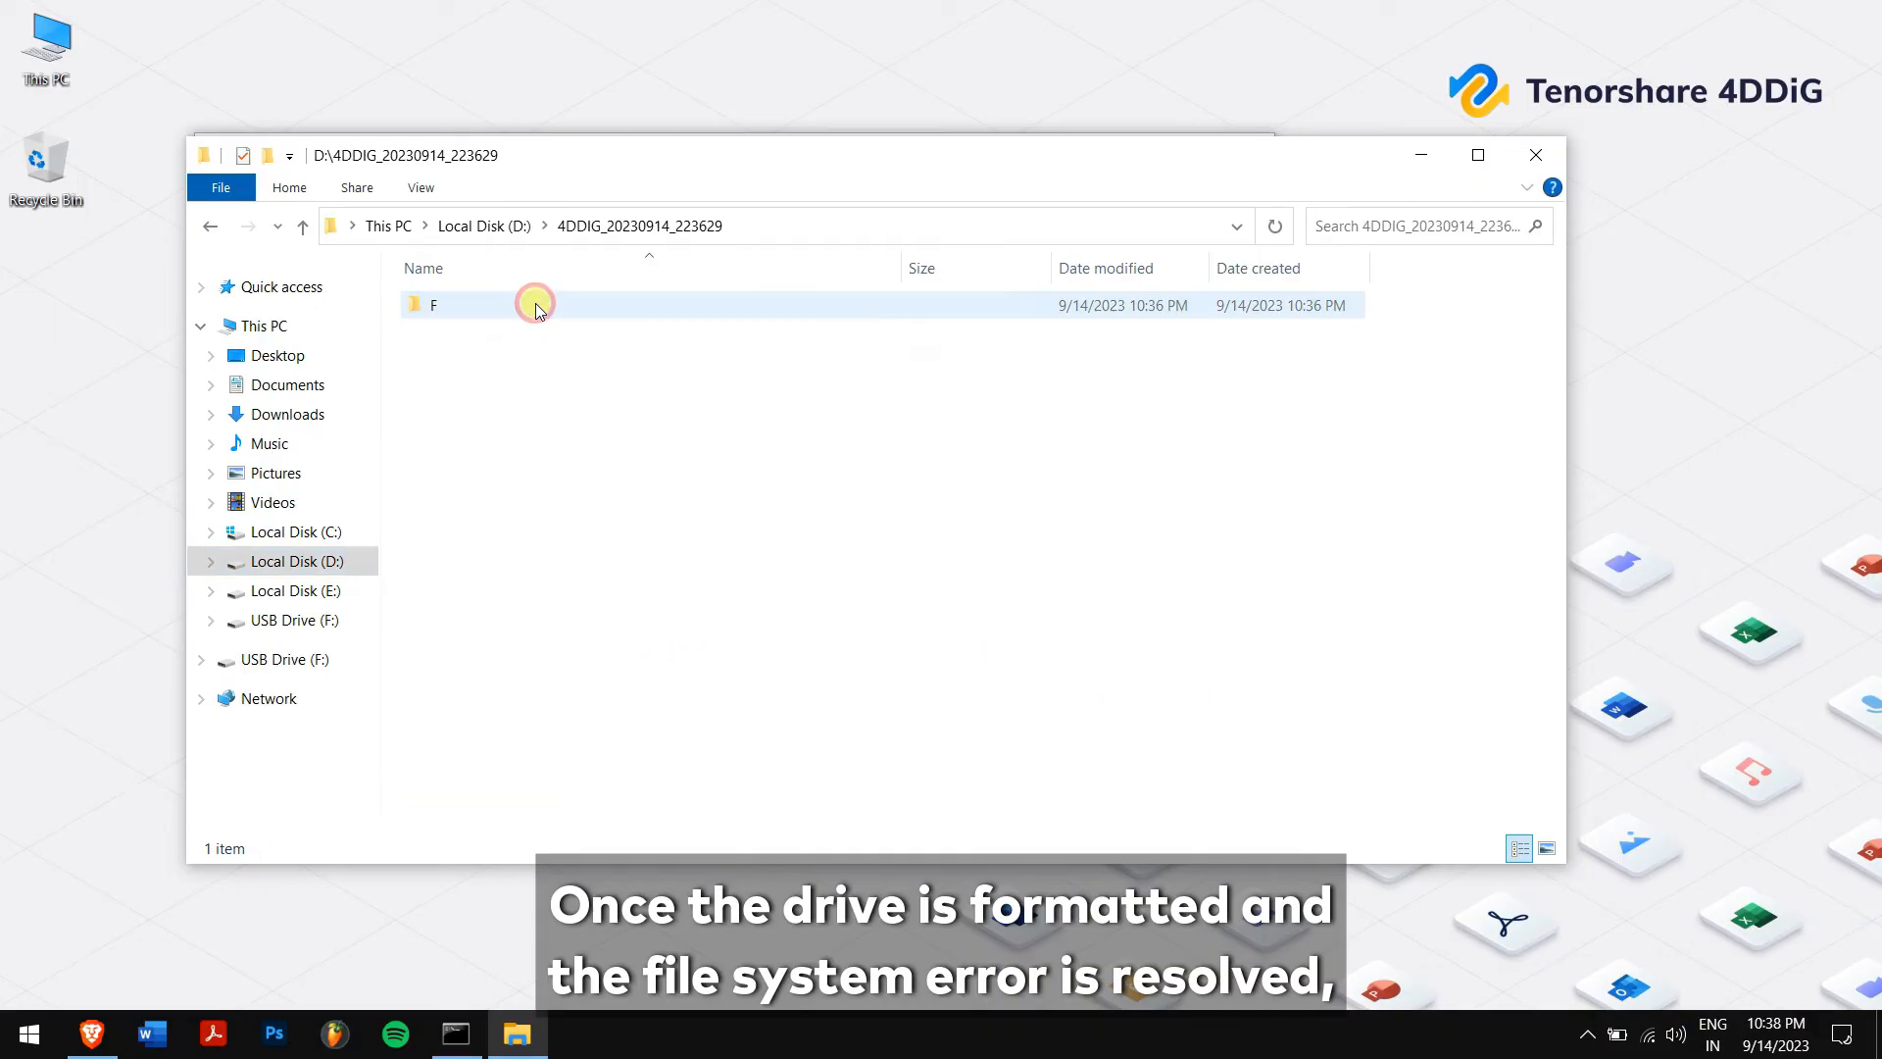
Step: Open the recovered F drive folder, pick the Camera folder, and select its contents
double_click(432, 304)
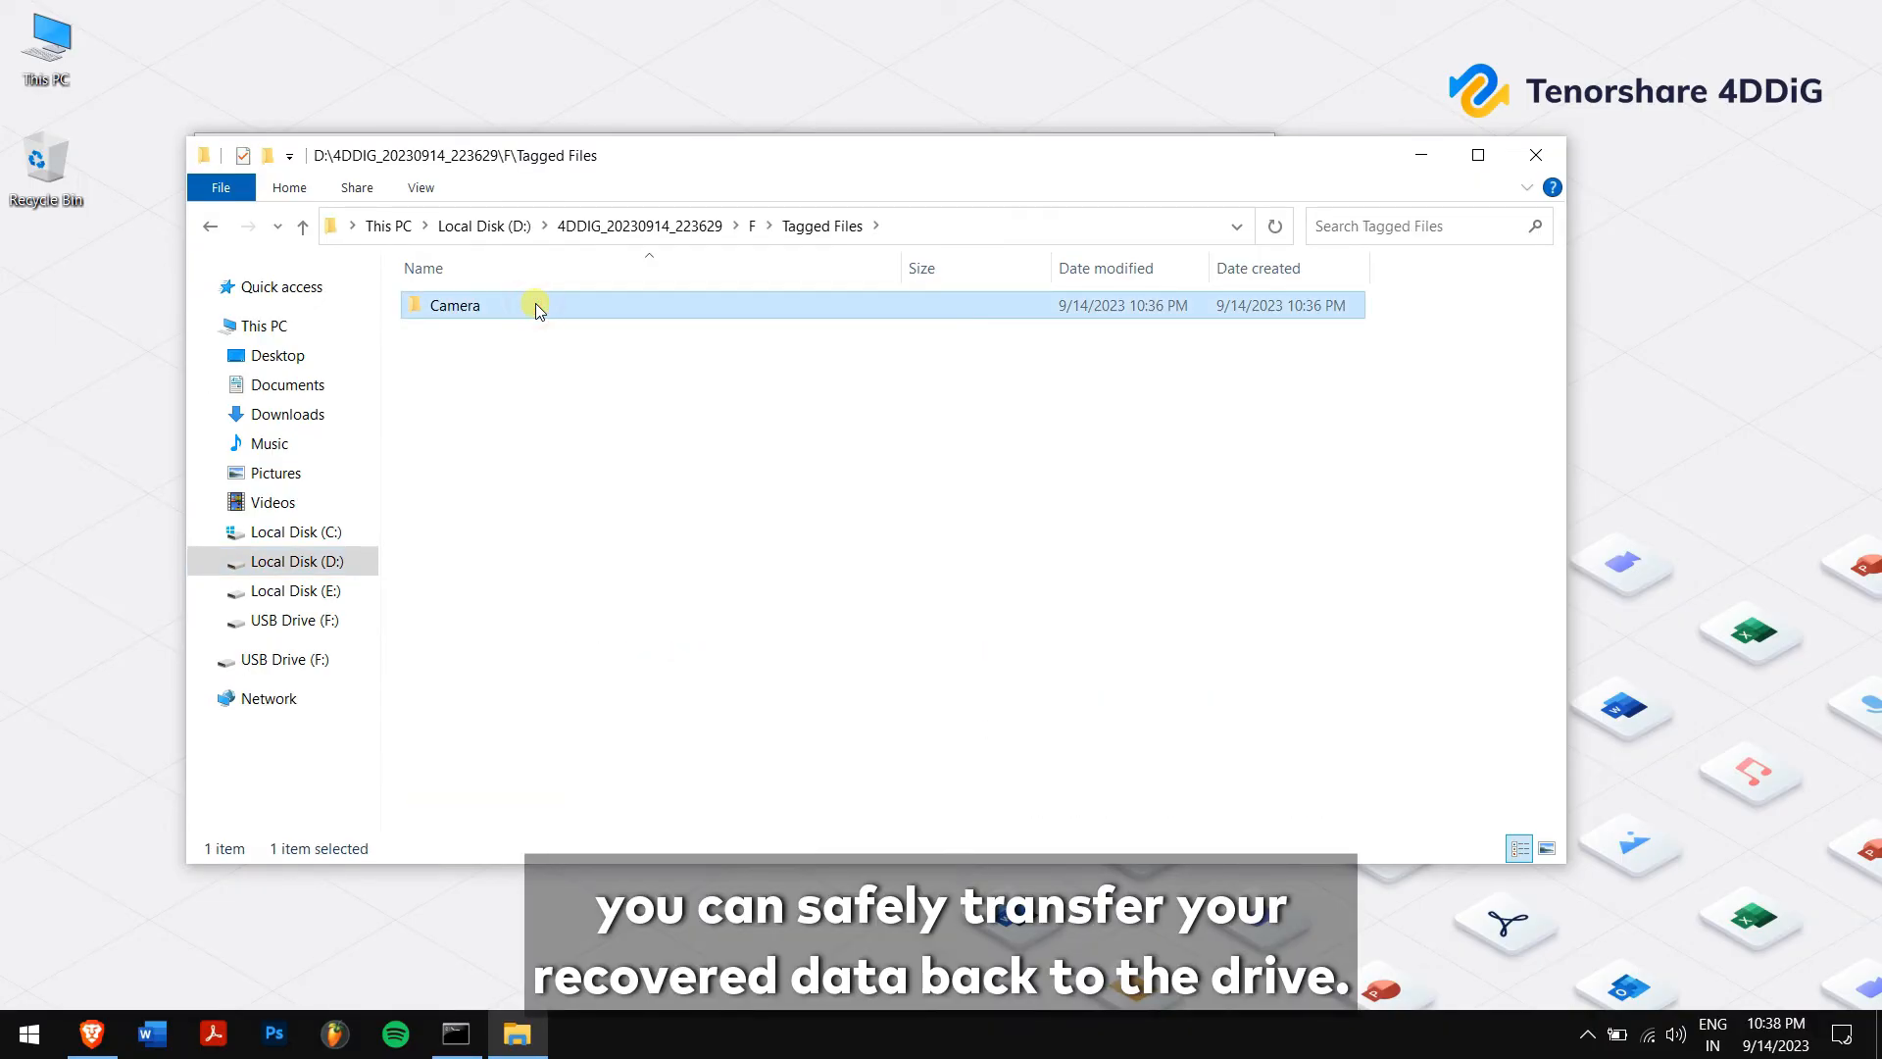
click(294, 619)
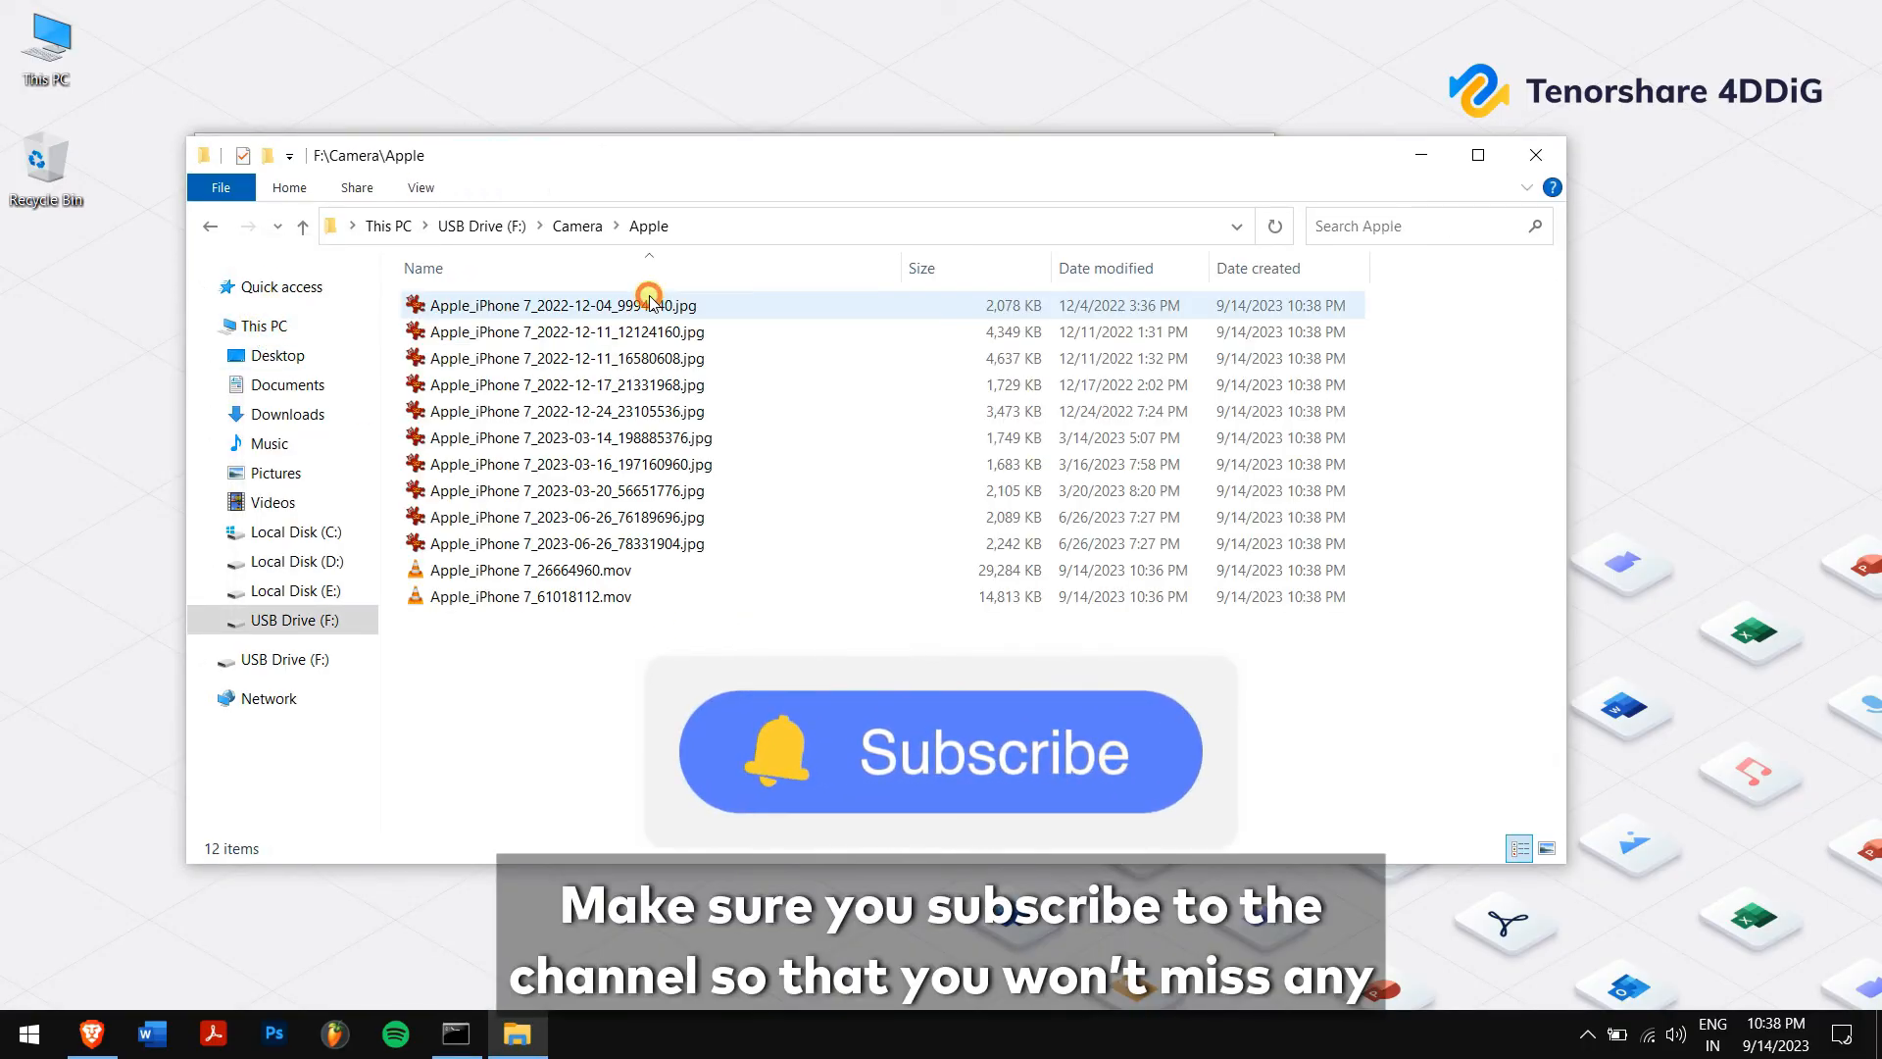
key(ctrl+a)
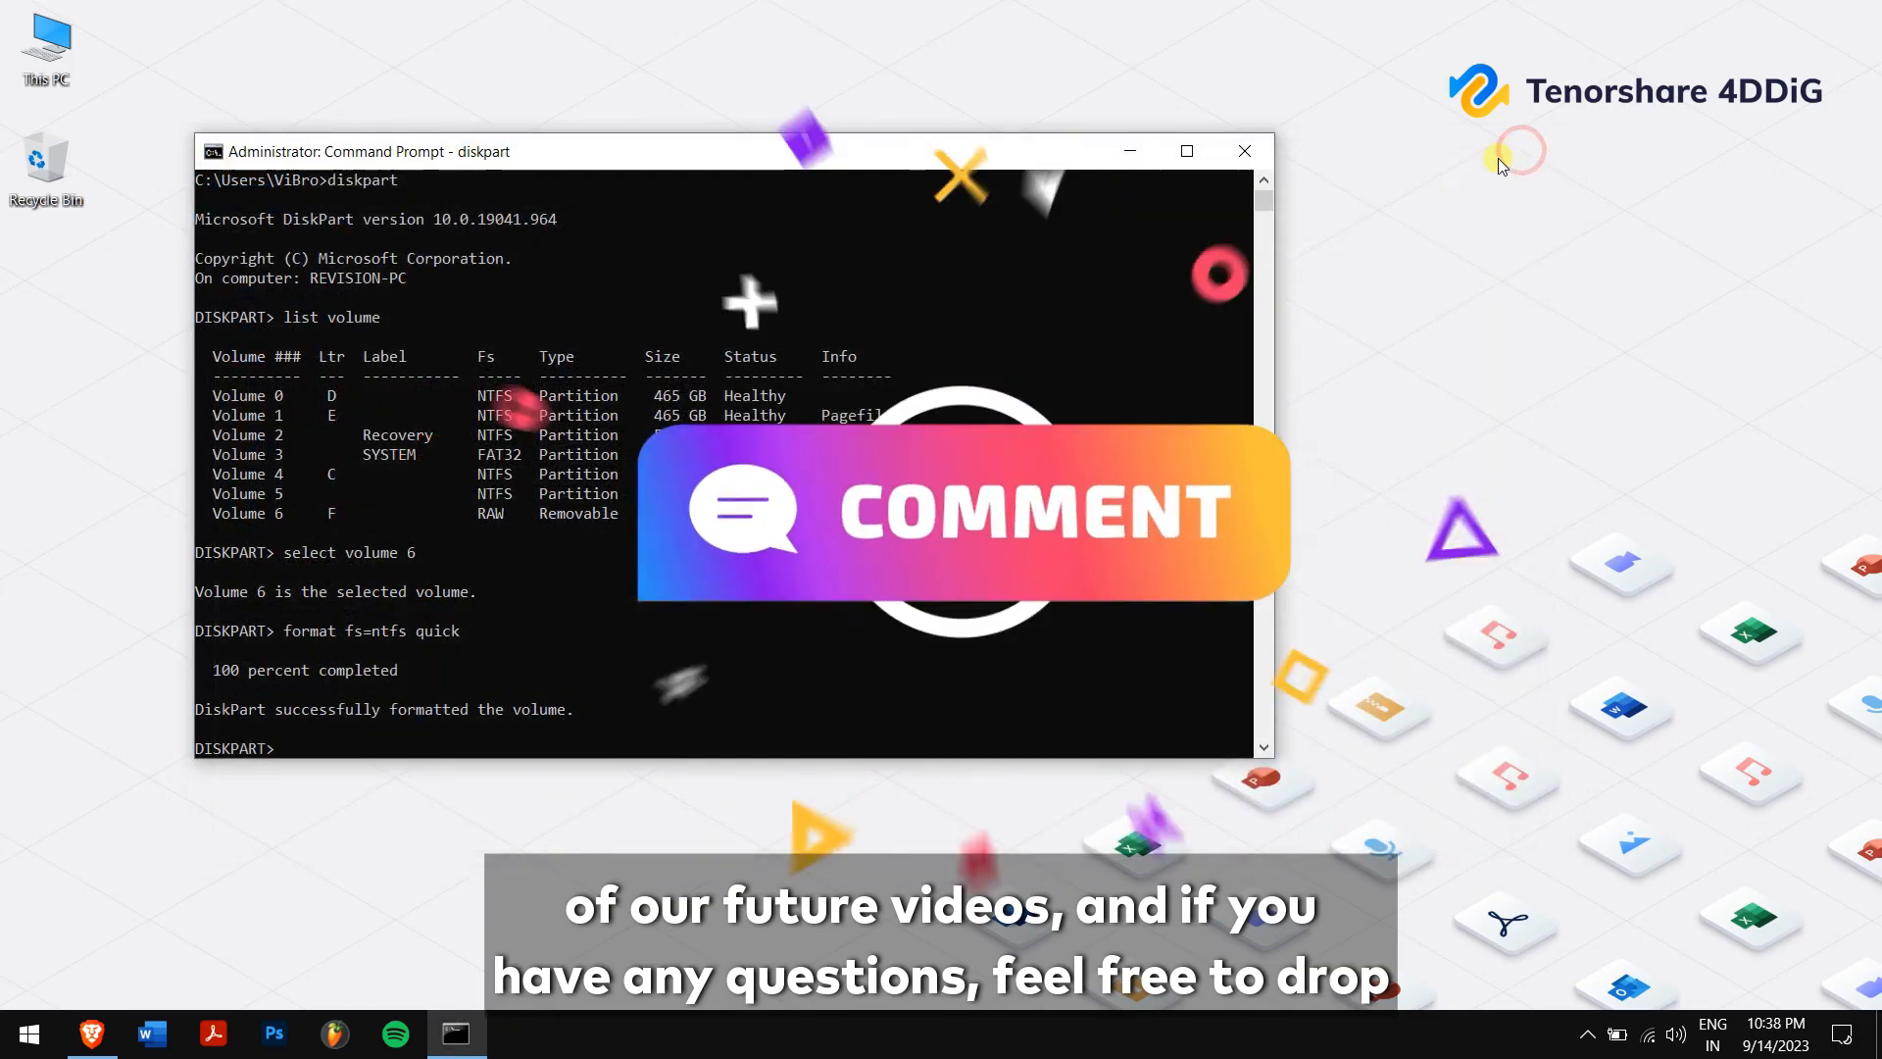
Step: Begin typing the exit command at the DISKPART prompt
text(ex)
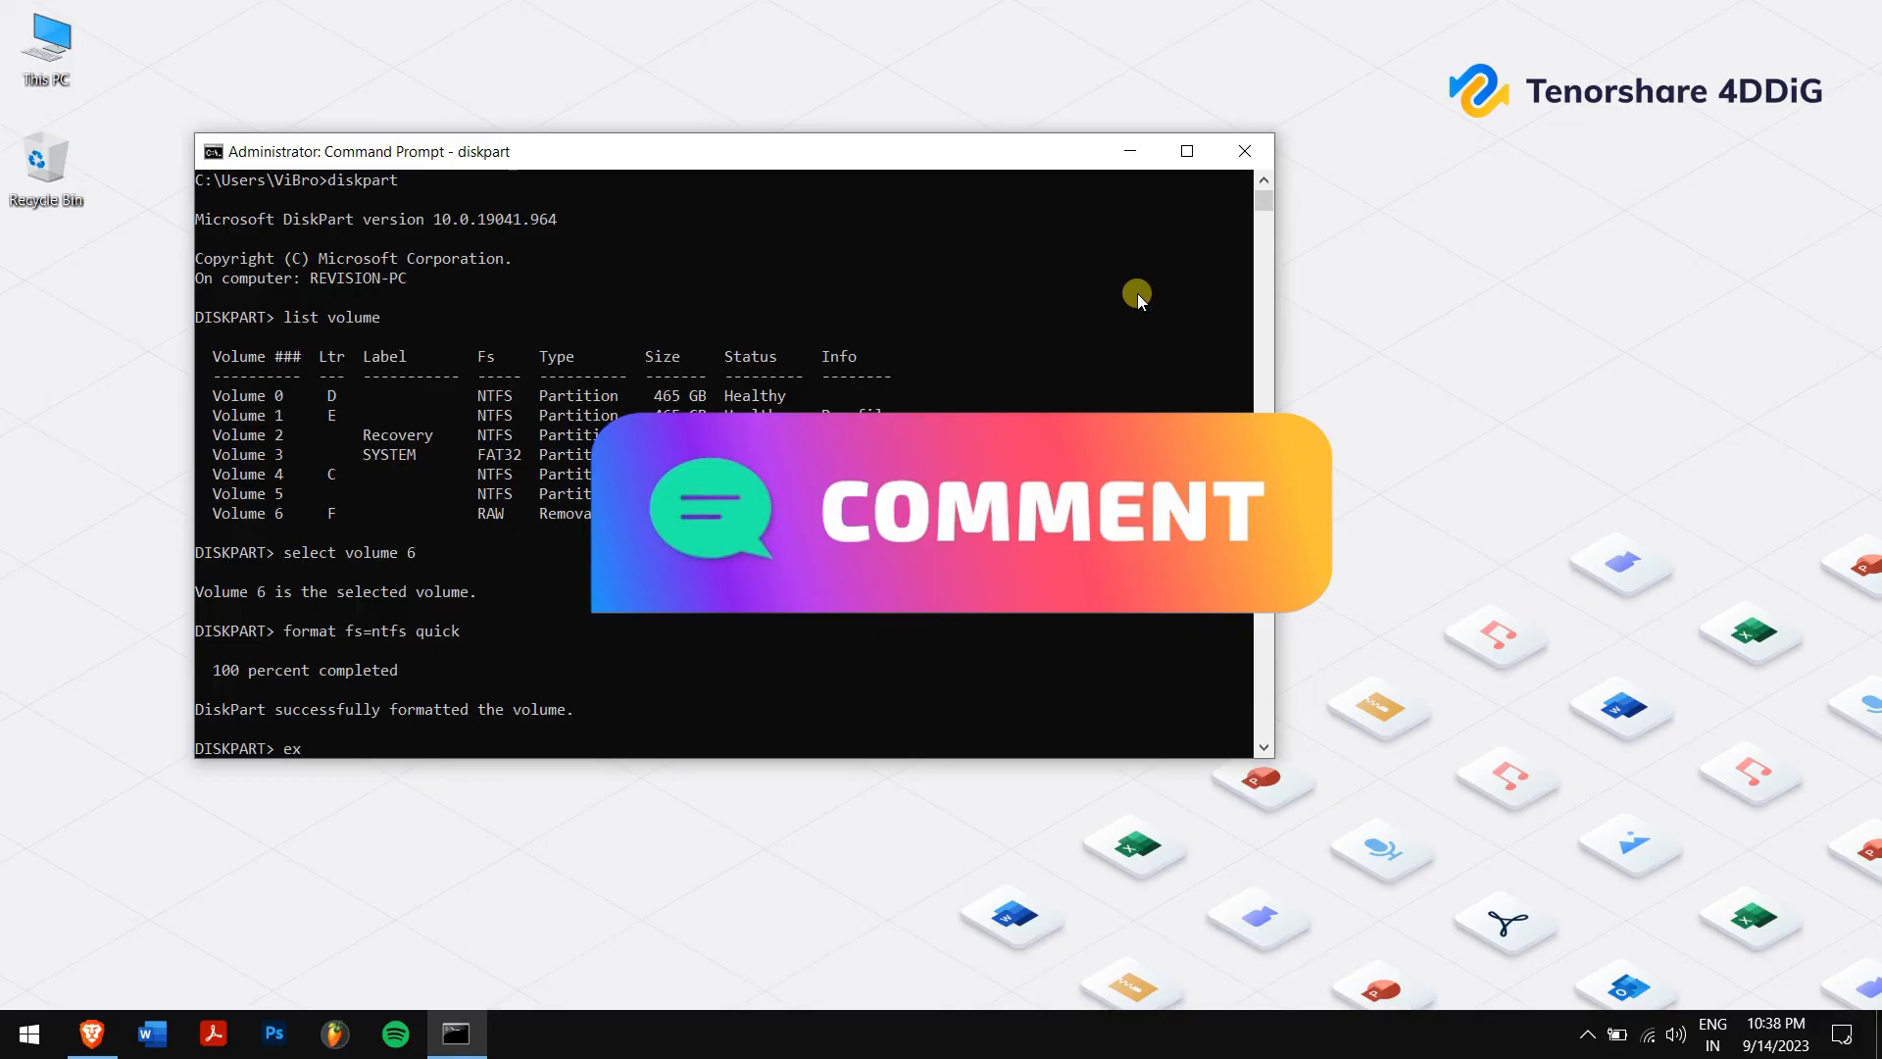